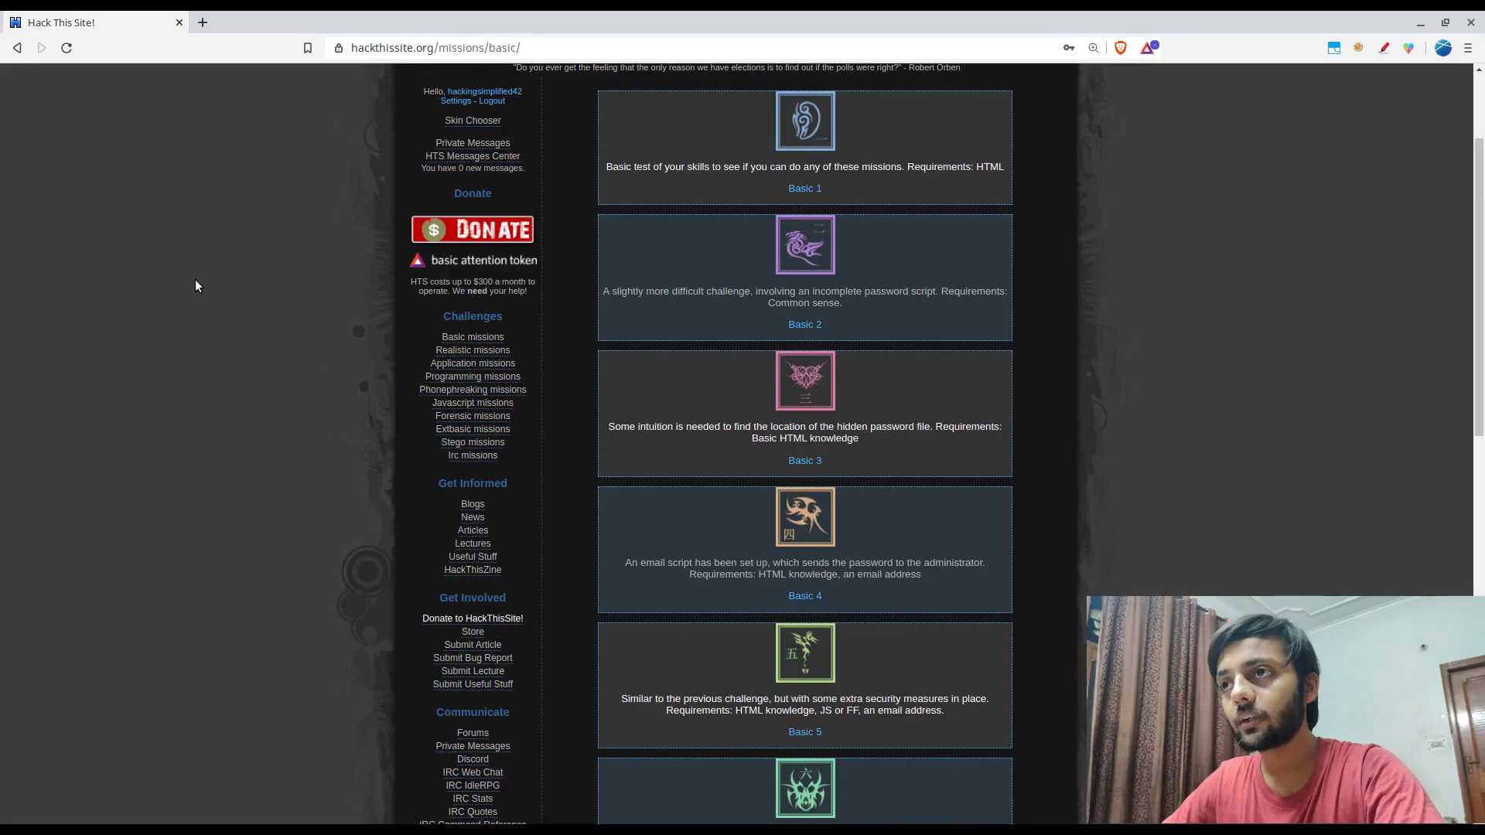
- Locate Basic 10 in the missions list and highlight its JavaScript-authentication hint
scroll("down", 3)
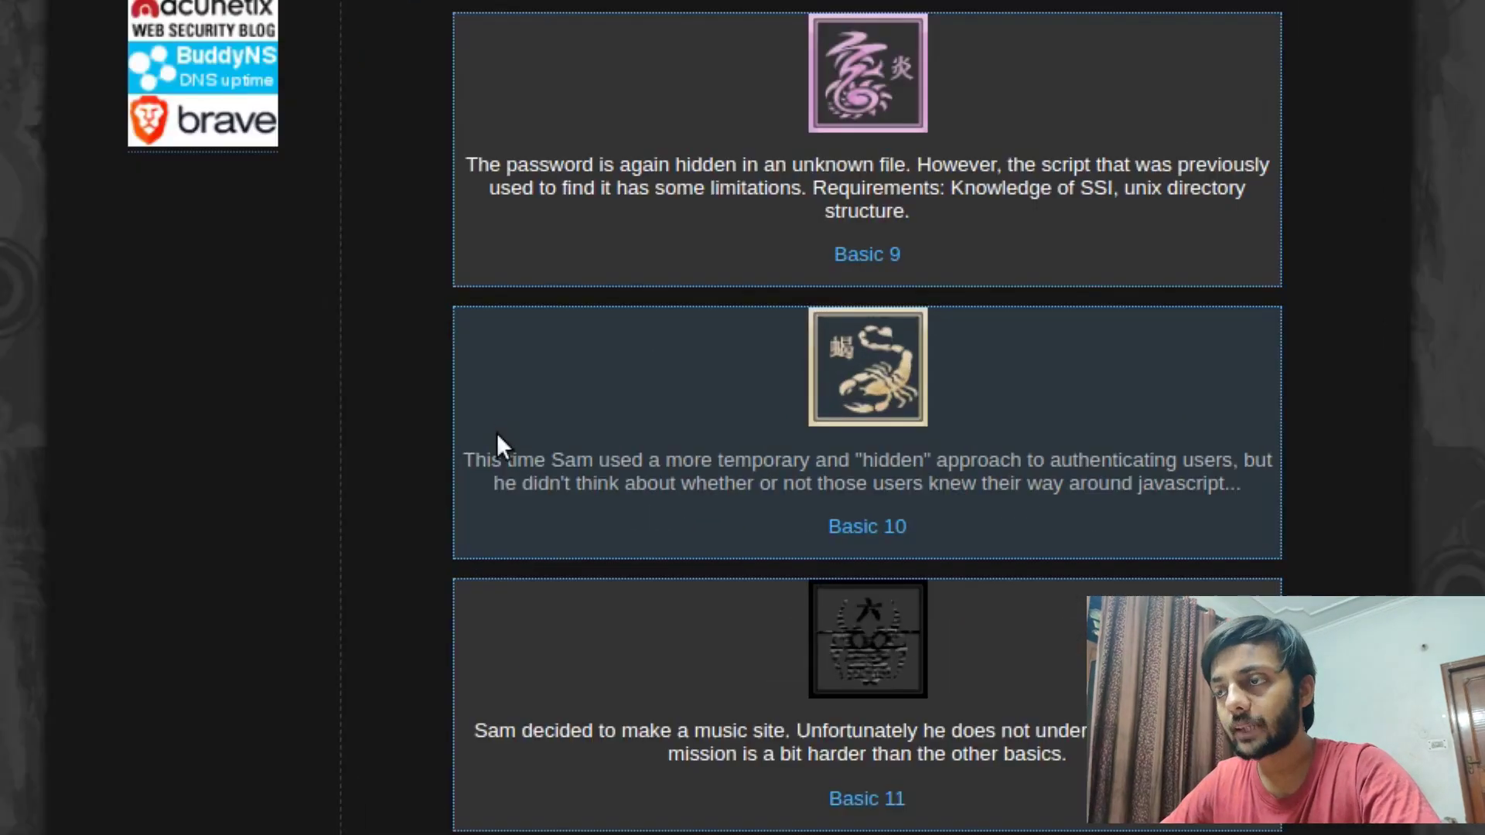
left_click_drag(470, 460, 1021, 461)
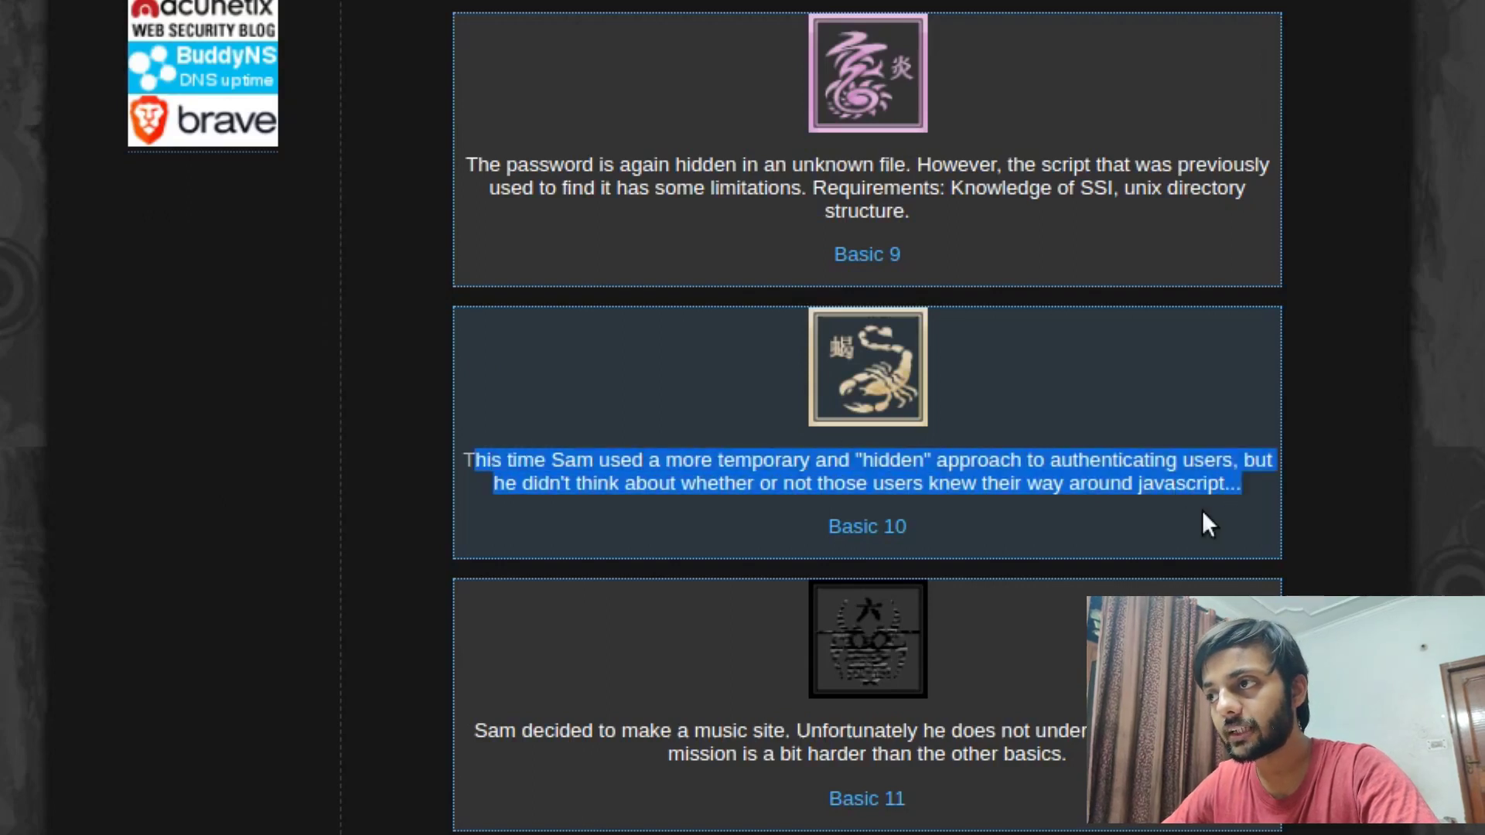
mouse_move(635, 496)
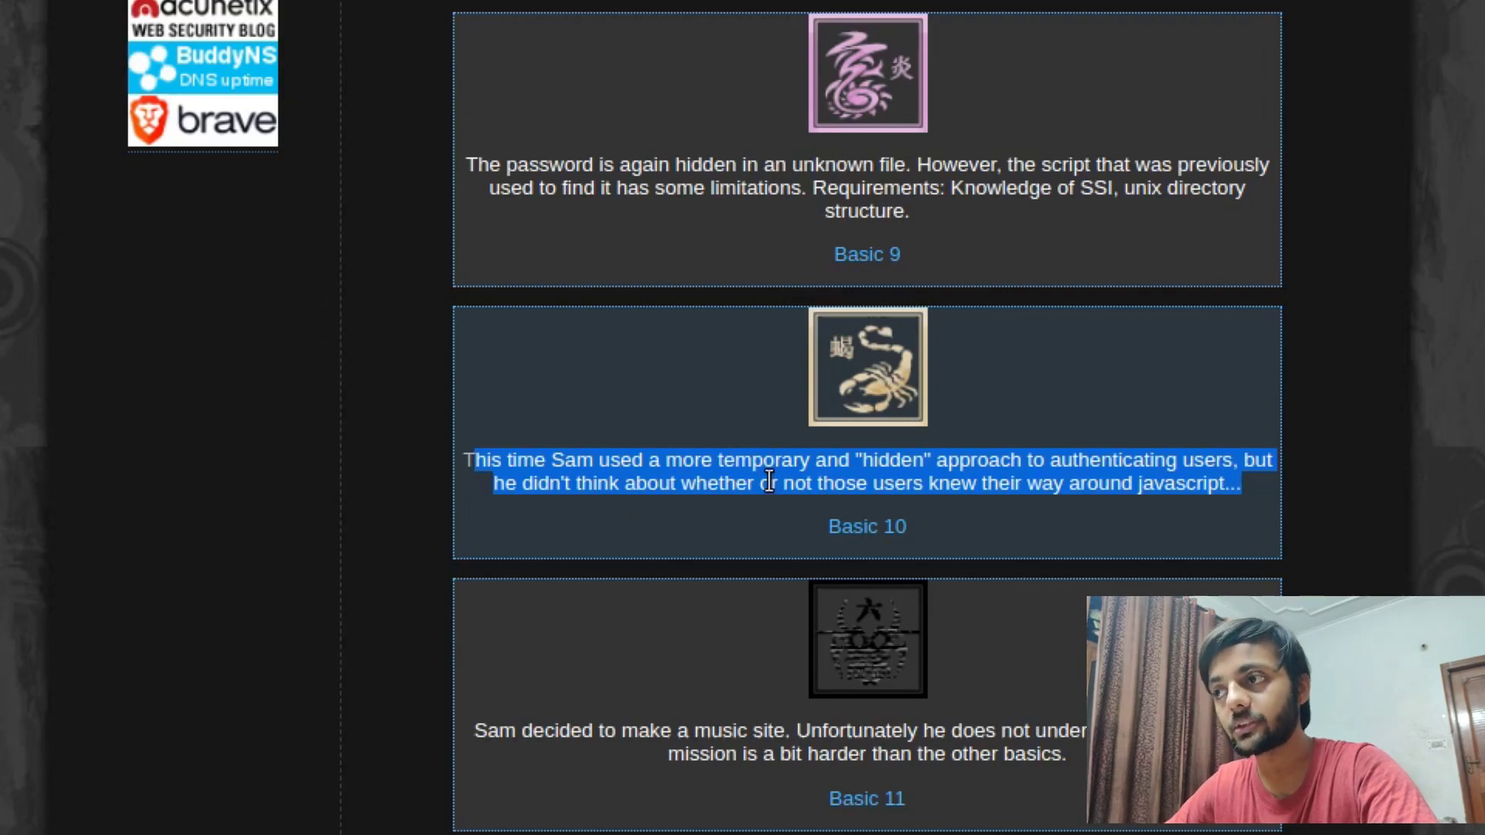
mouse_move(762, 483)
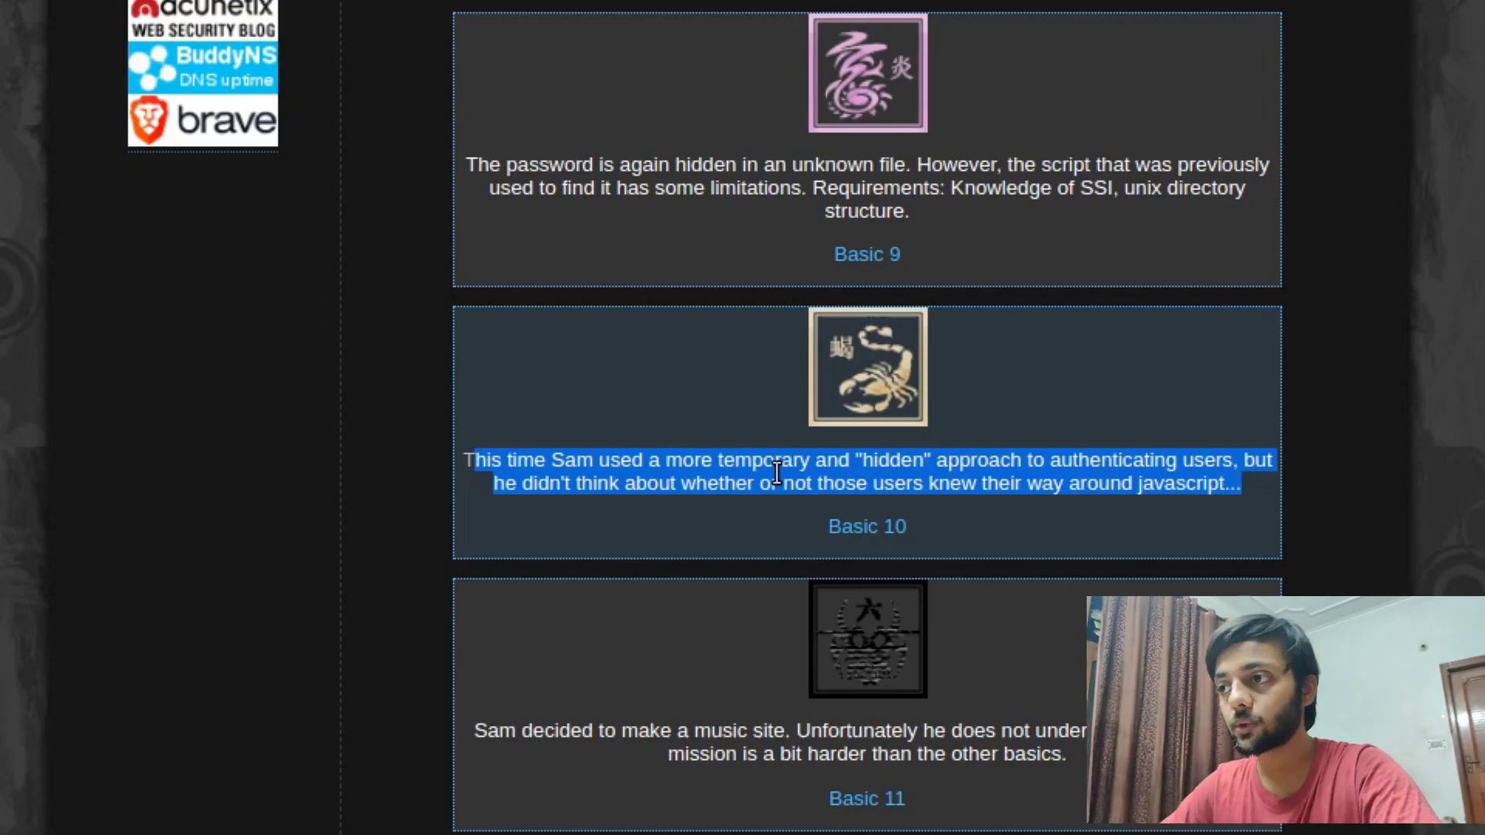
mouse_move(832, 513)
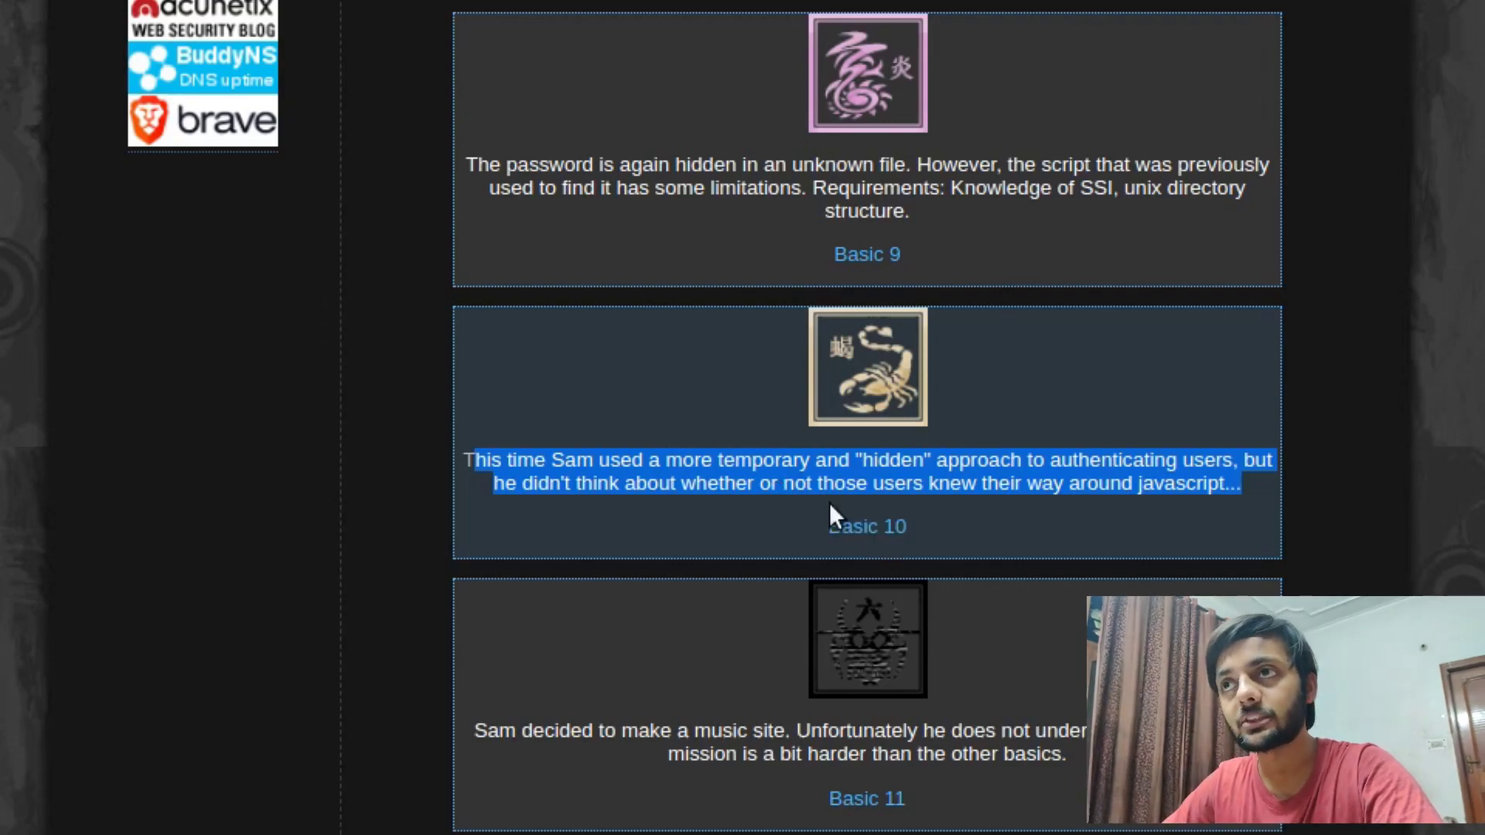
- Enter the Basic 10 mission page that asks for the level 10 password
left_click(866, 526)
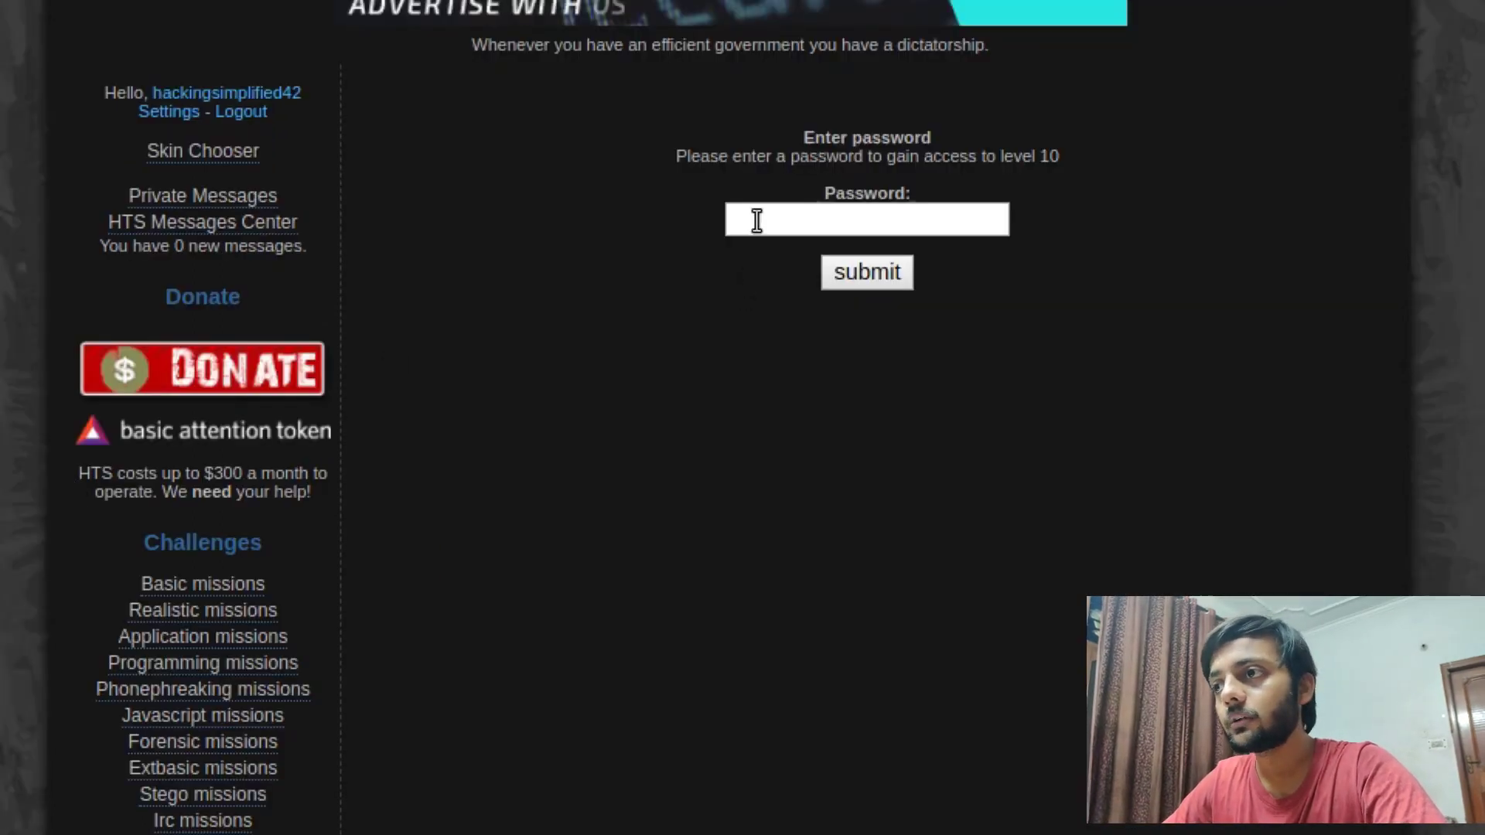
mouse_move(875, 183)
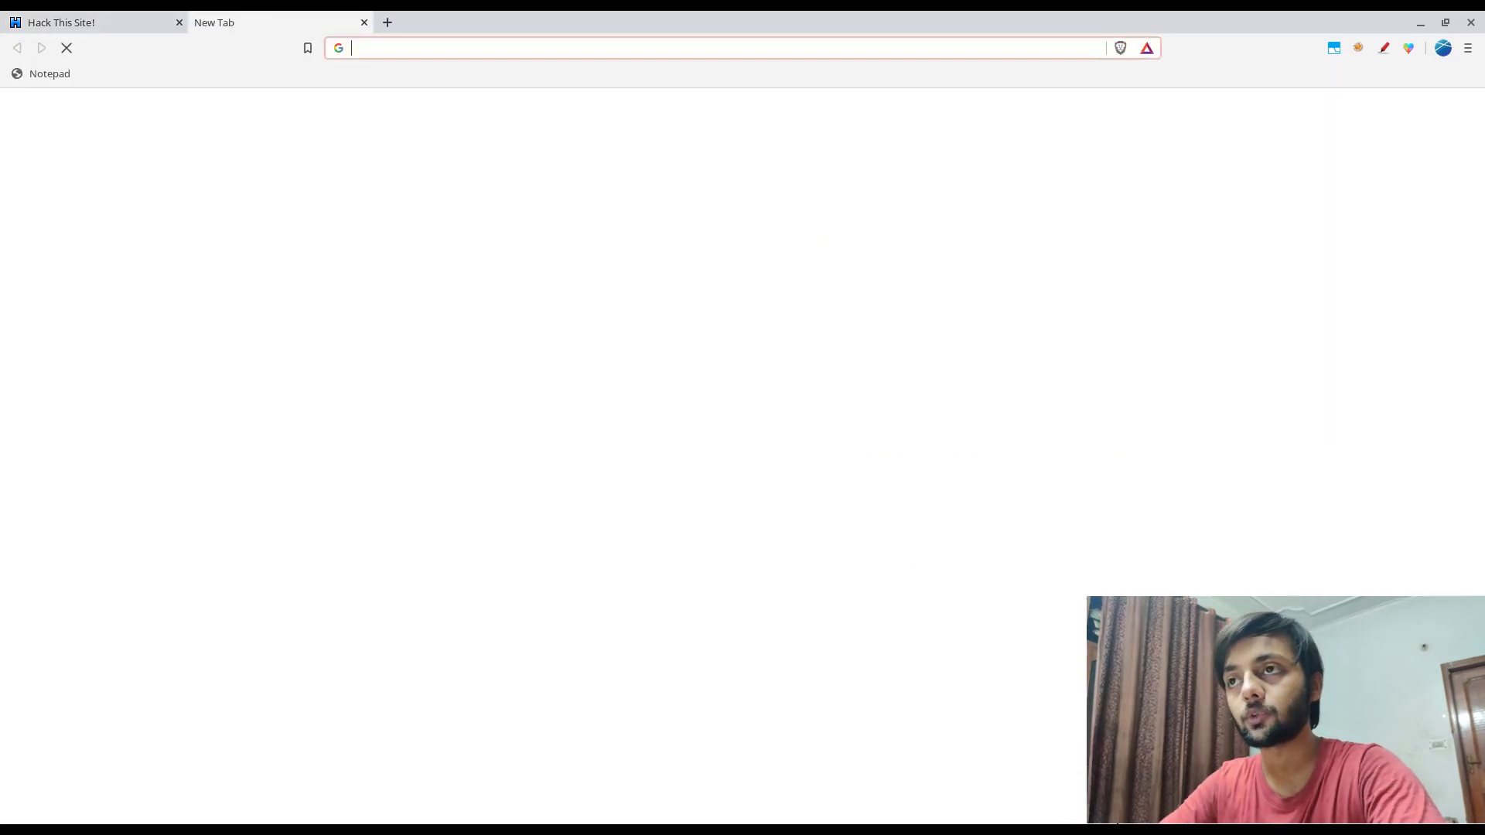
- Search for javascript, reach the W3Schools JavaScript Tutorial and highlight its intro sentence
type("javascript&oq=javascript&aqs=chrome..69i57j69i61.2873j0j1&sourceid=chrome&ie=UTF-8")
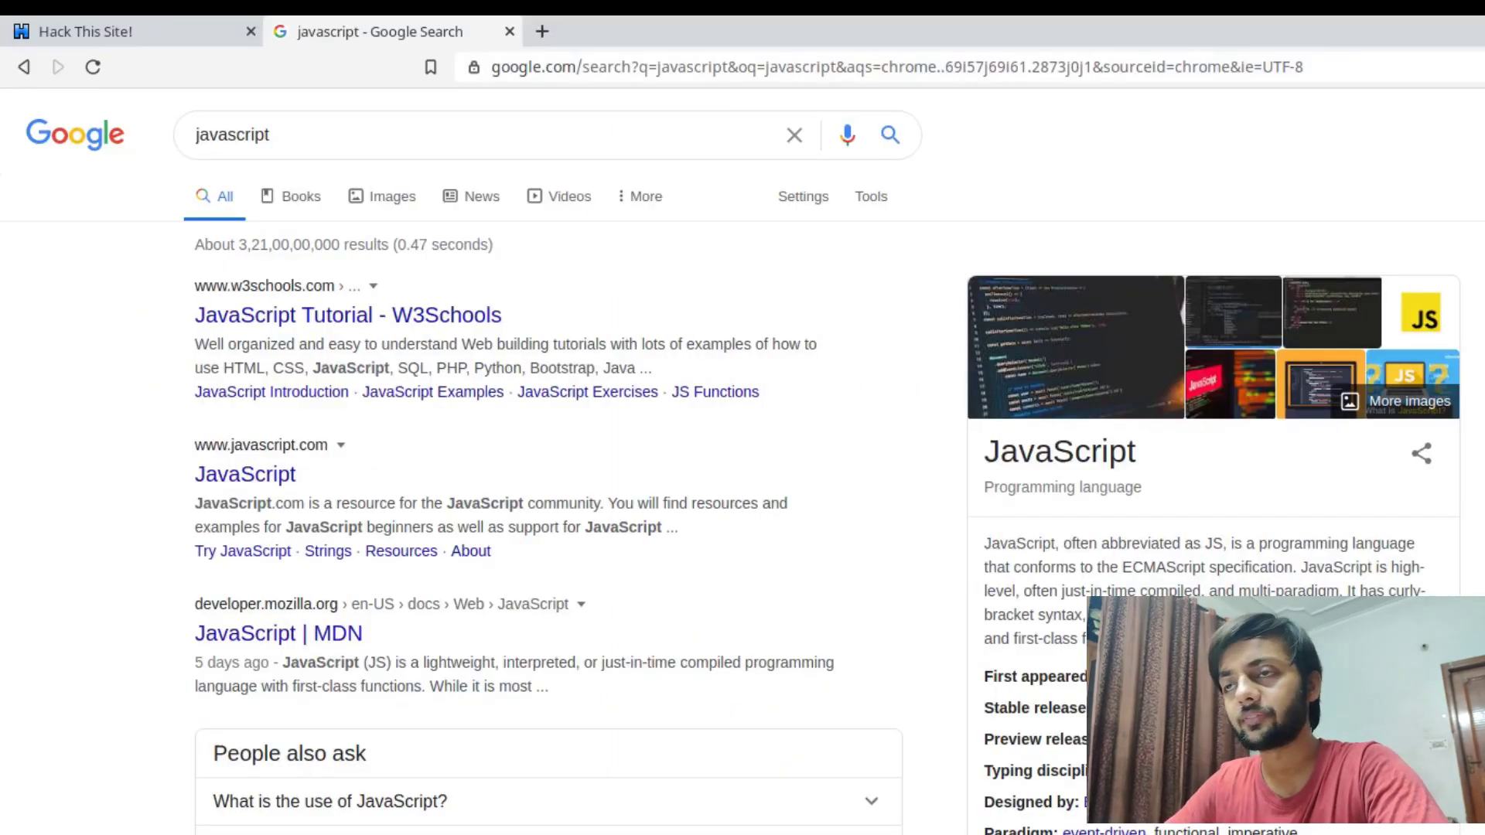
left_click(348, 314)
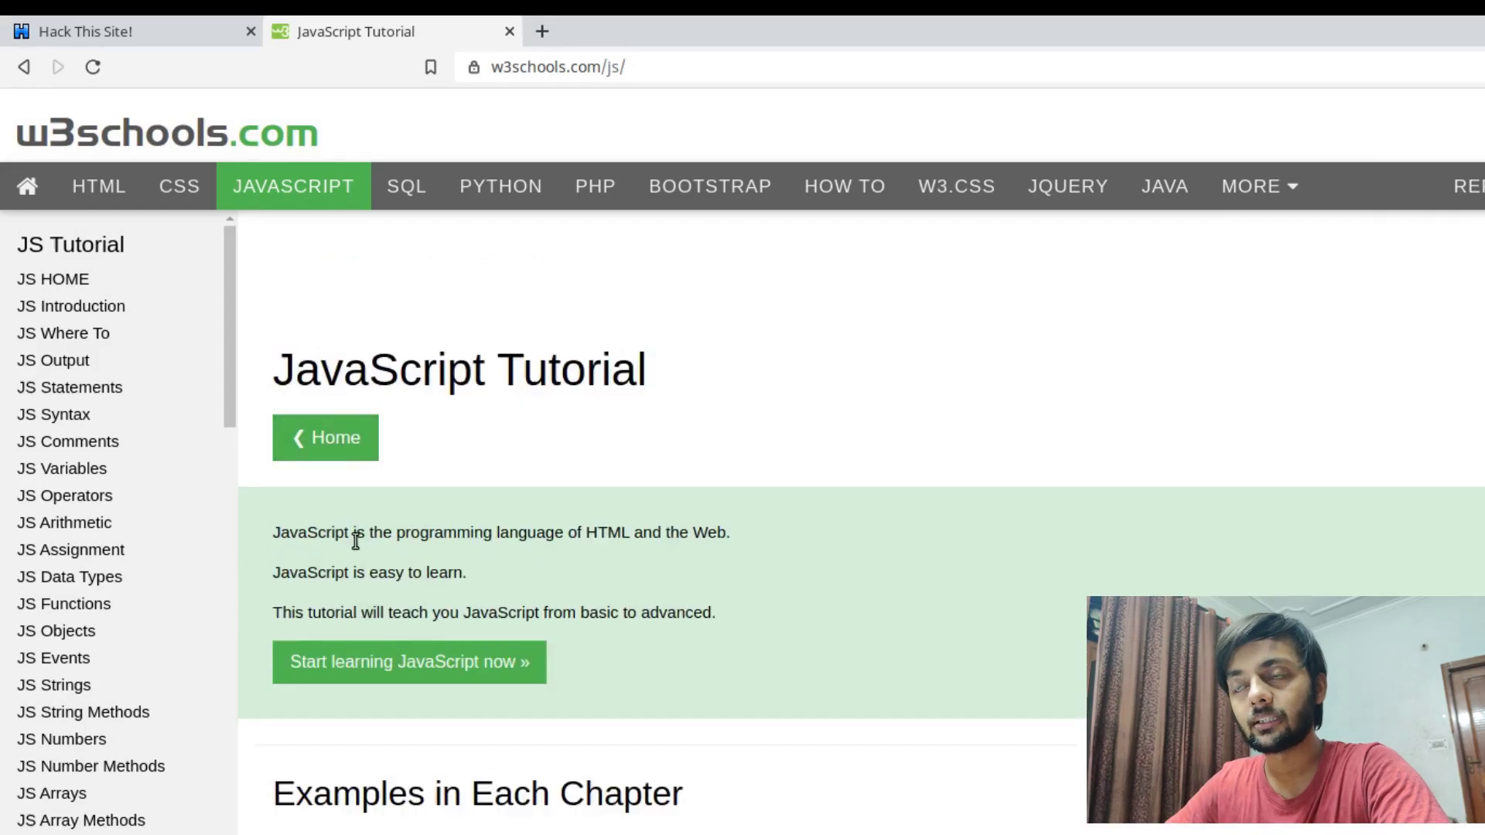
left_click_drag(327, 532, 622, 532)
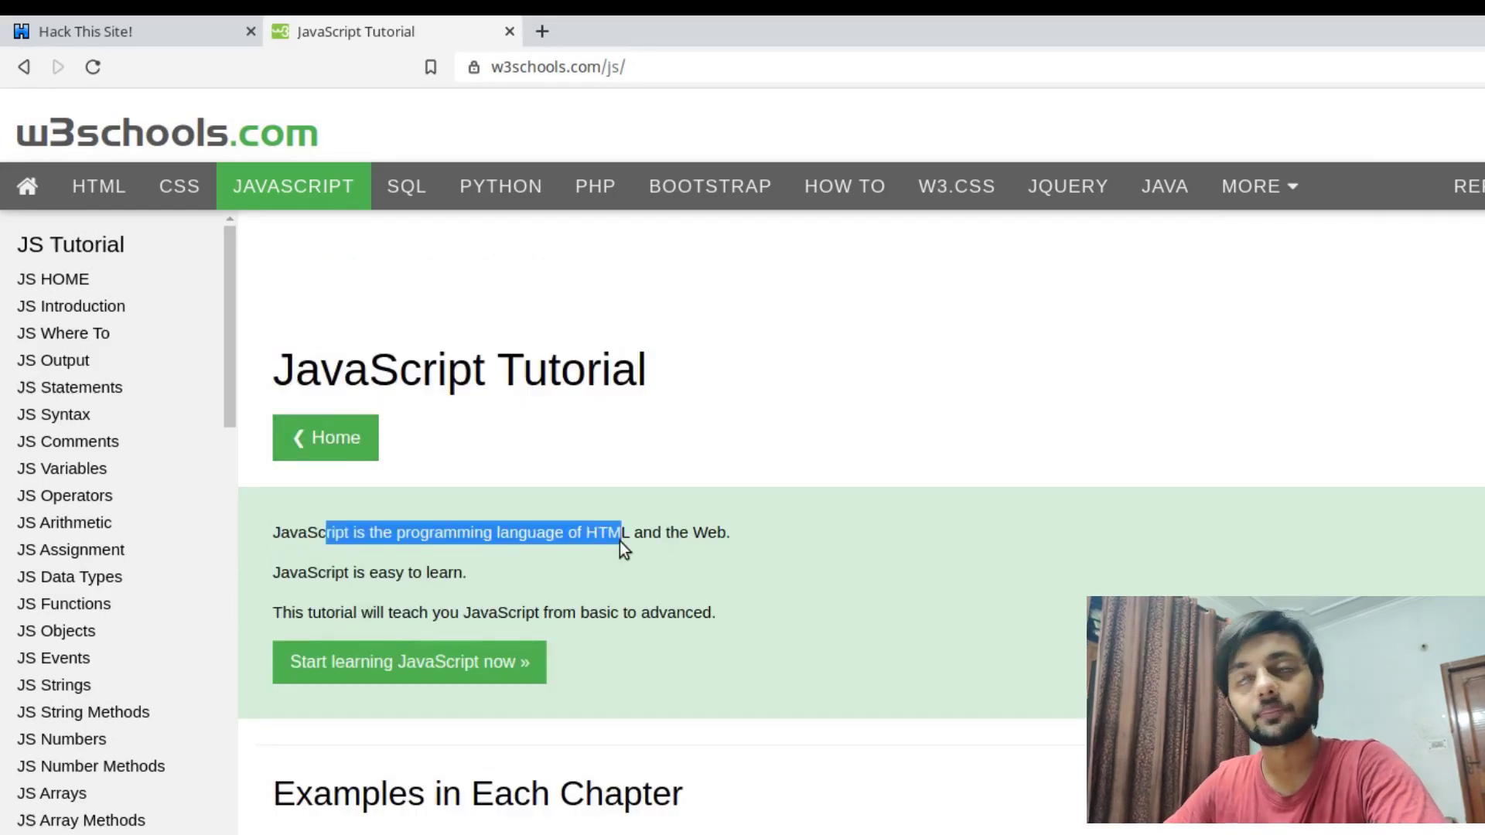
mouse_move(1120, 399)
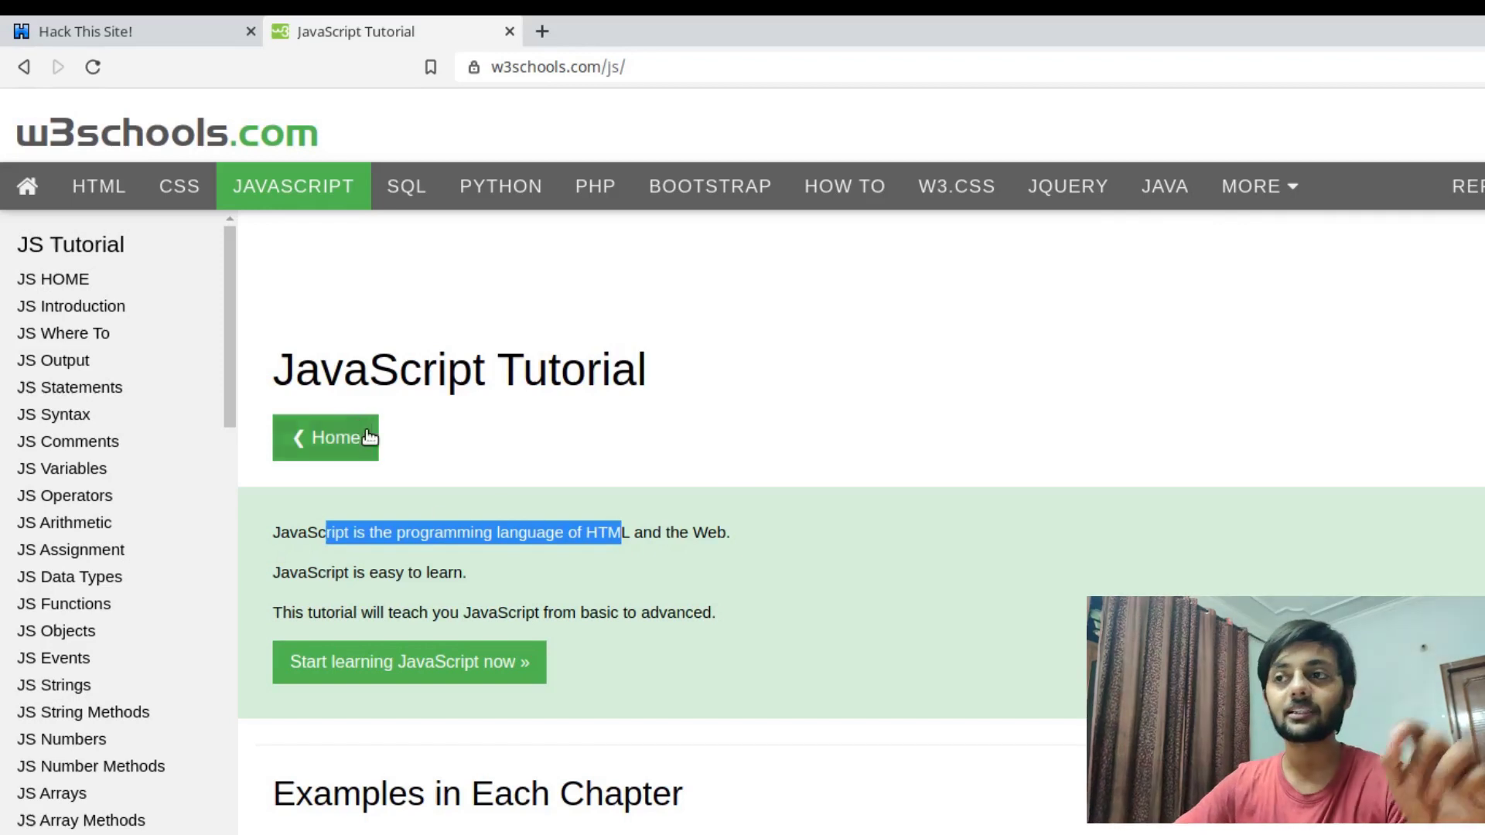
mouse_move(365, 416)
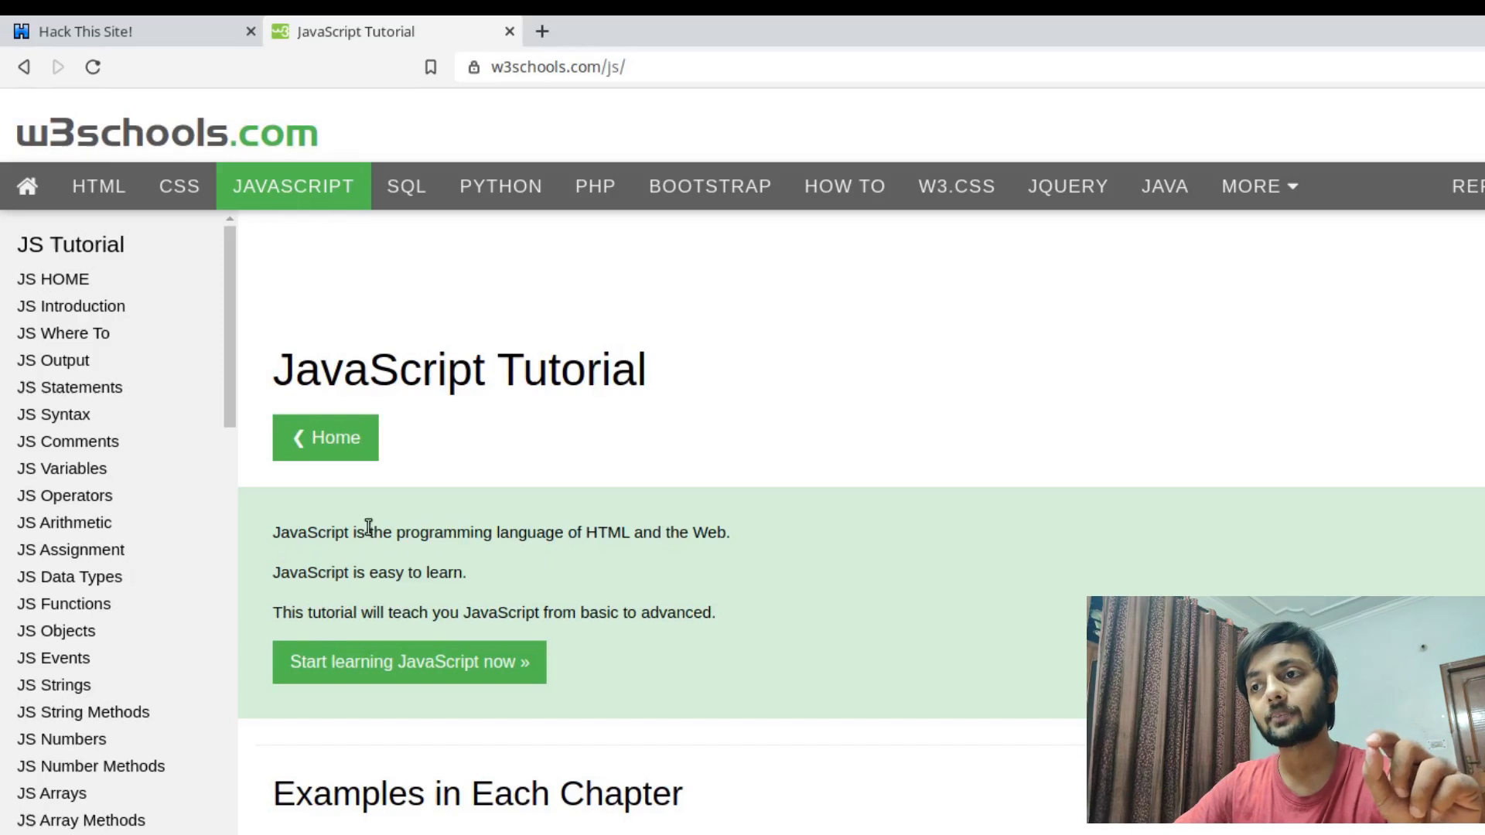
mouse_move(486, 662)
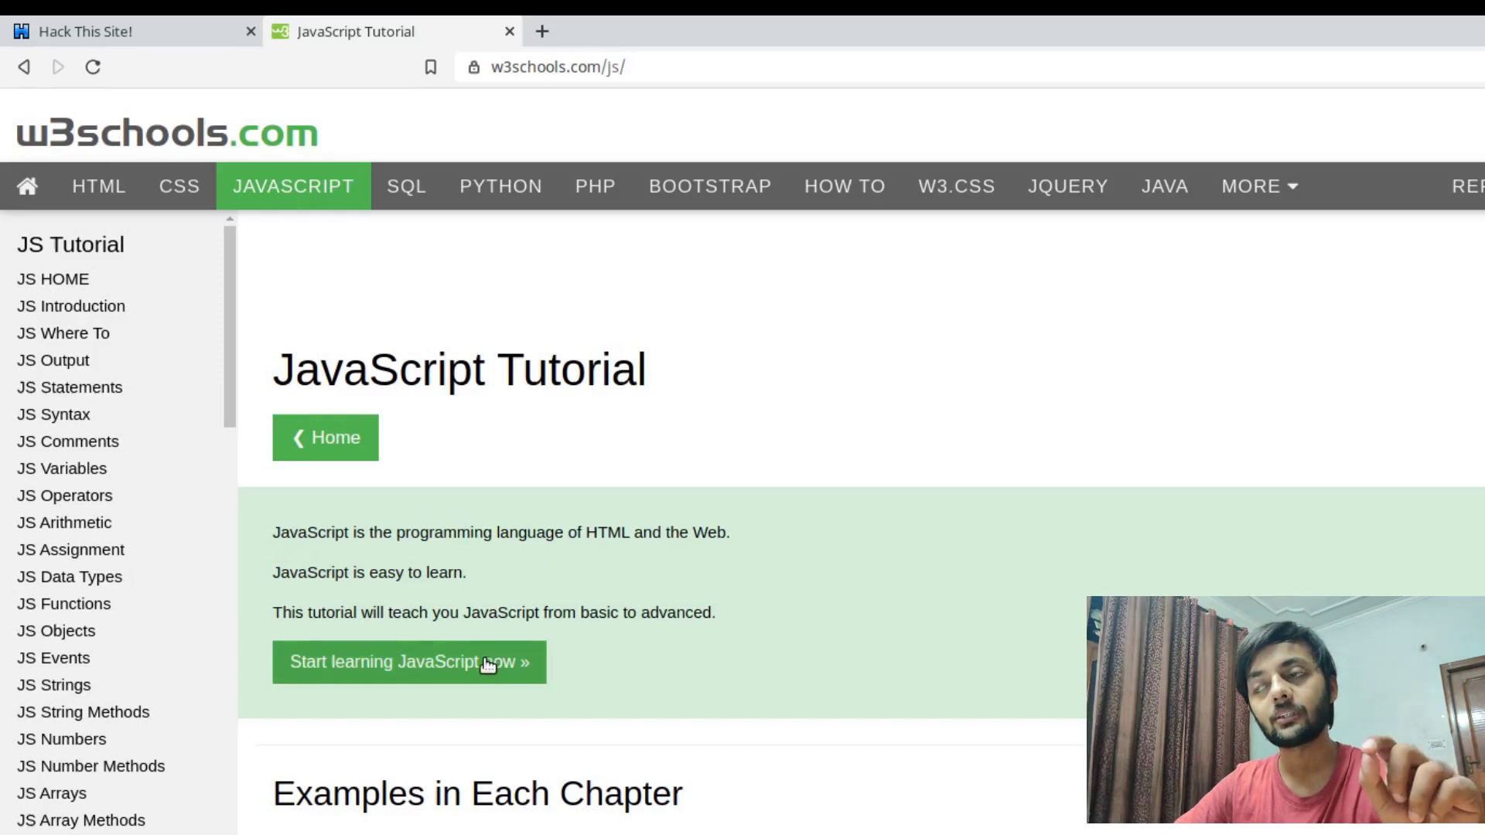
scroll("down", 3)
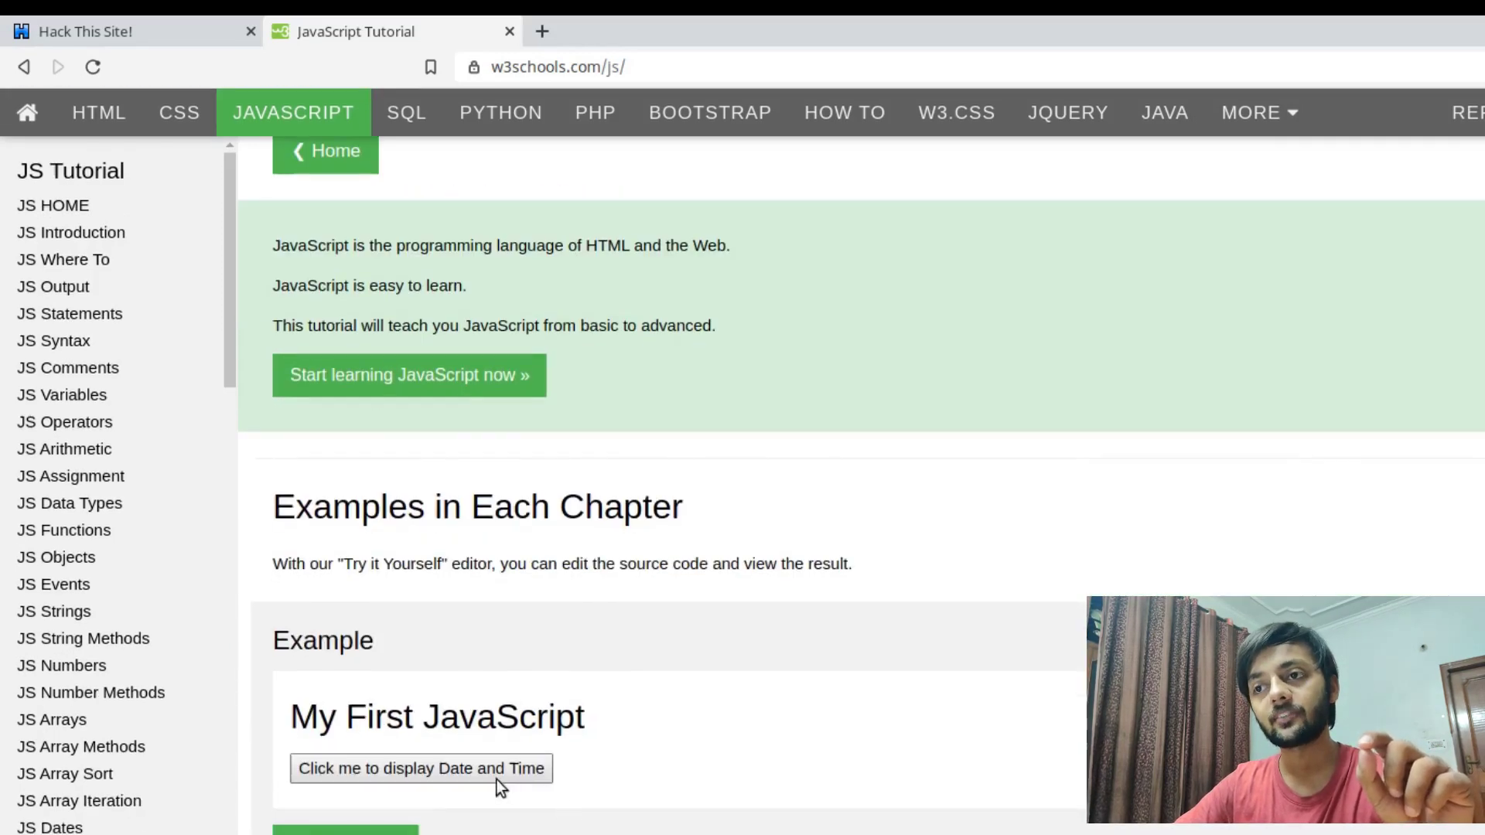
- Load the My First JavaScript date-and-time example in the Tryit Editor
left_click(420, 769)
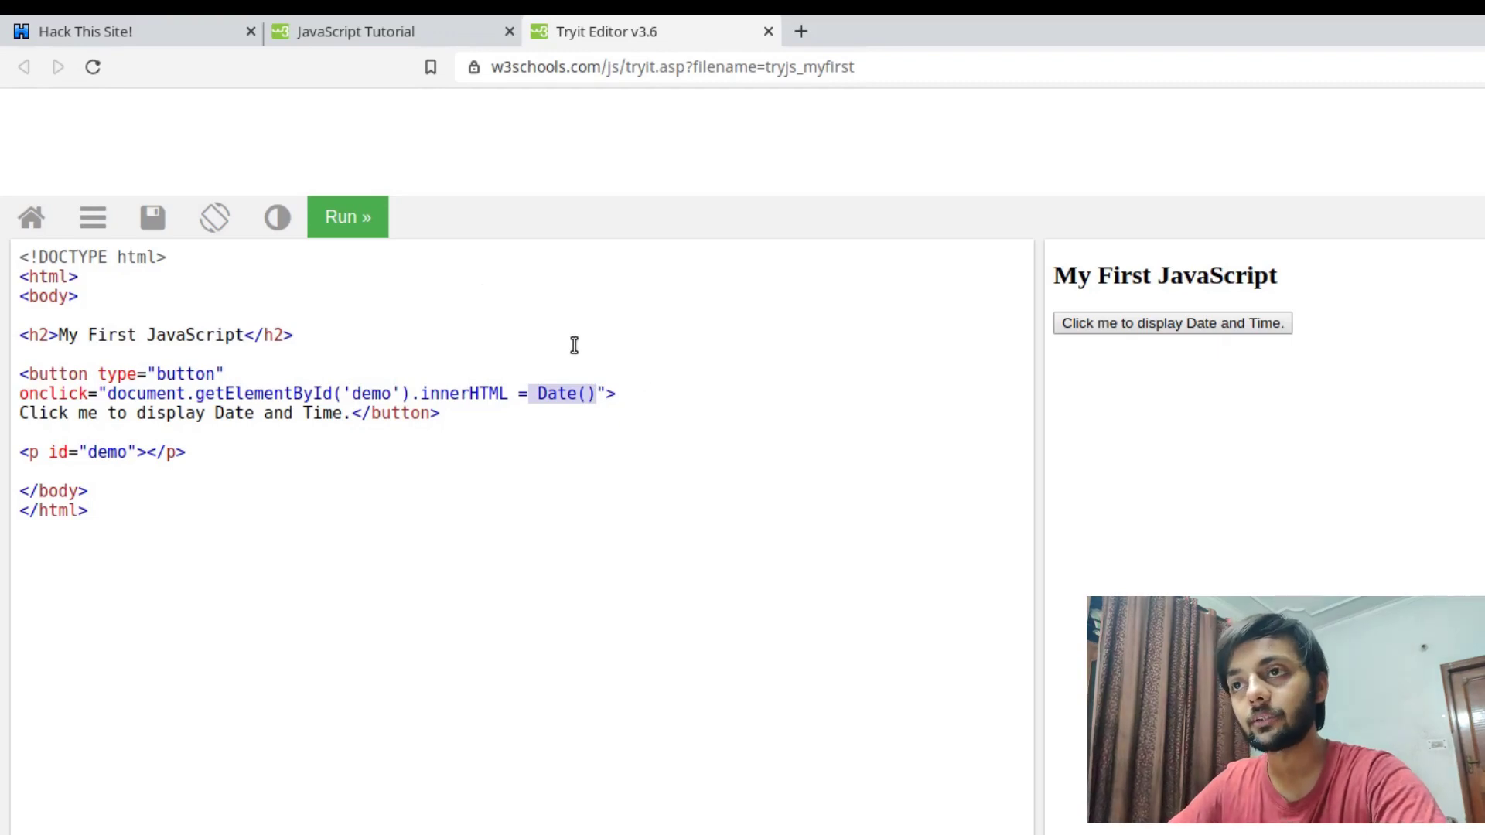
mouse_move(504, 193)
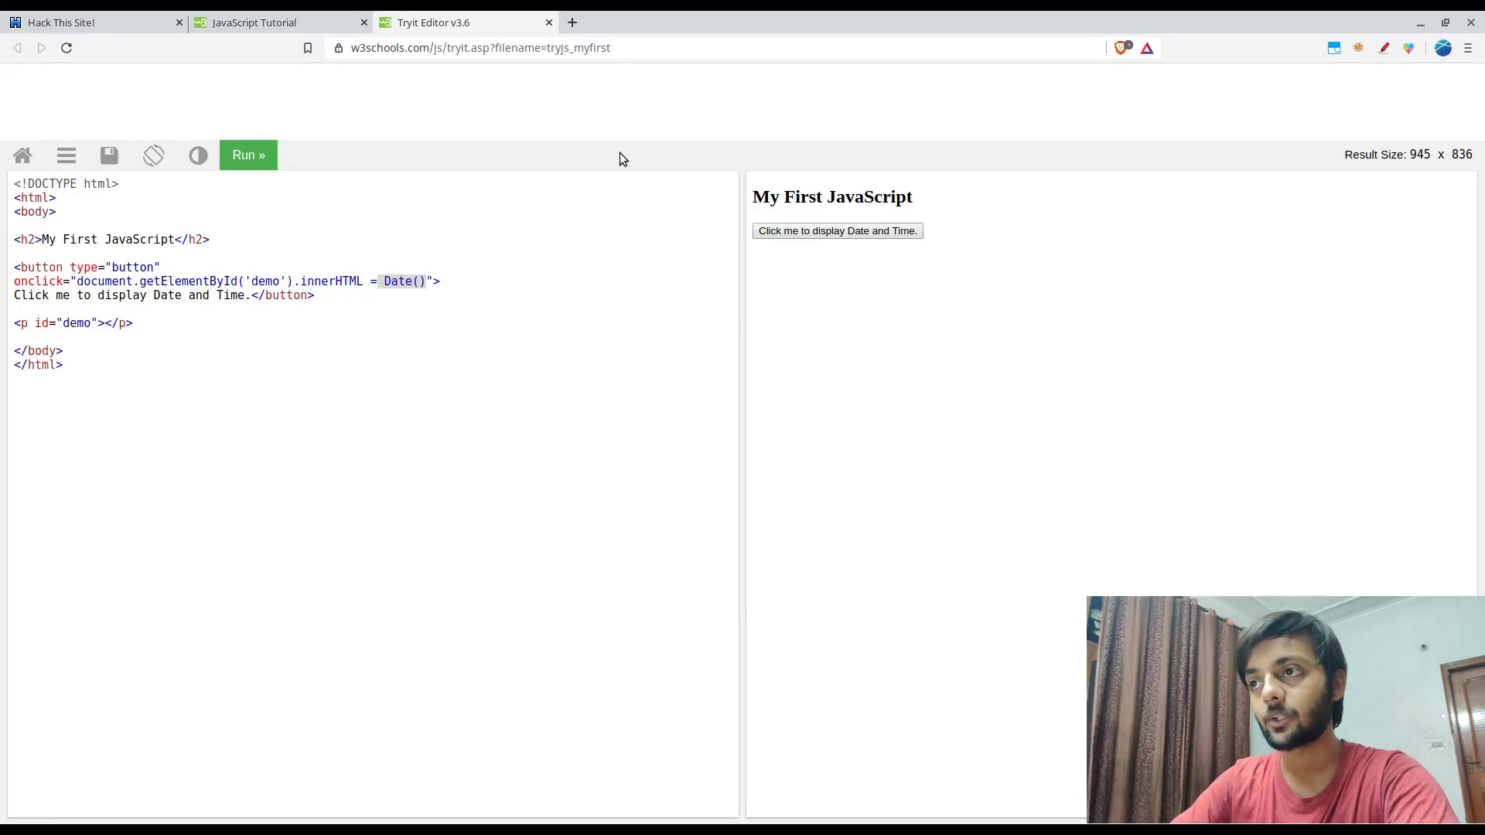
- Run Date() in the DevTools console to print the current date
key("F12")
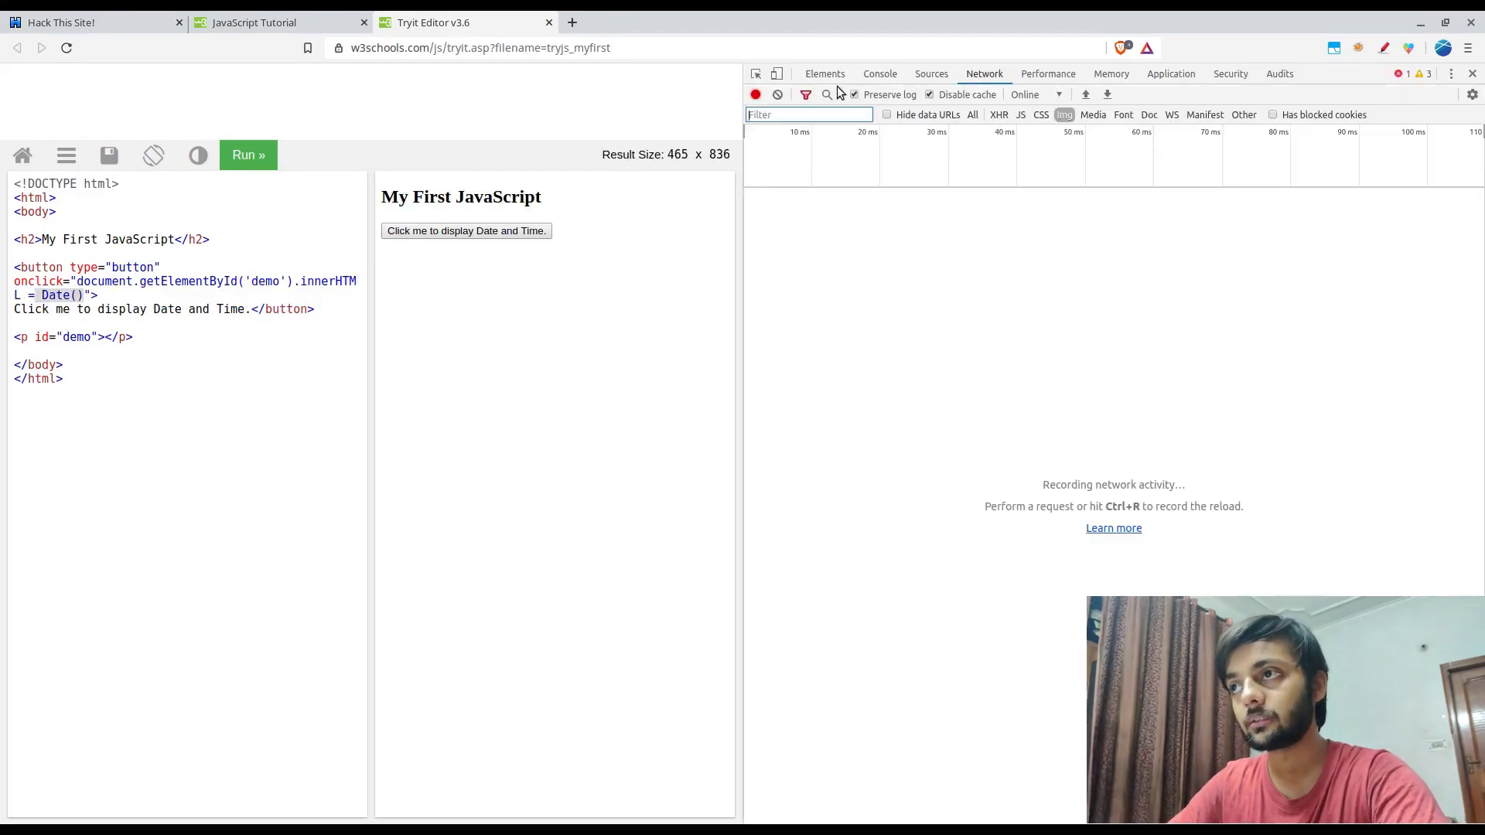
right_click(549, 133)
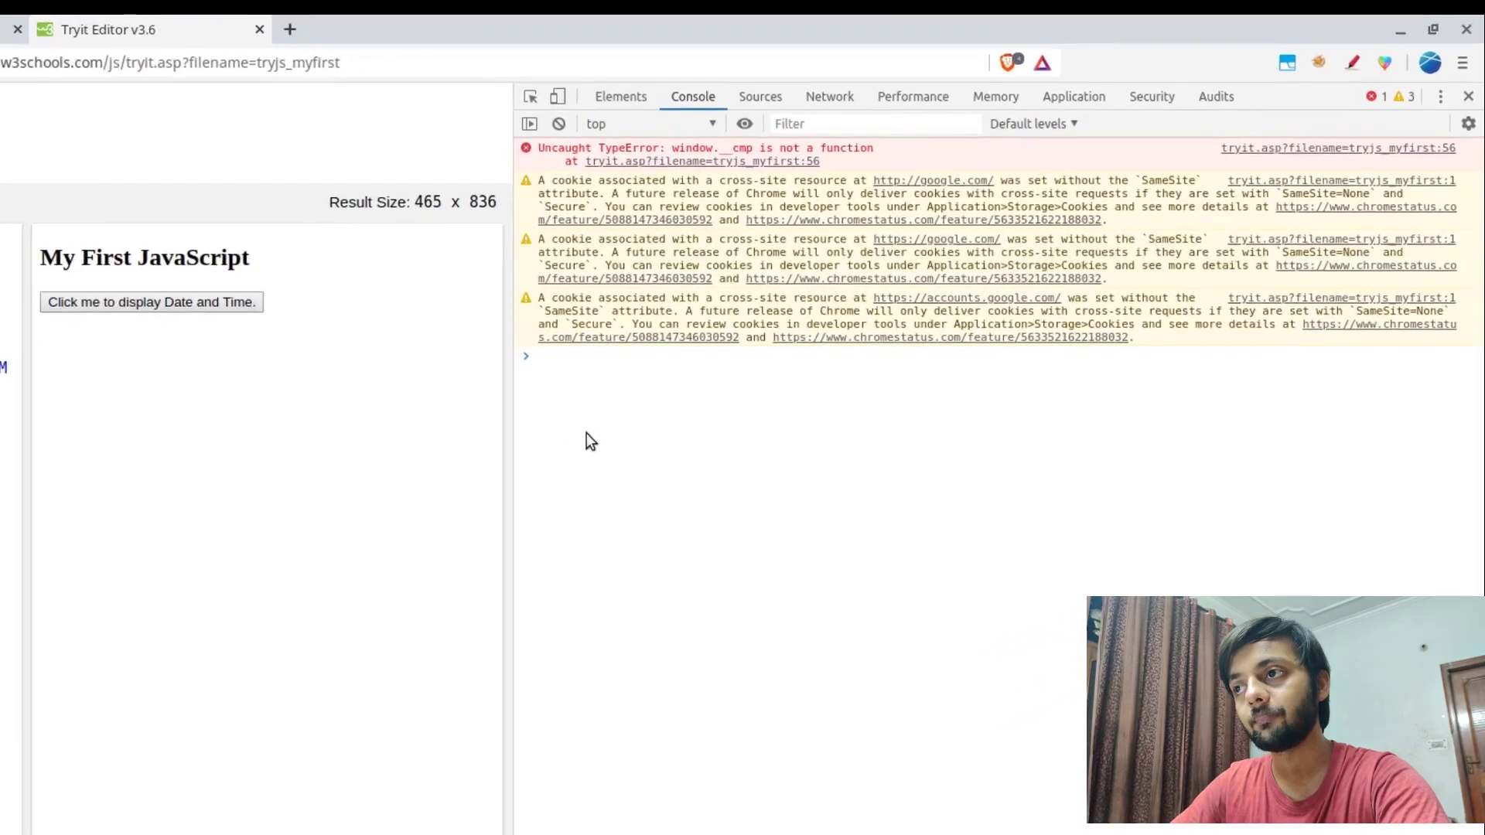
type("date")
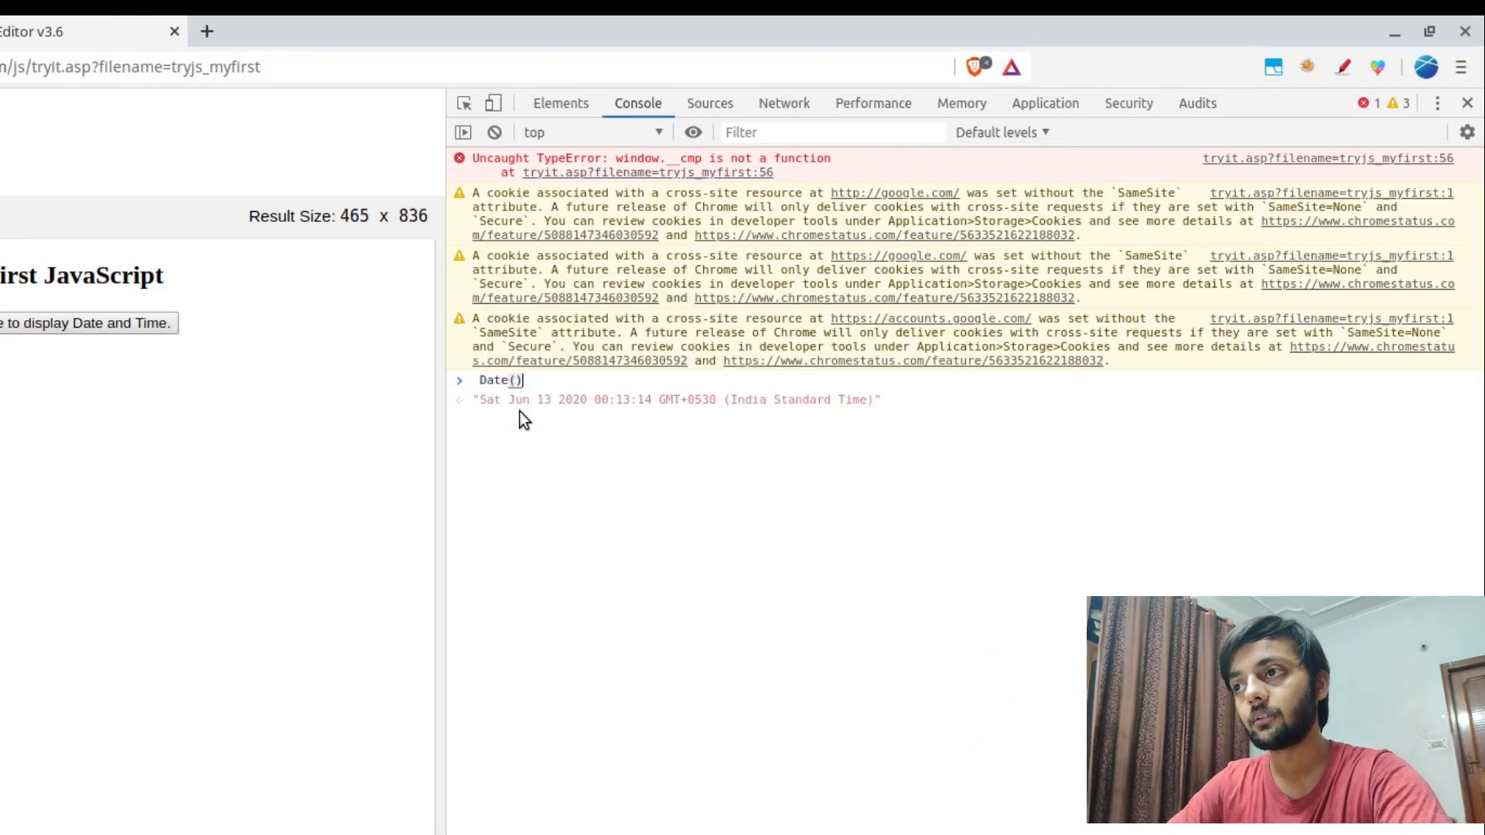
type(";")
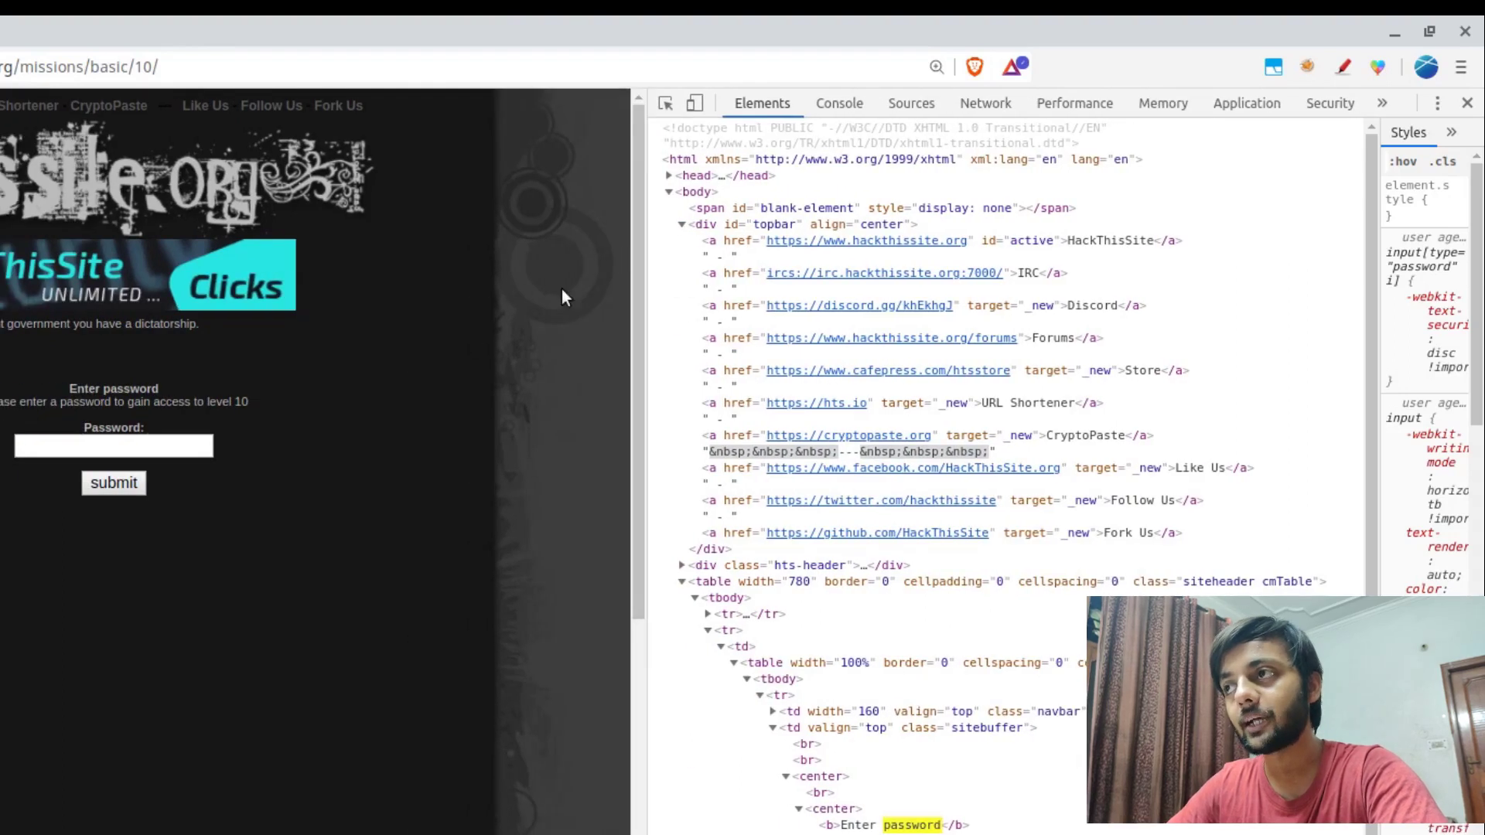
- Keep Basic 10's console visible and search for 'DOM html' to reach the What is HTML DOM article
left_click(836, 102)
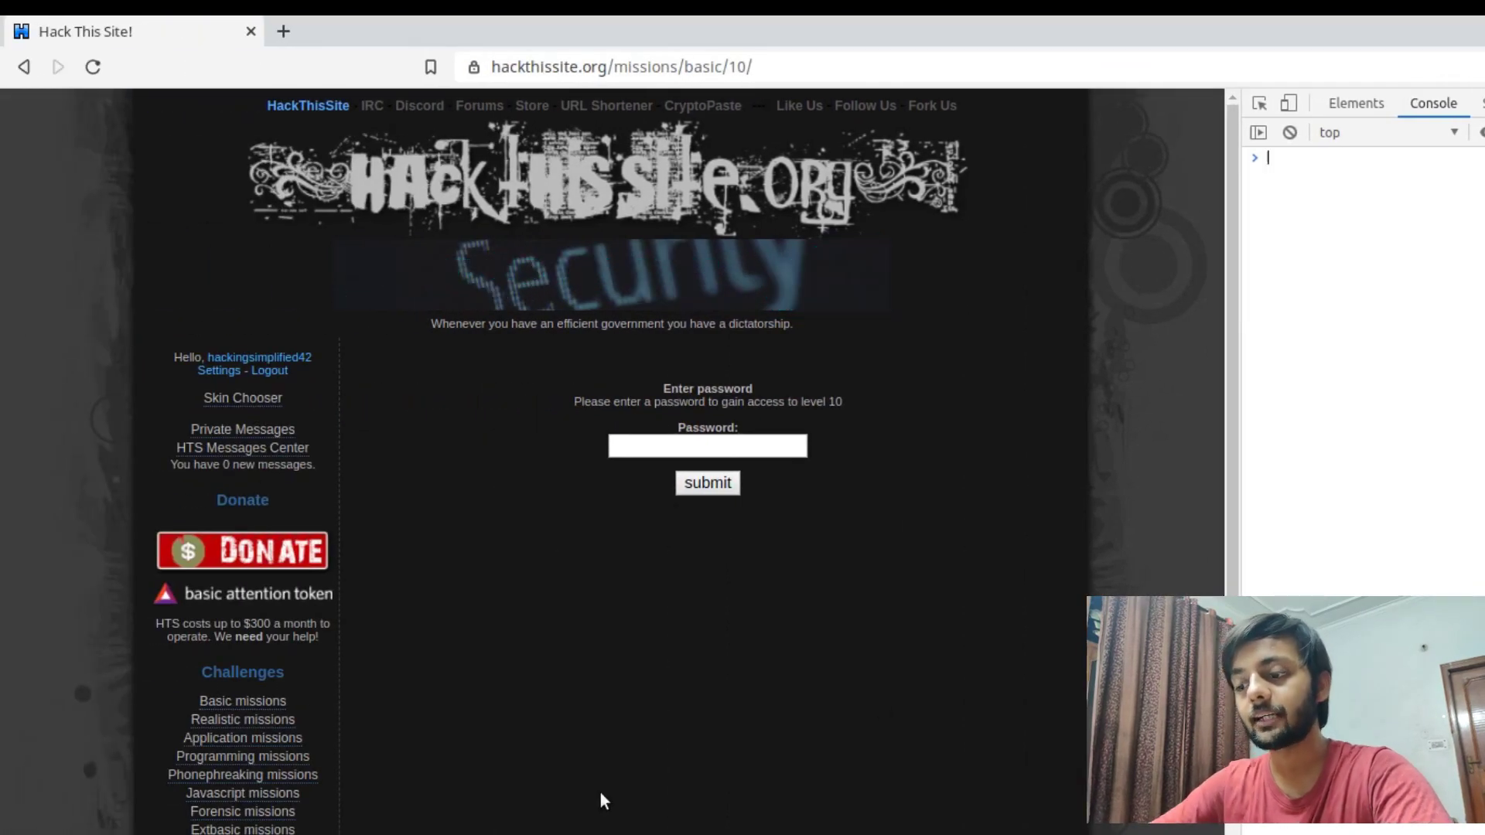
type("DOM")
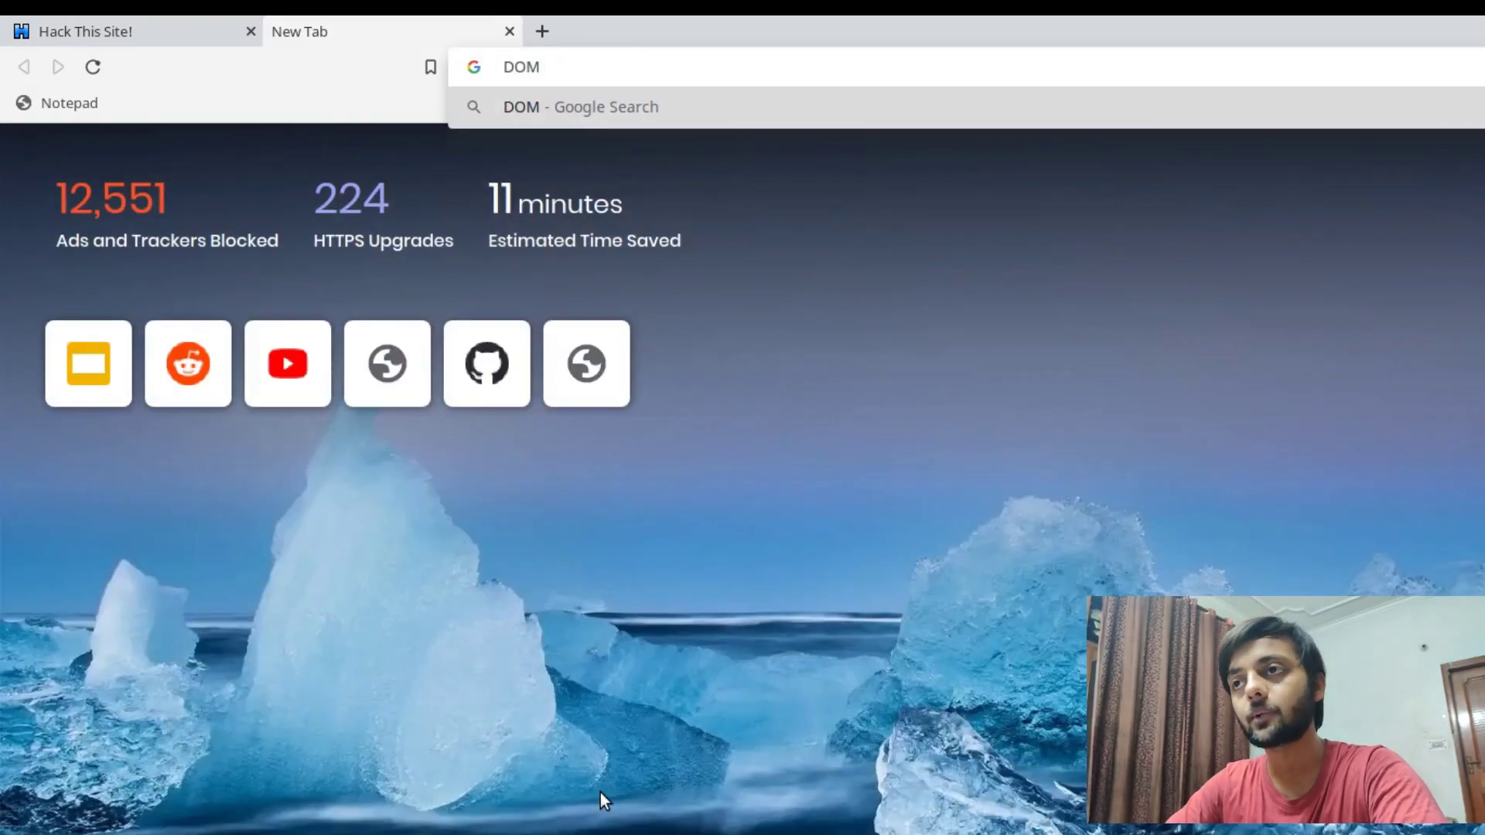
type("html")
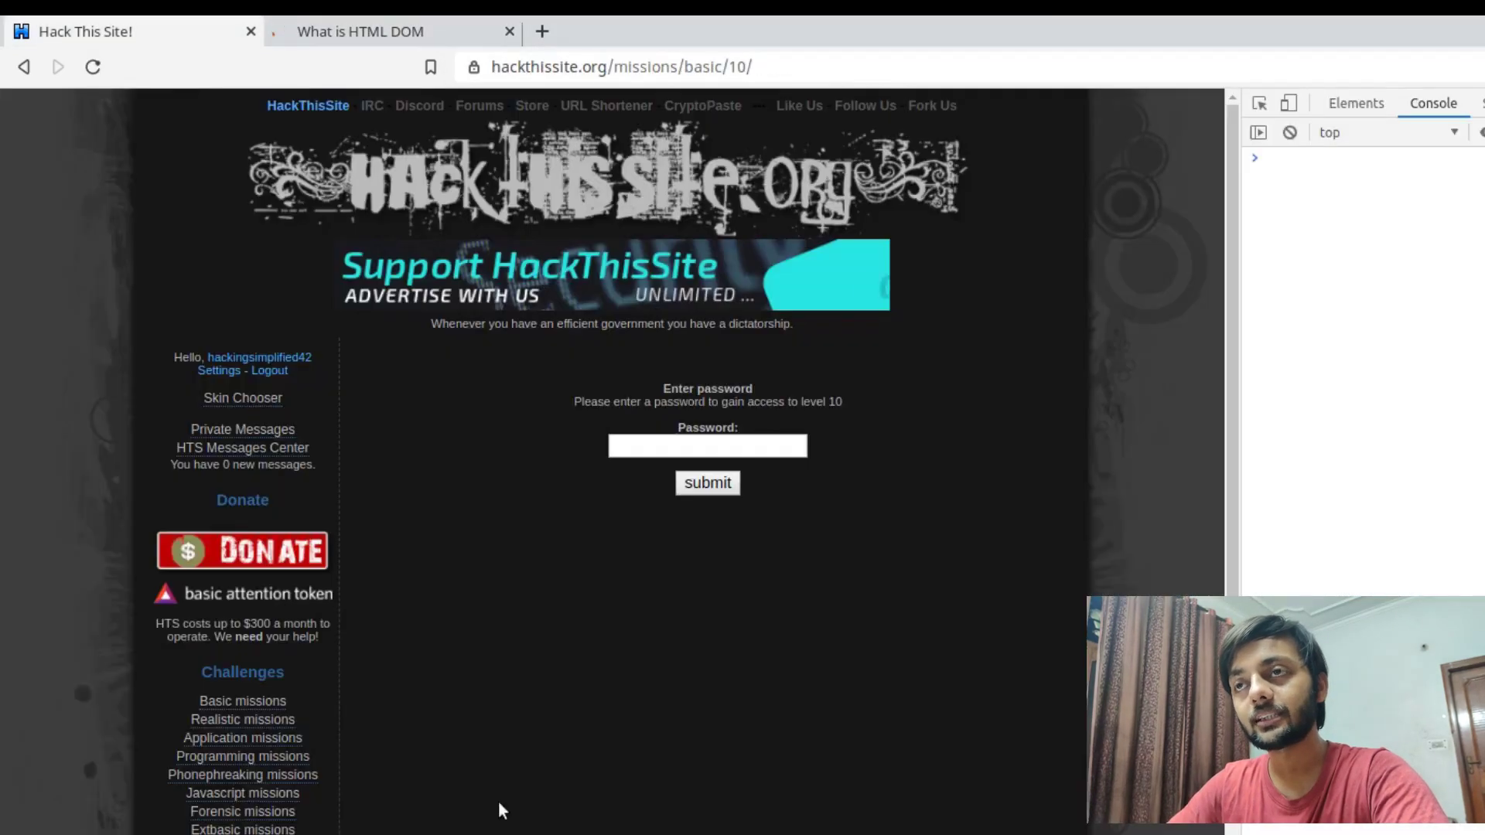
- Read the top of the W3Schools HTML DOM overview, then return to the Basic 10 tab
left_click(361, 31)
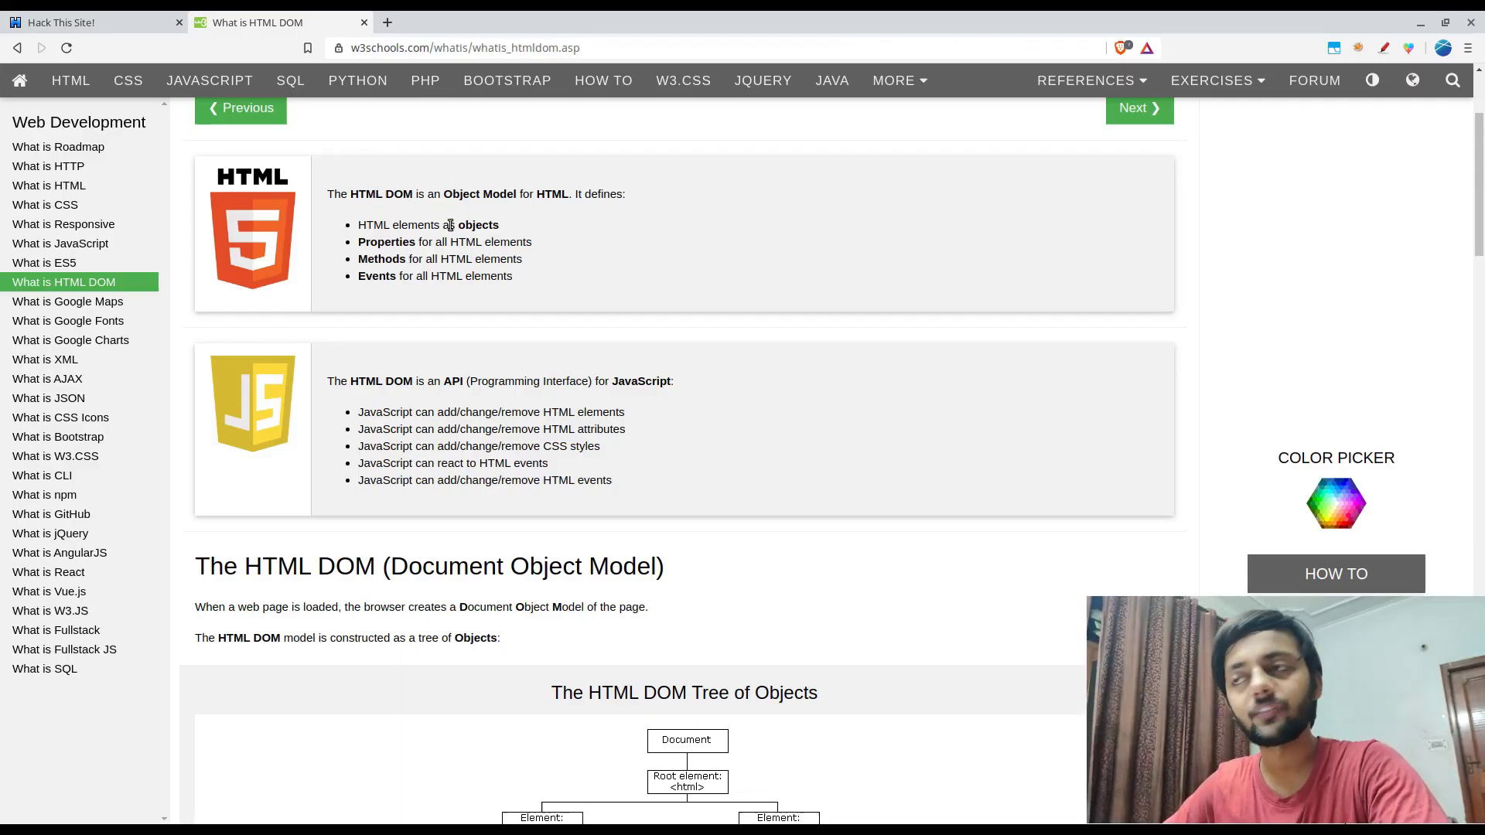
left_click_drag(357, 224, 414, 241)
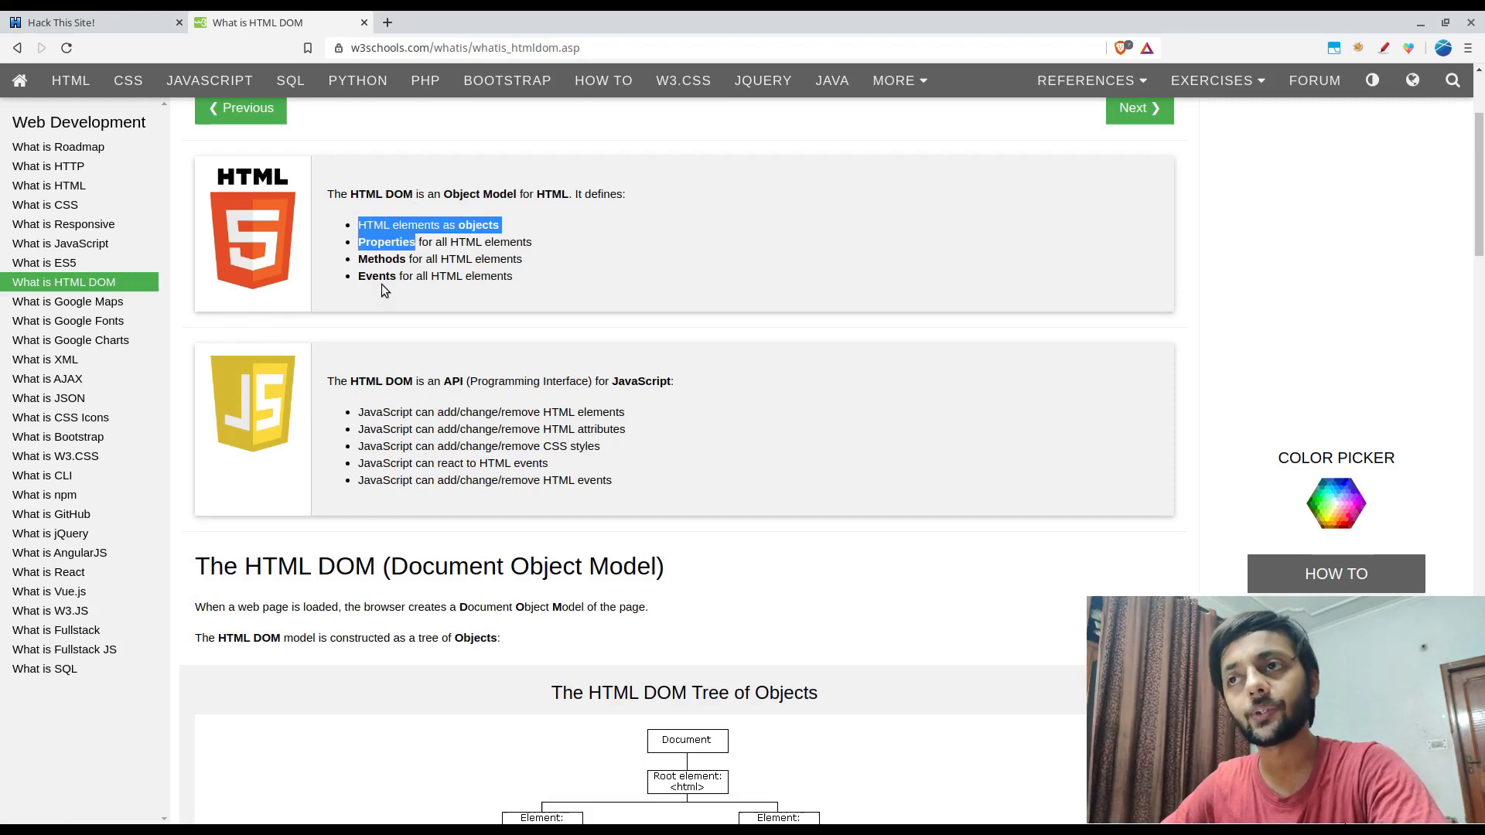
mouse_move(615, 356)
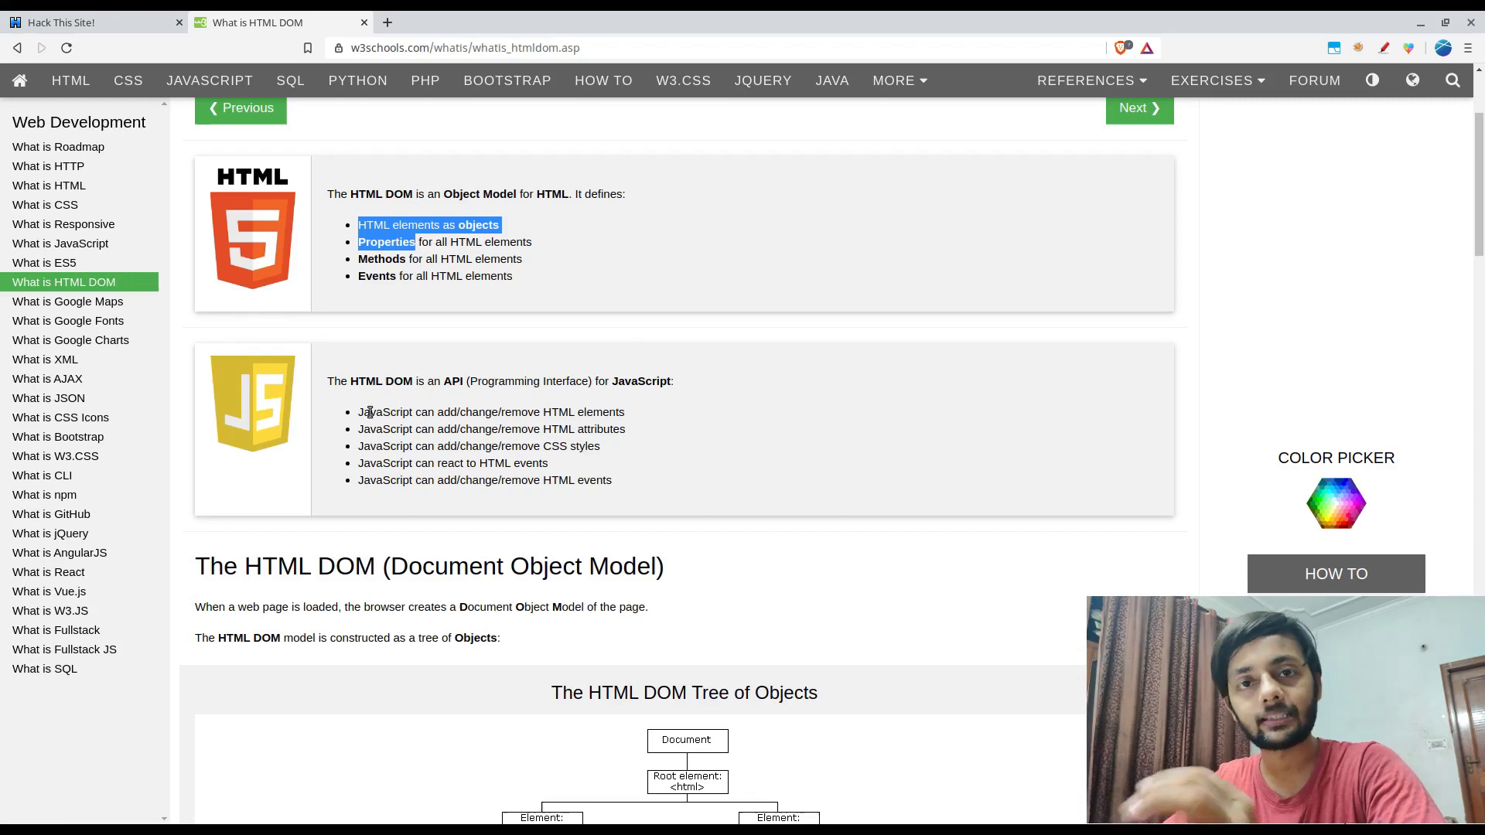
mouse_move(374, 402)
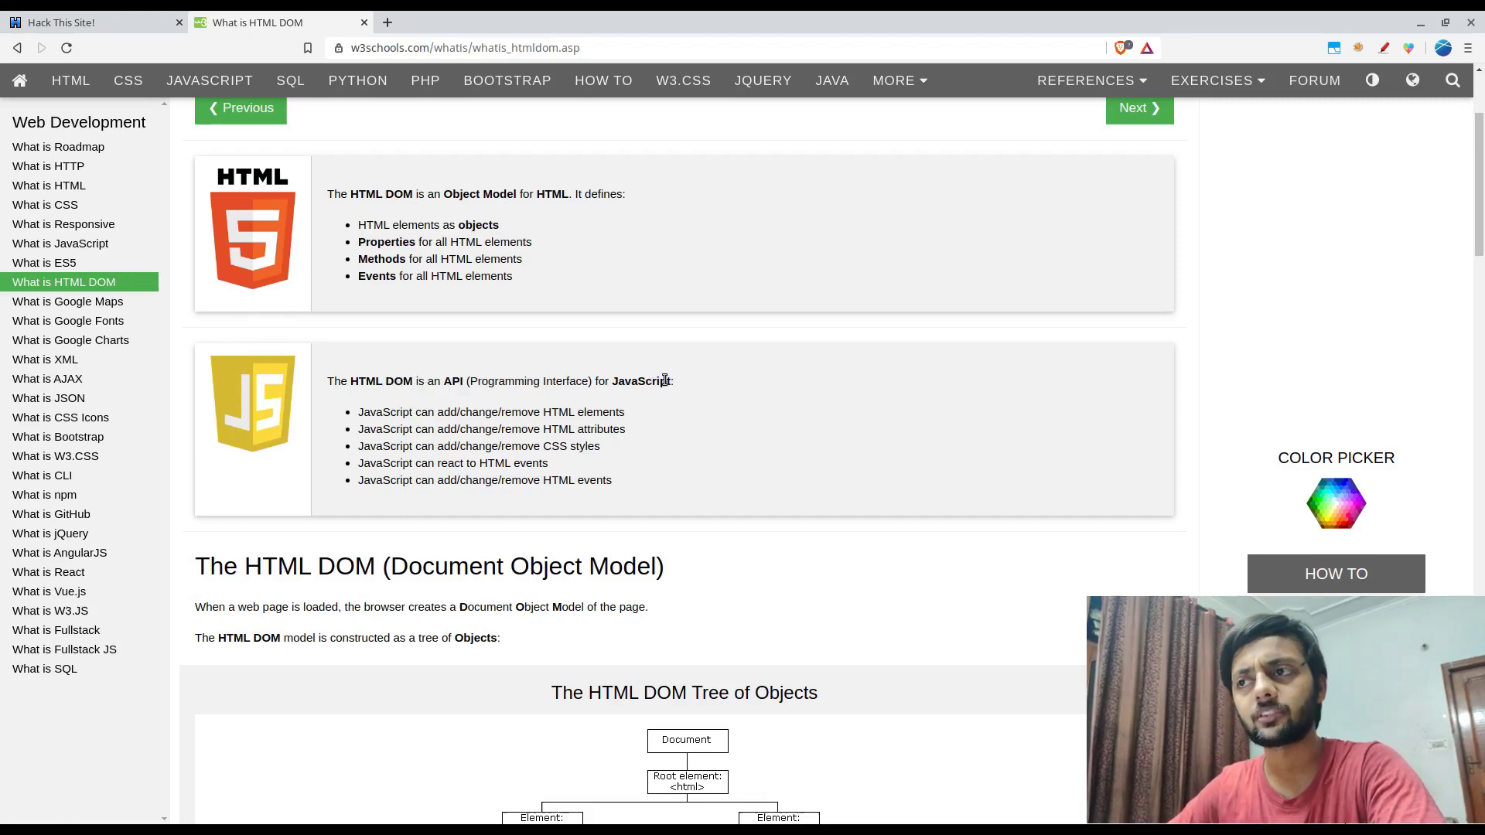
scroll("down", 3)
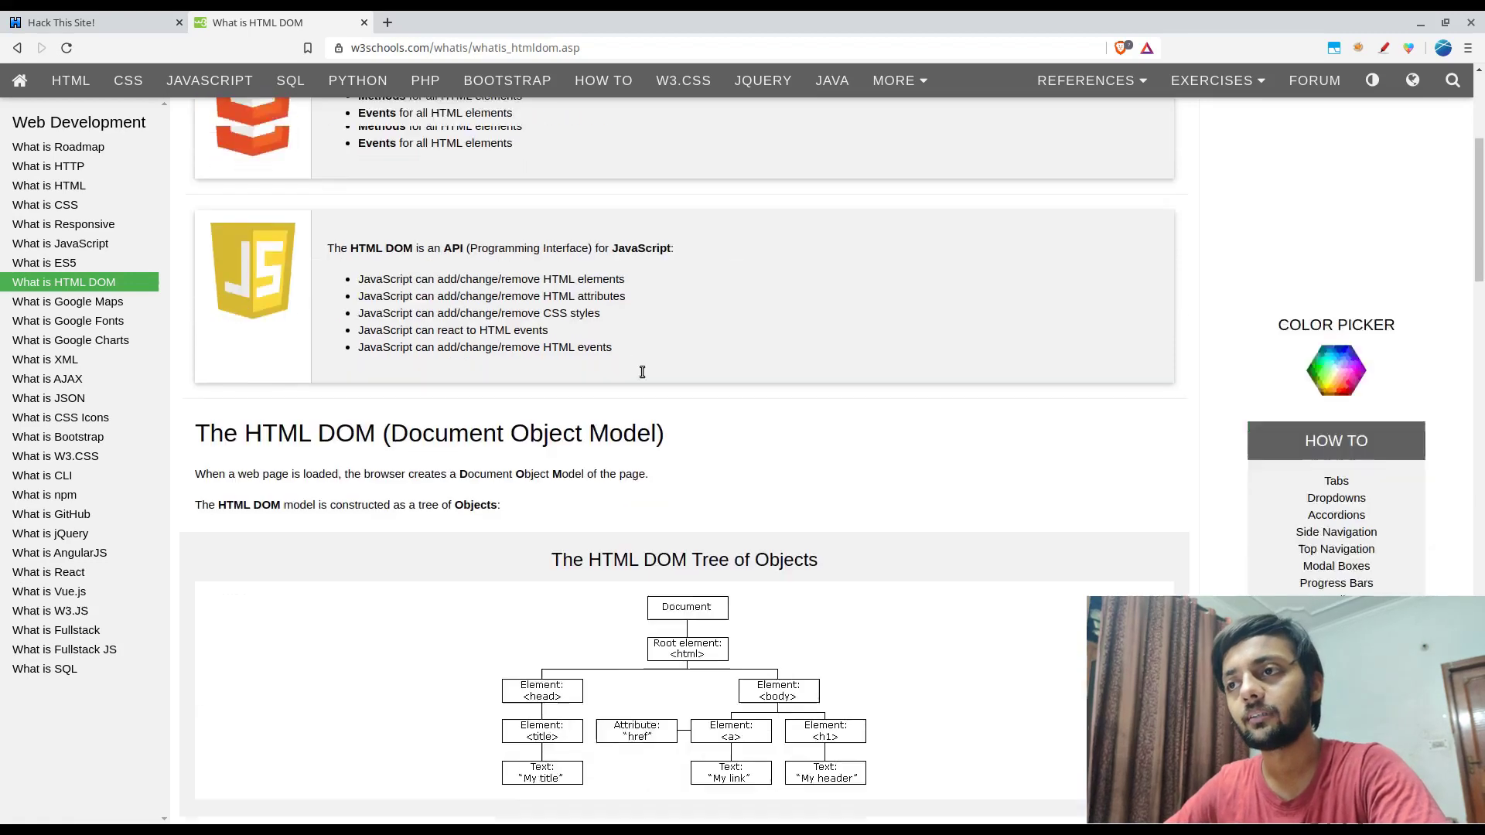
scroll("down", 3)
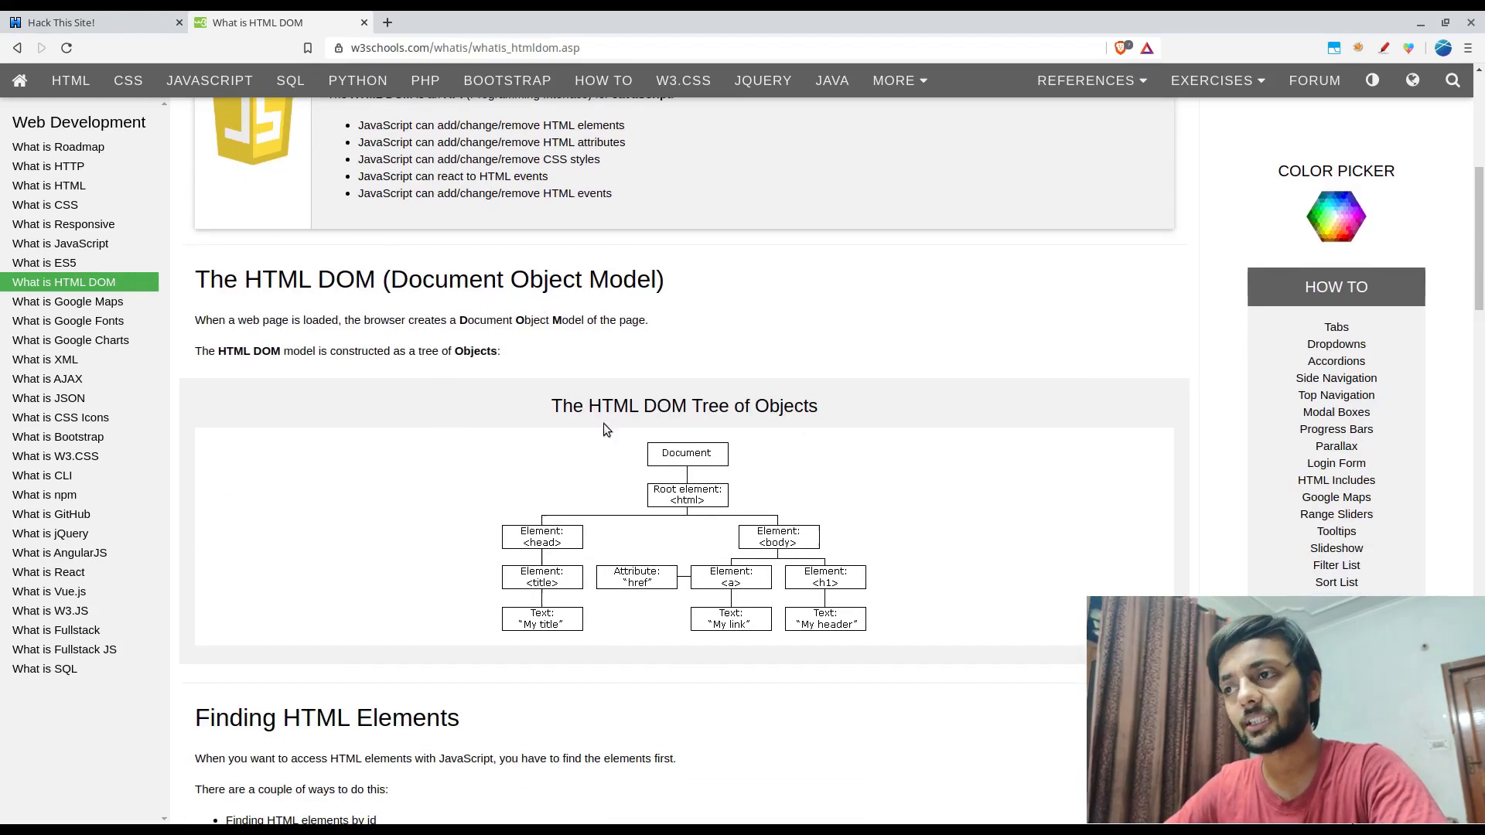
mouse_move(562, 557)
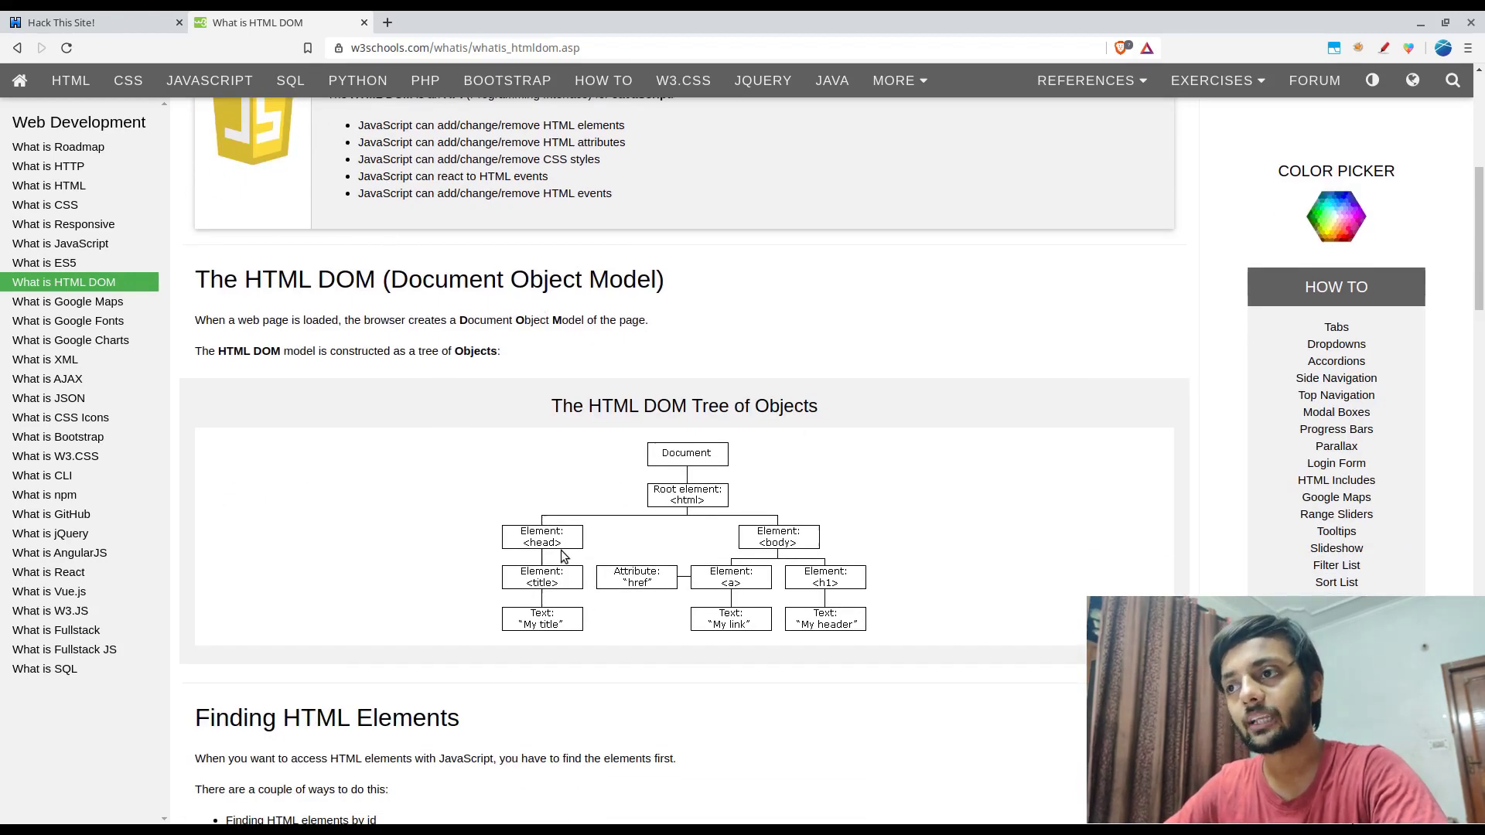
left_click(85, 21)
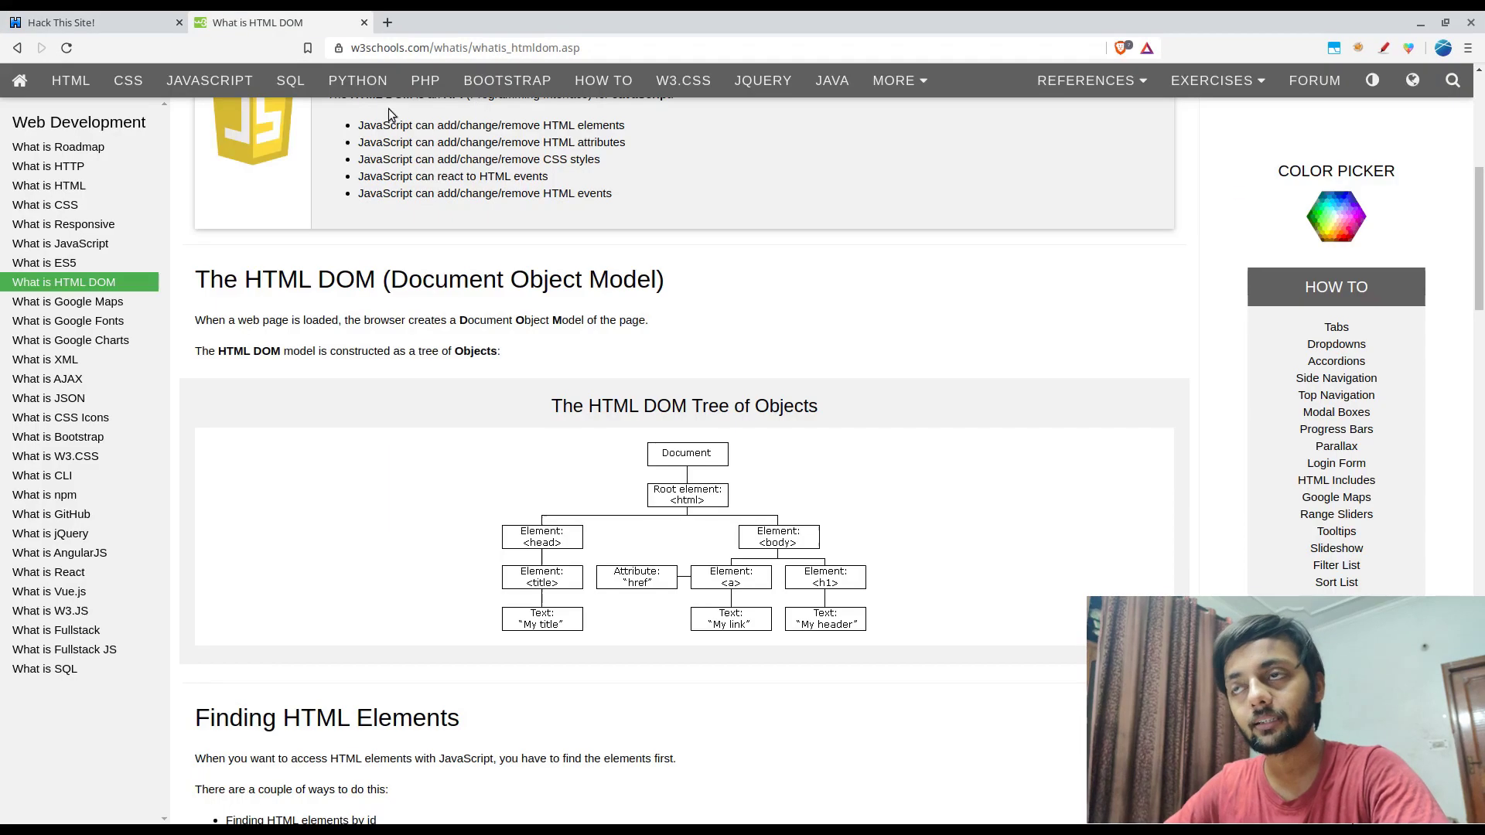
mouse_move(345, 150)
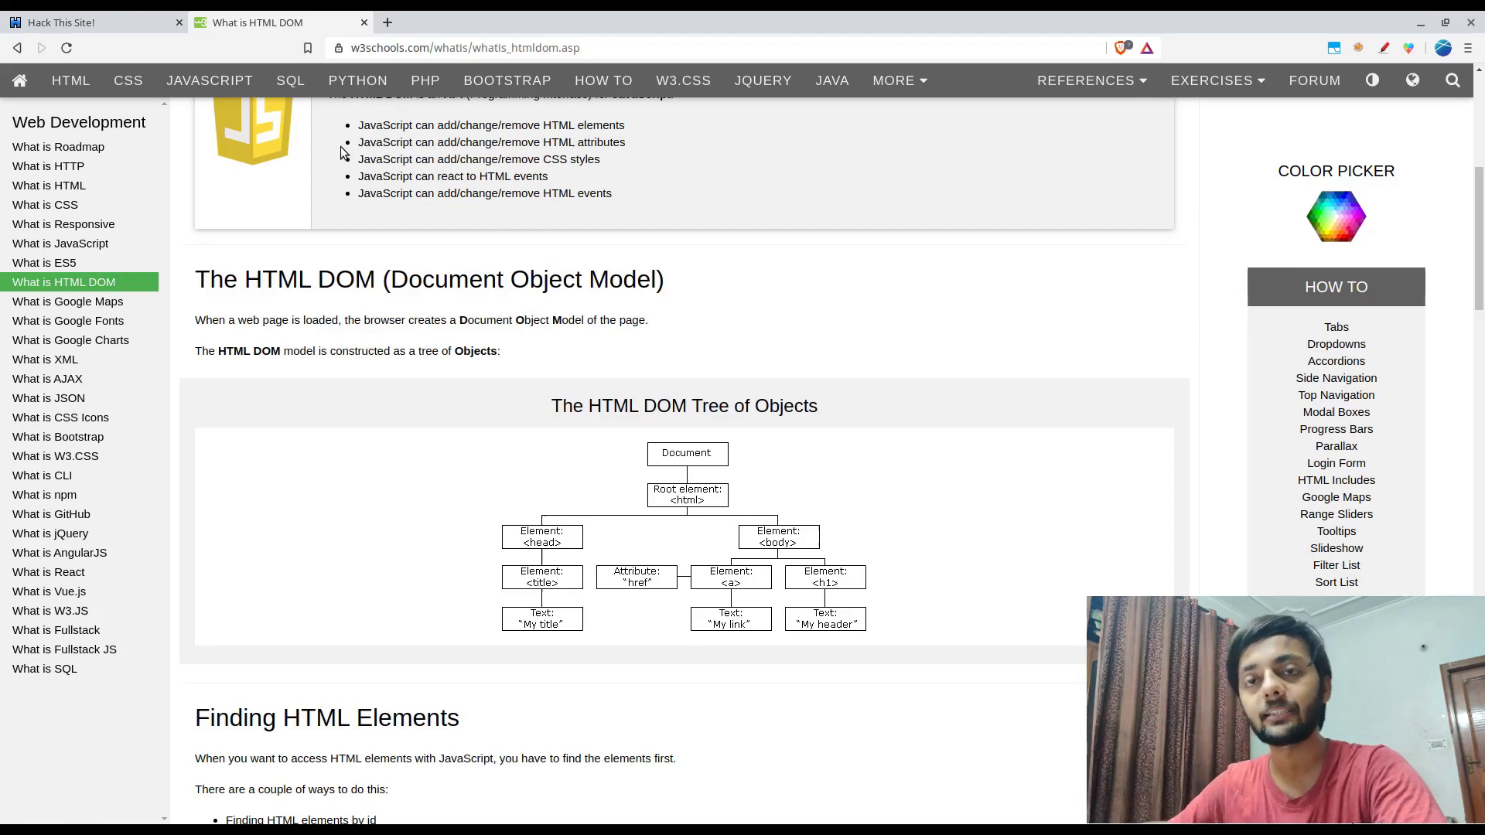
mouse_move(409, 111)
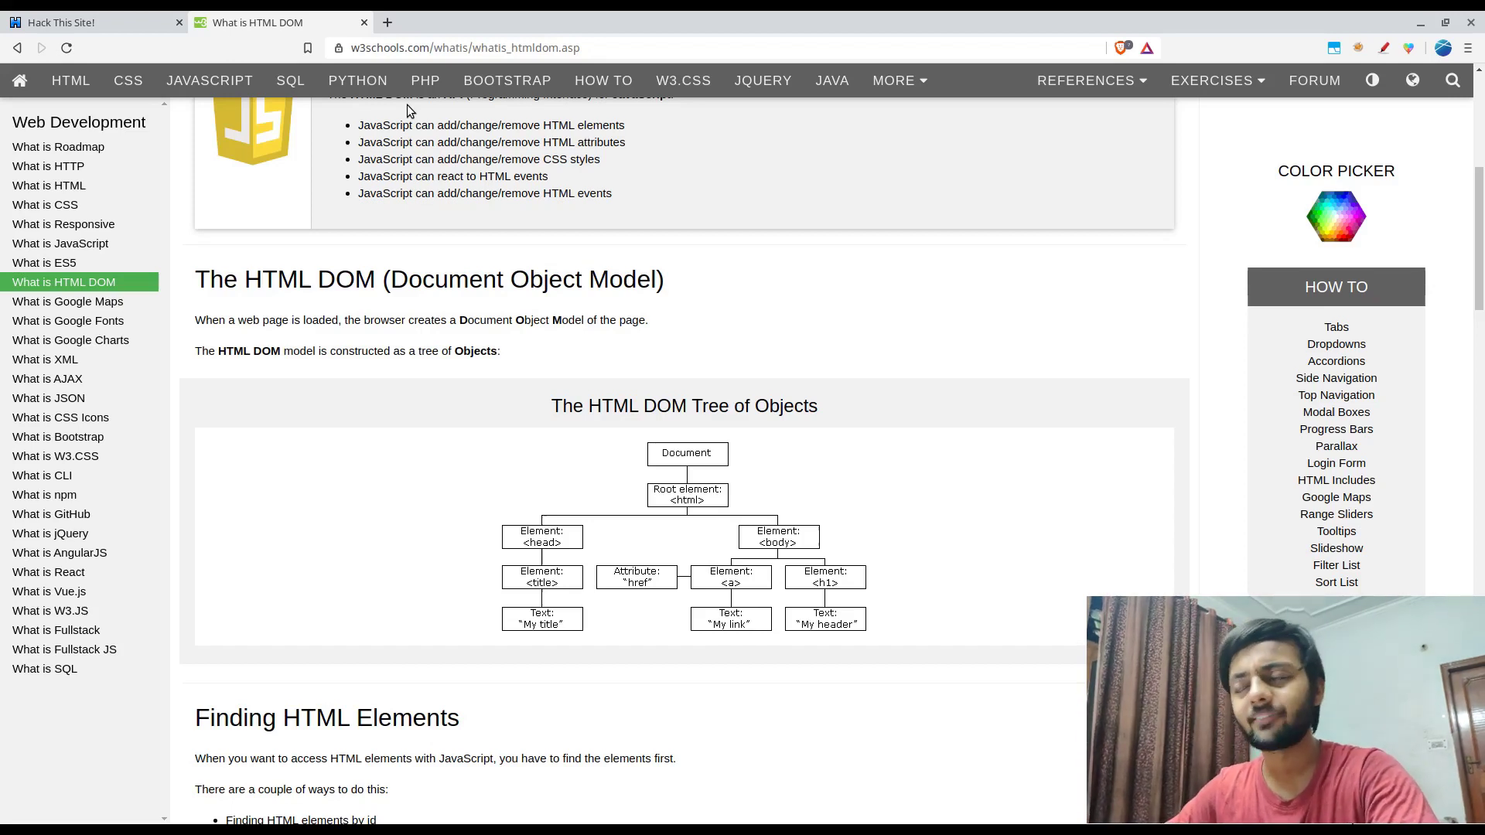
mouse_move(399, 318)
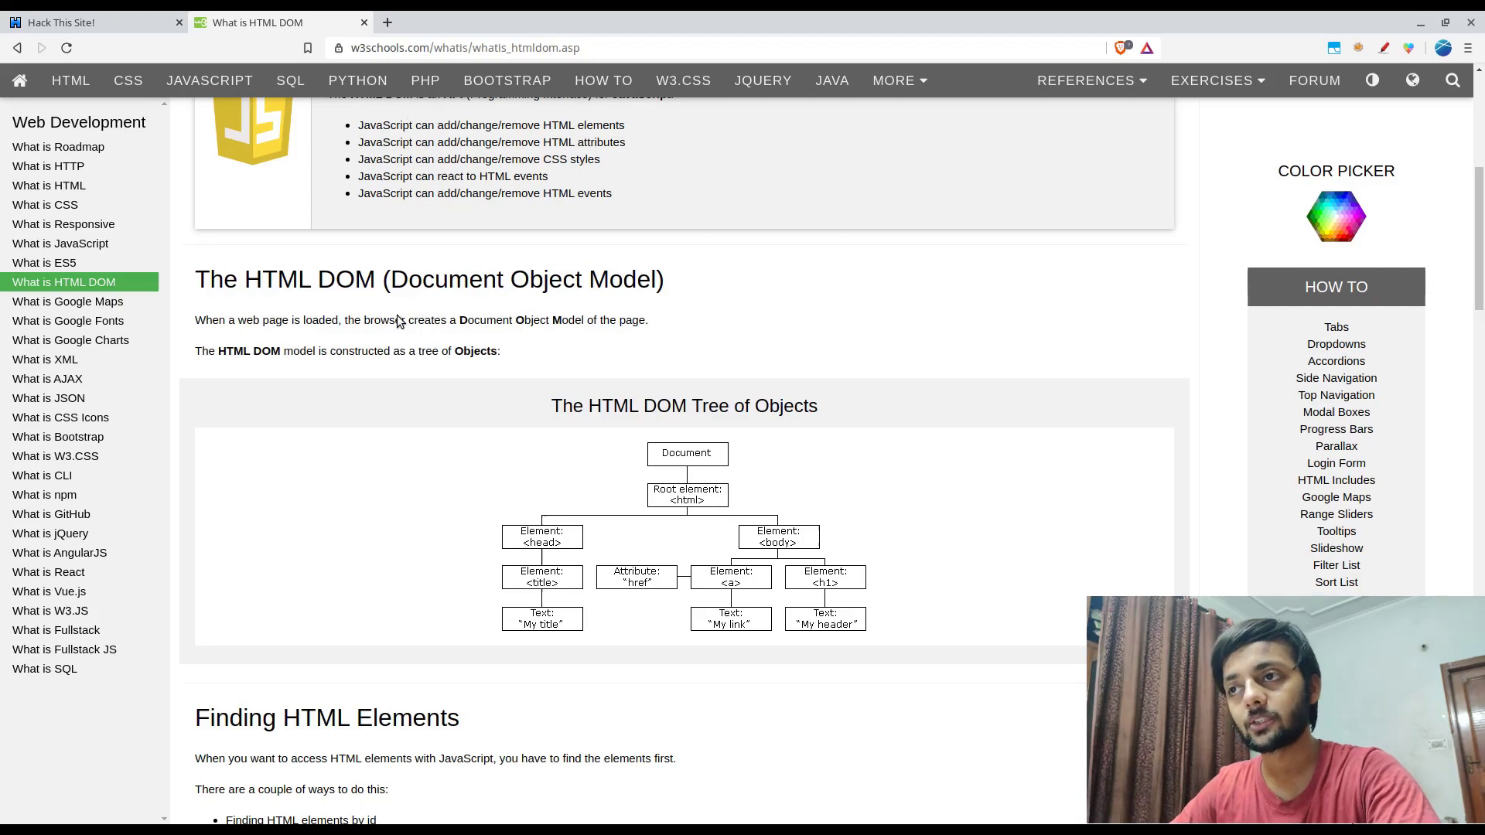
- Continue down to finding elements by id and bring Basic 10's markup back up in Elements
scroll("down", 3)
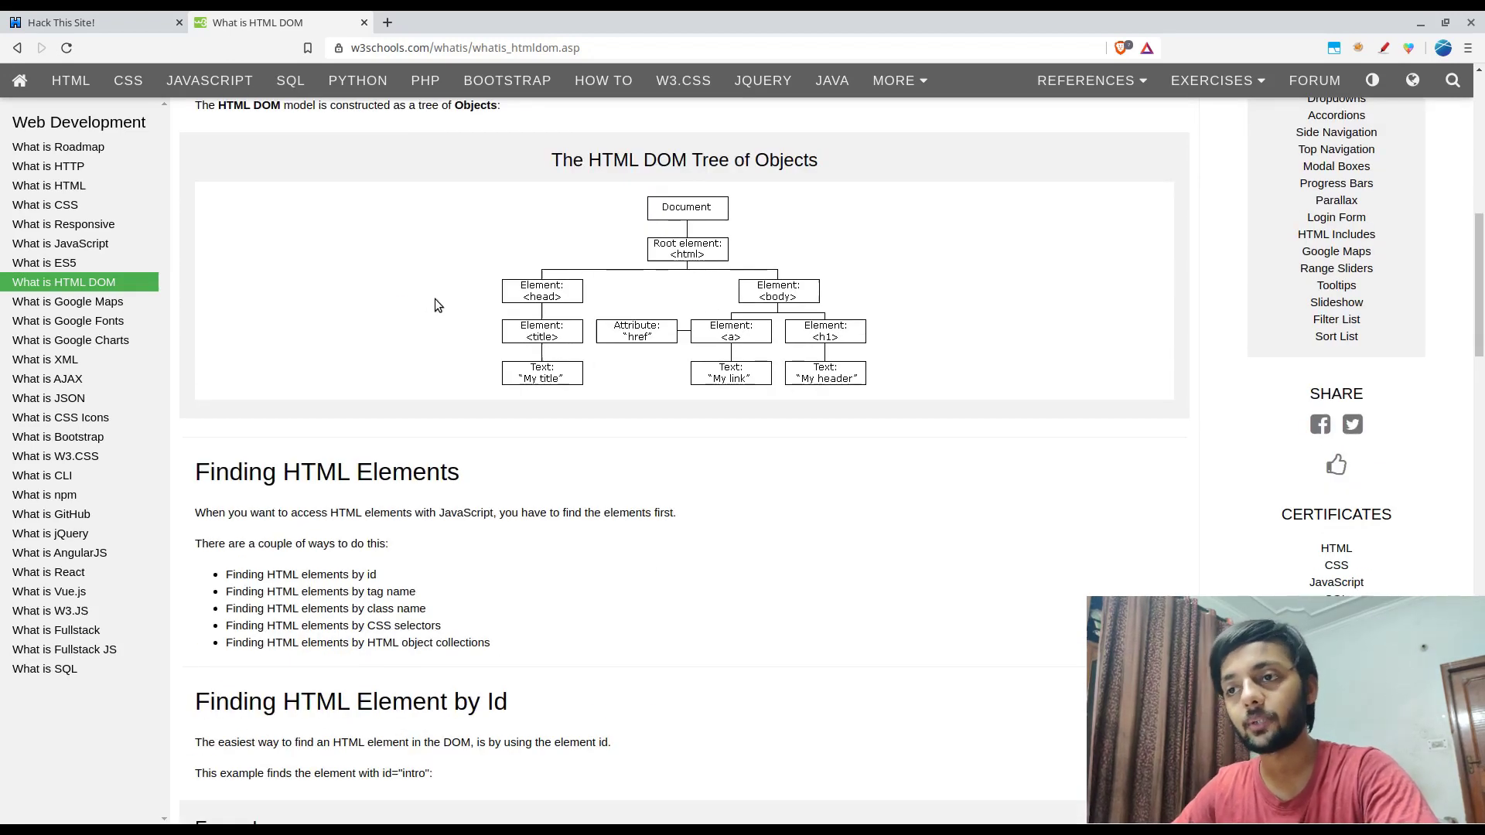
scroll("down", 3)
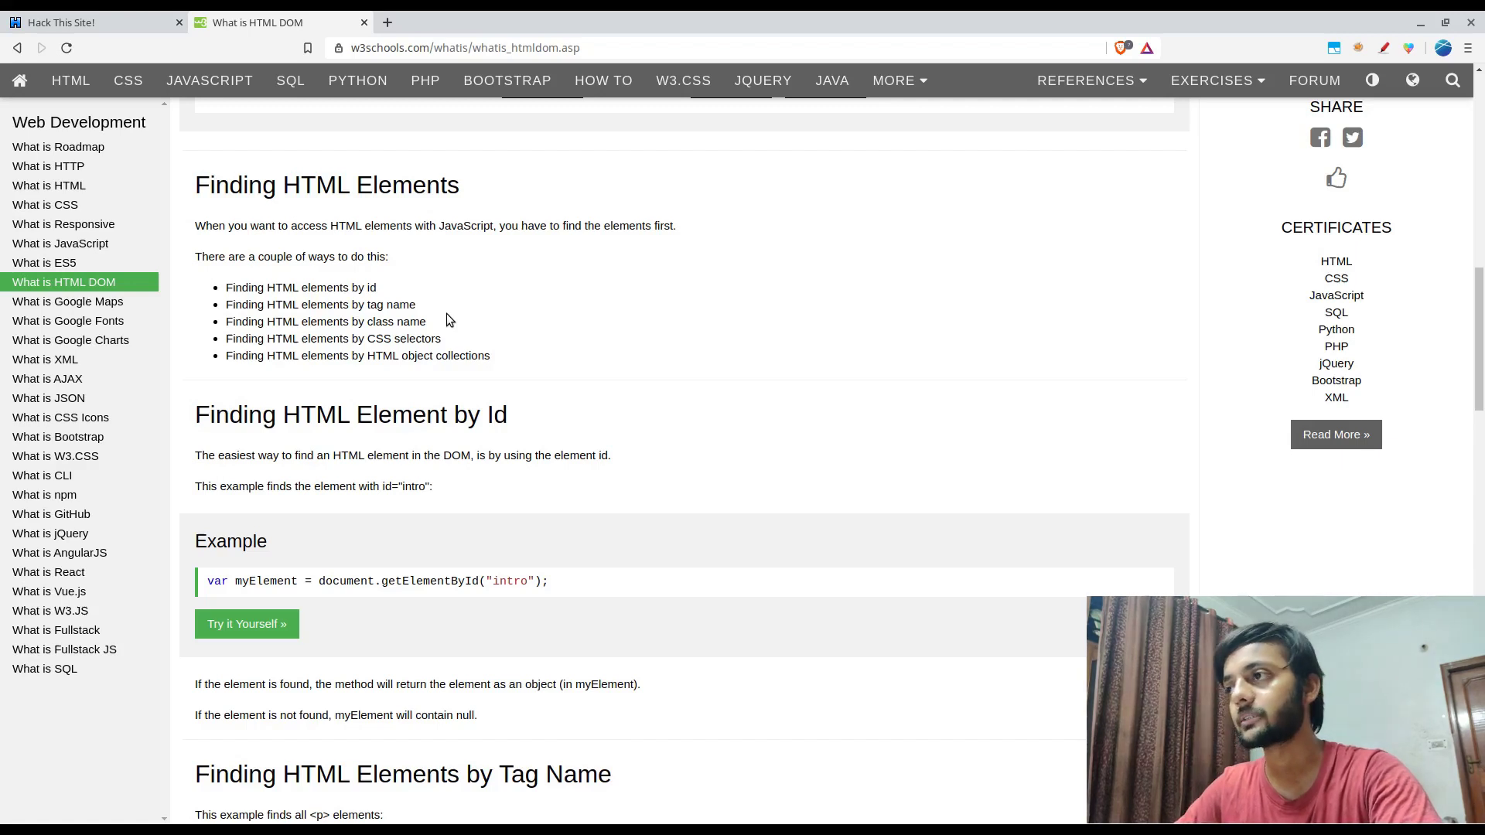
left_click(89, 22)
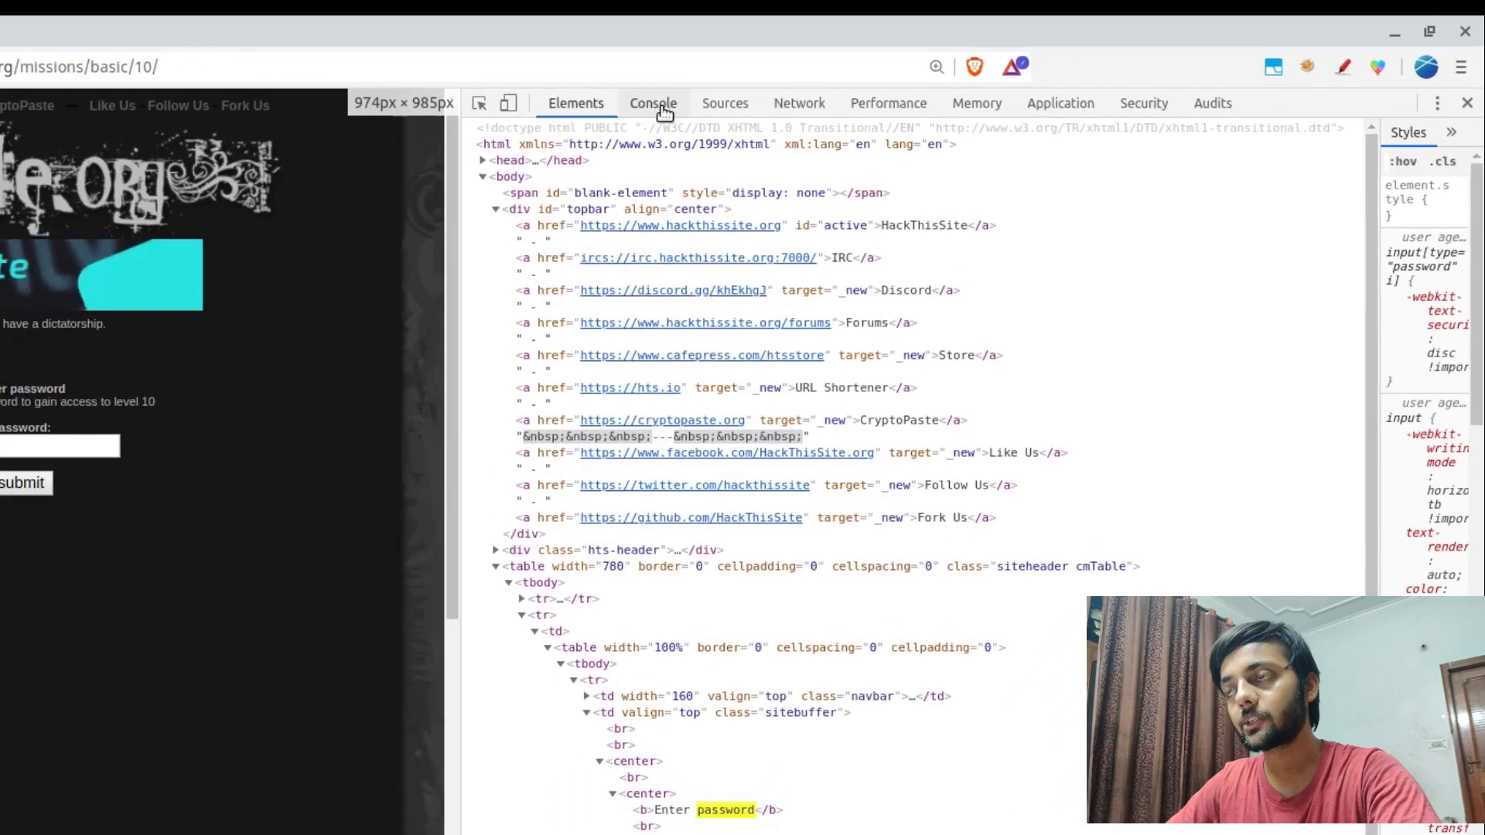
- Try Date and document.location in the Basic 10 console
left_click(651, 103)
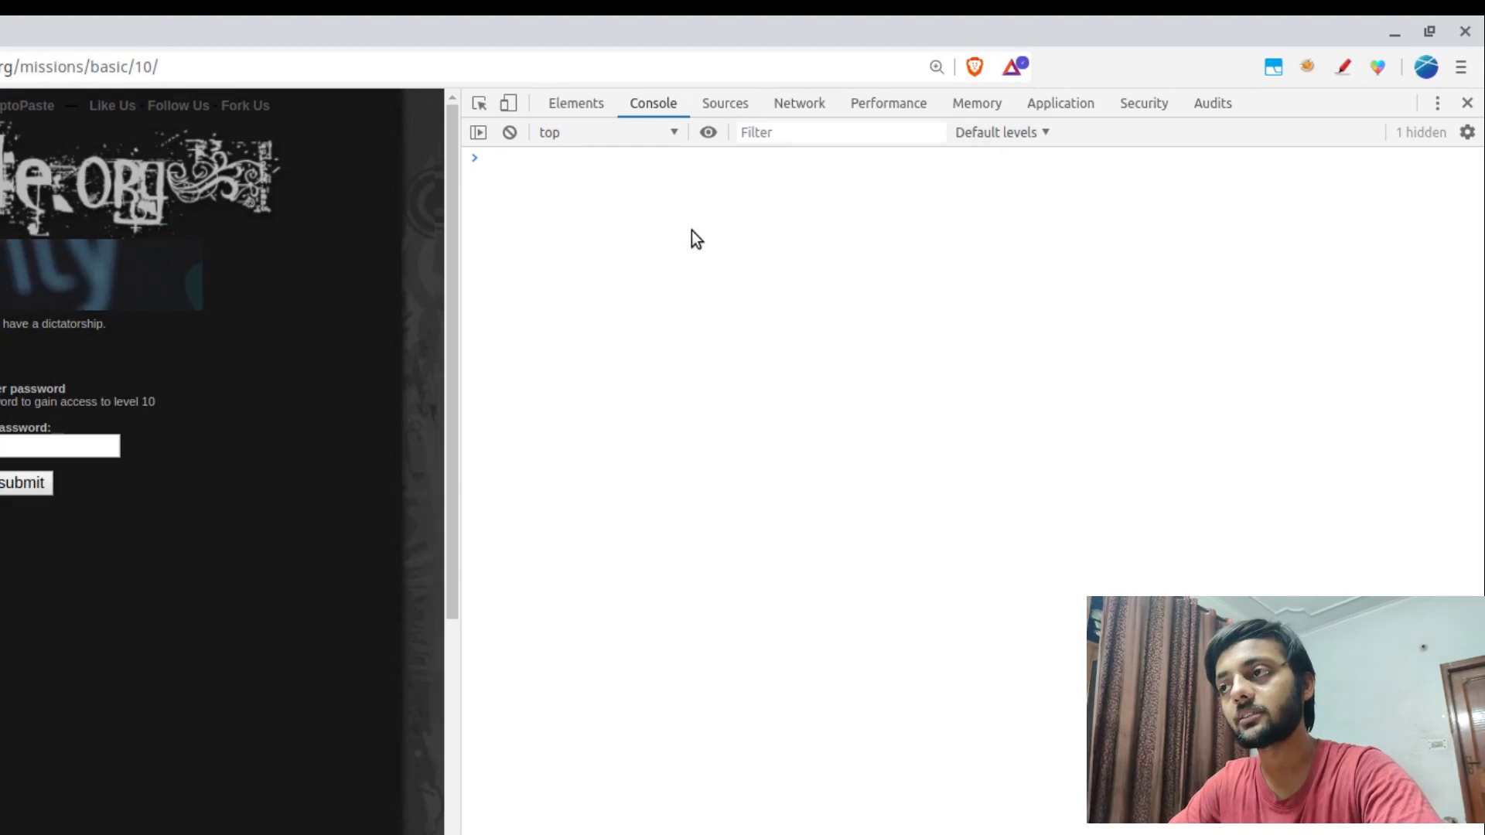
left_click(663, 158)
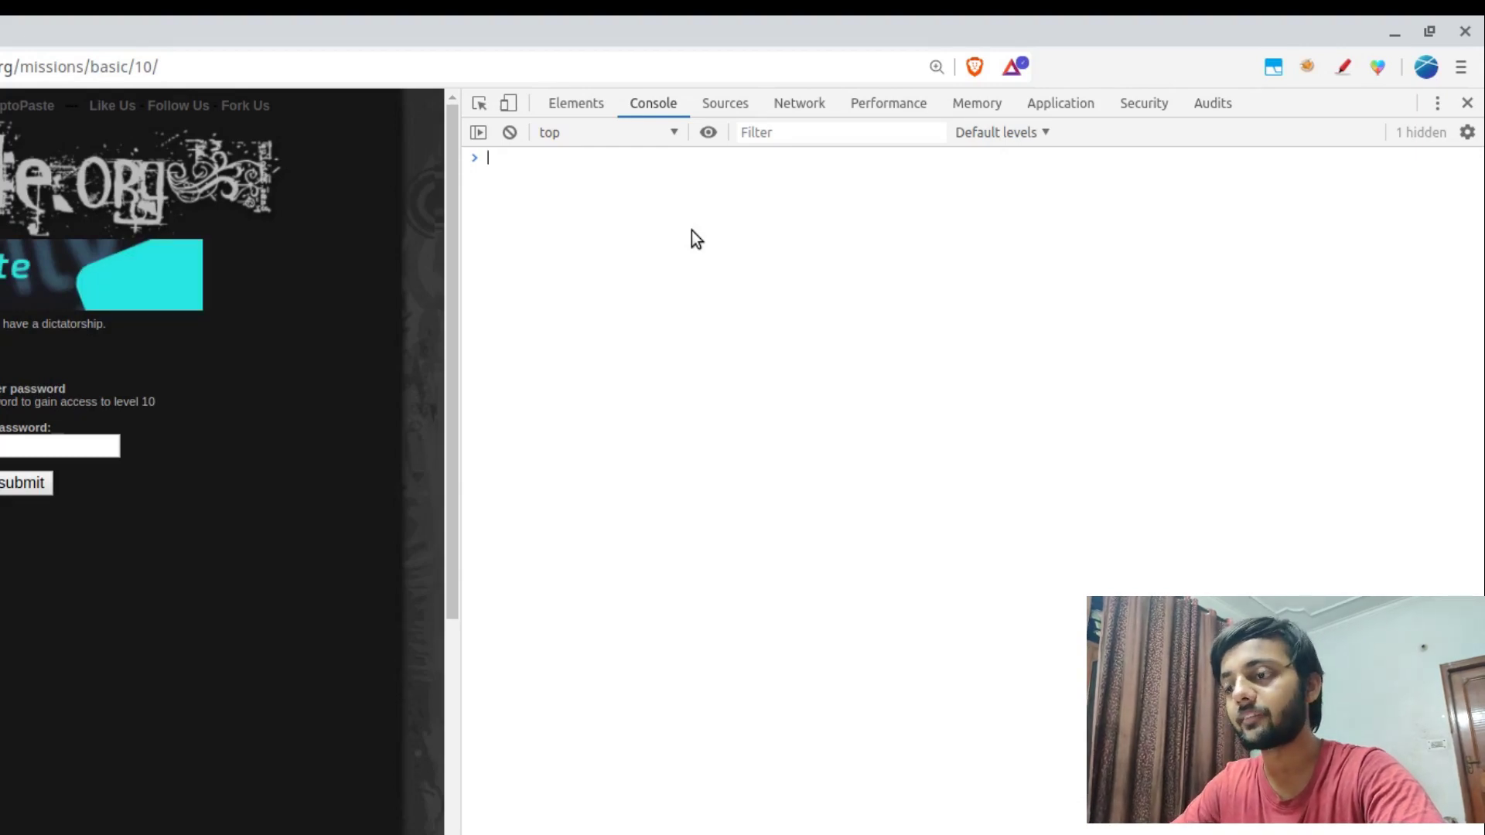
type("docm")
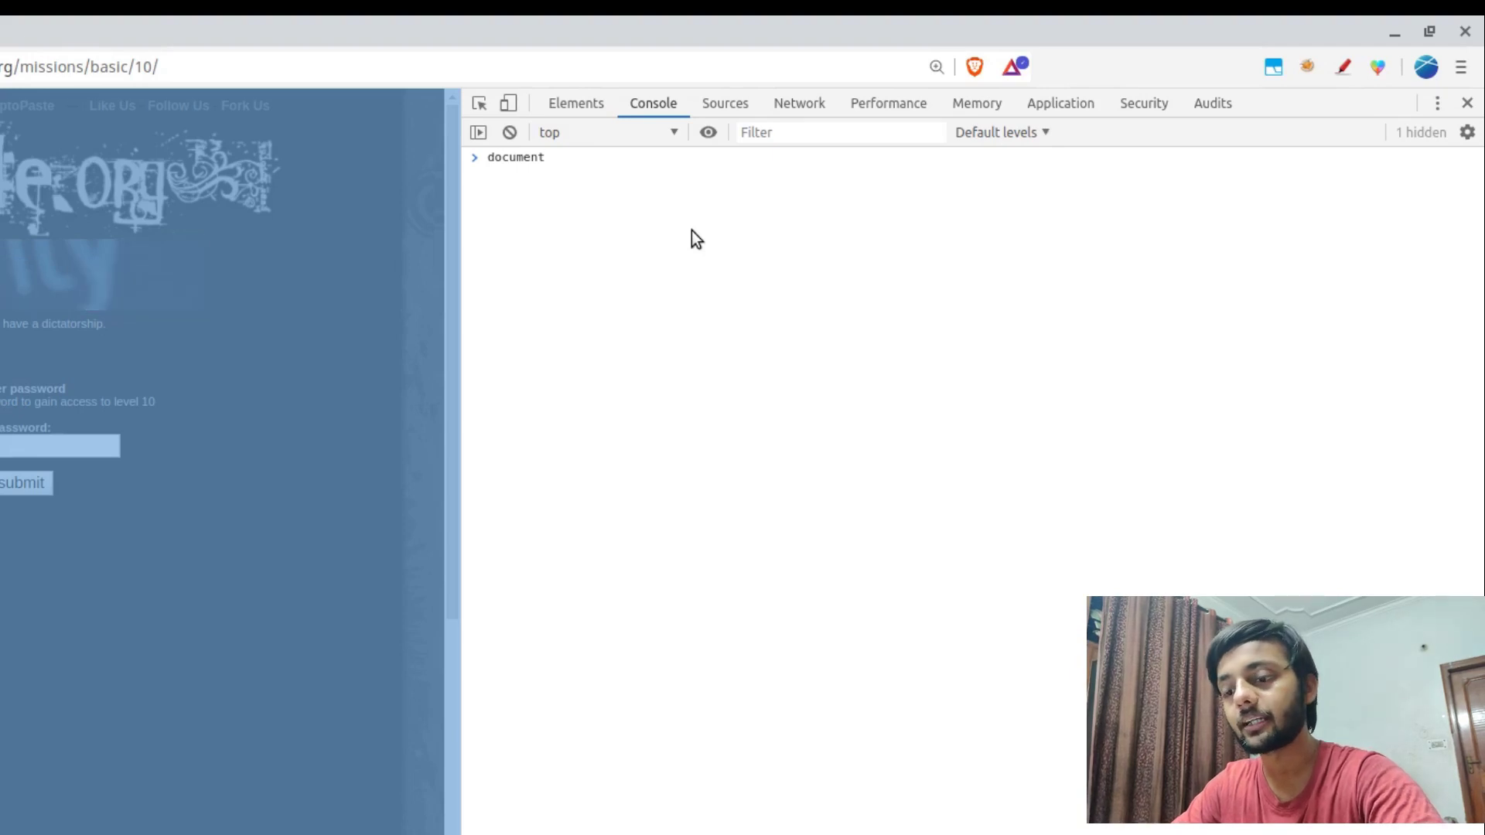
type("Date(")
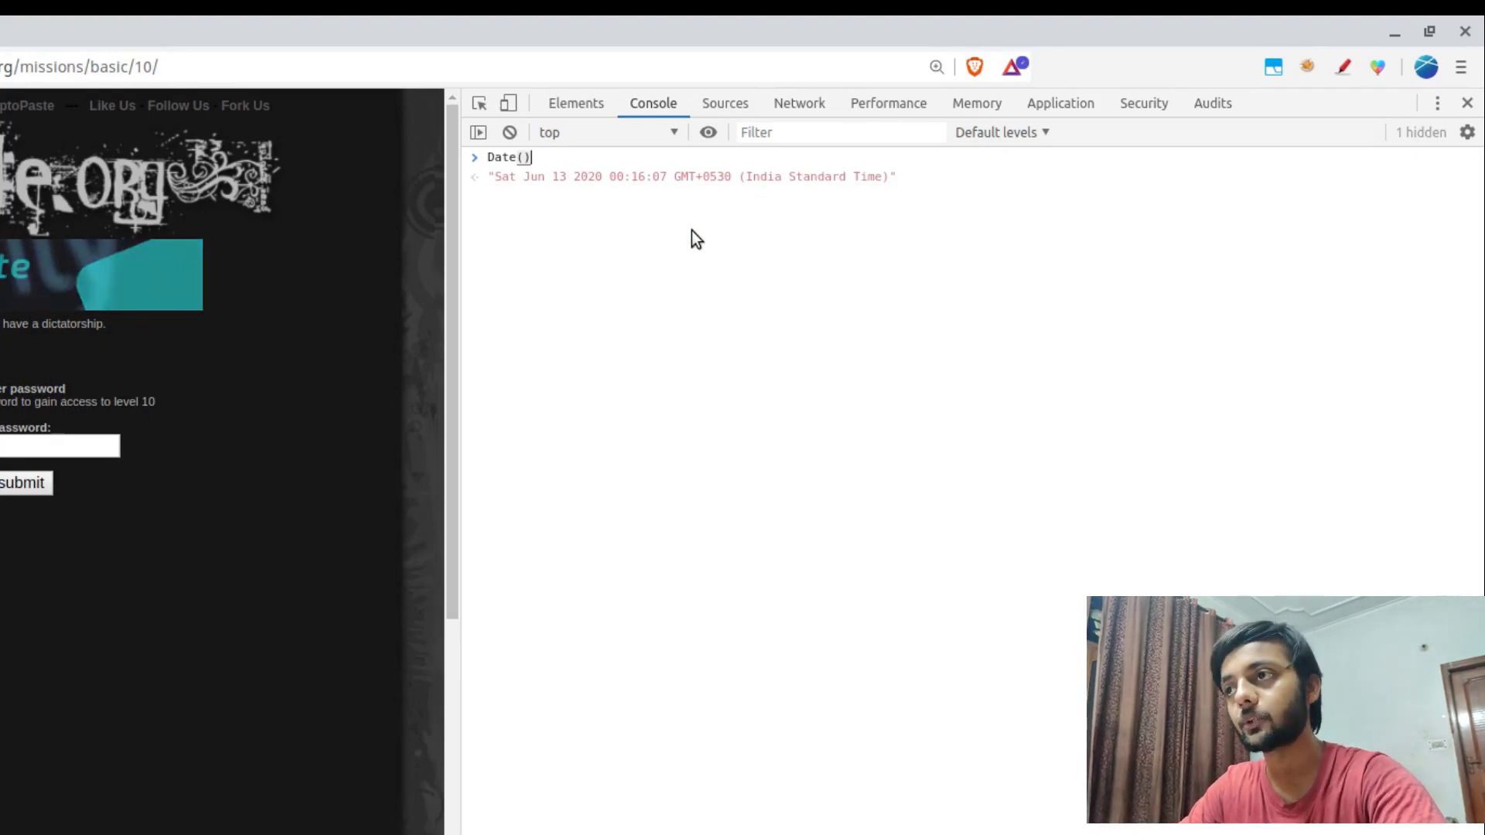
type("document")
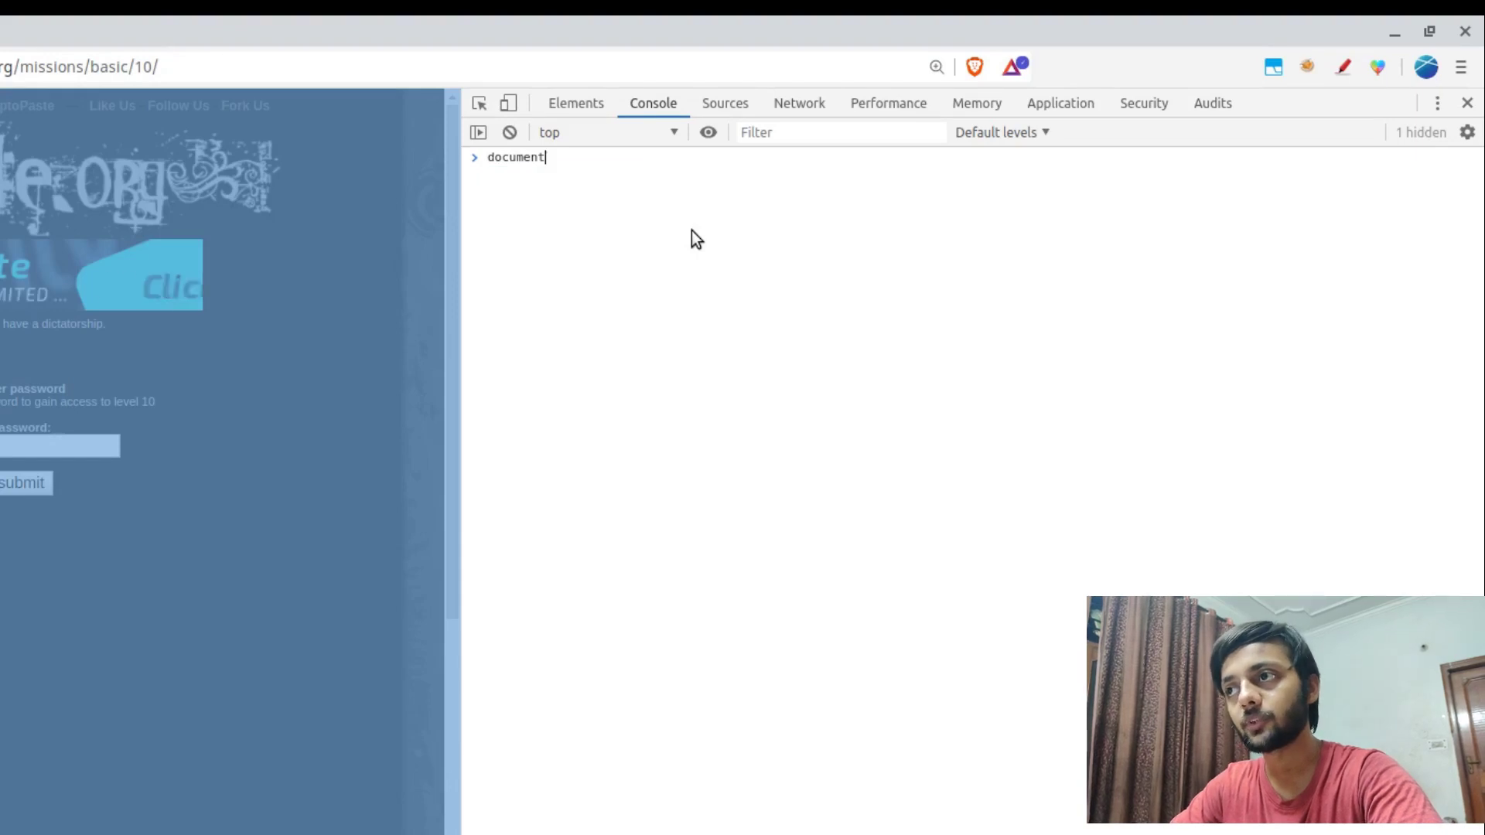
type(".location")
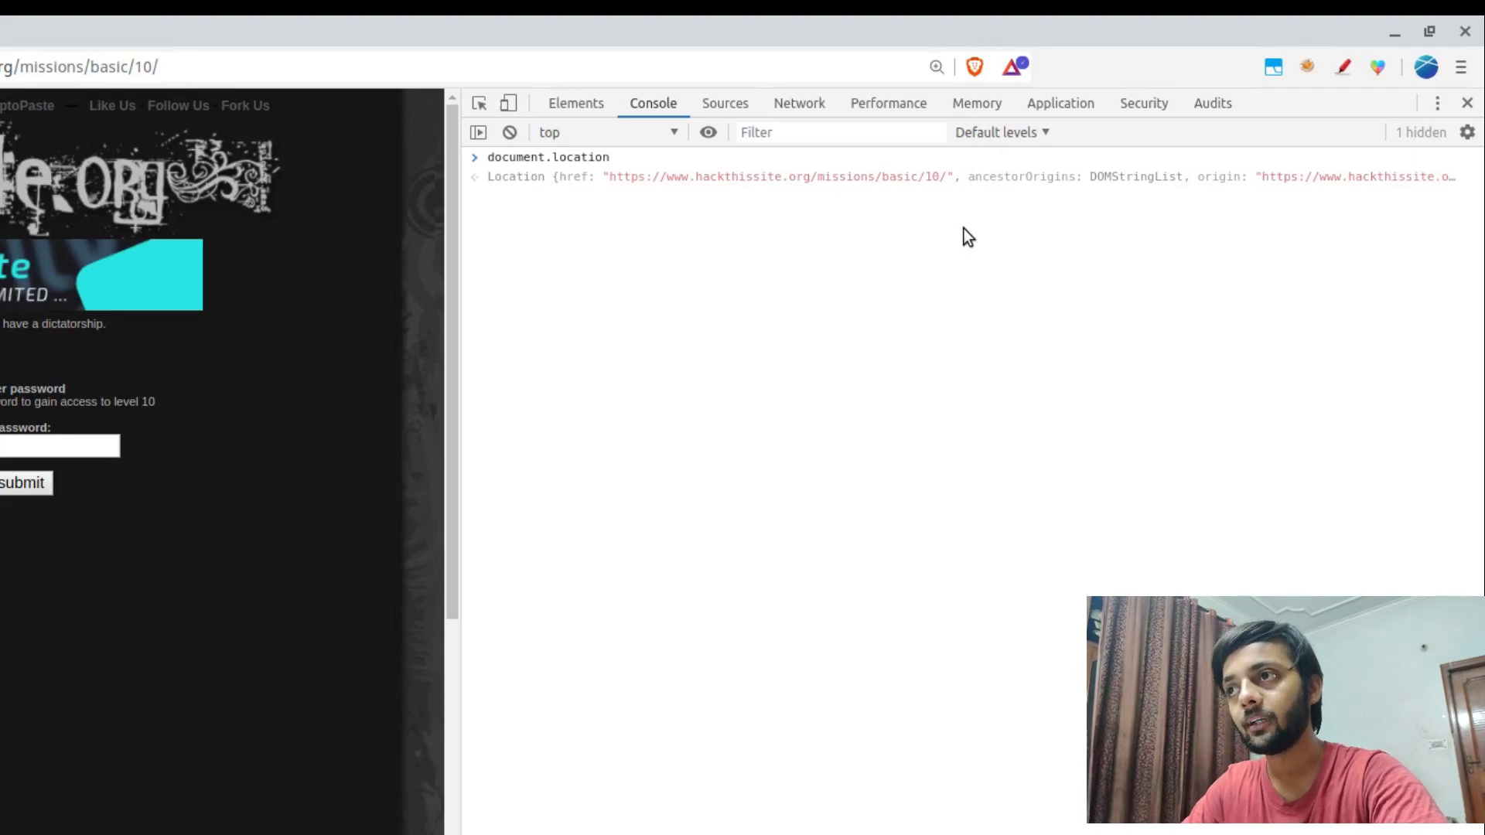
- Print document.cookie, revealing level10_authorized=no and the PHPSESSID value
type(".")
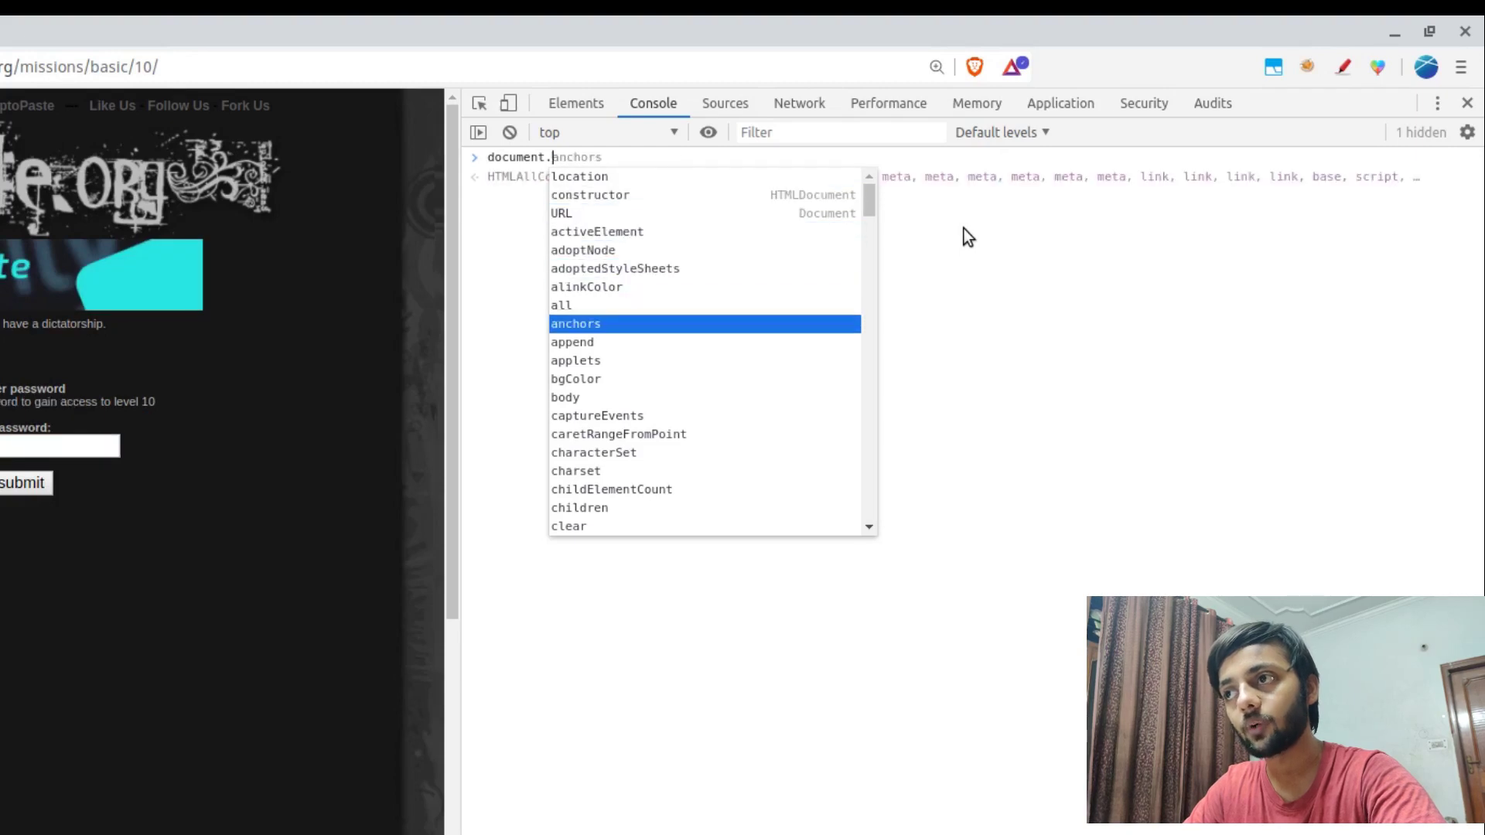
type("children")
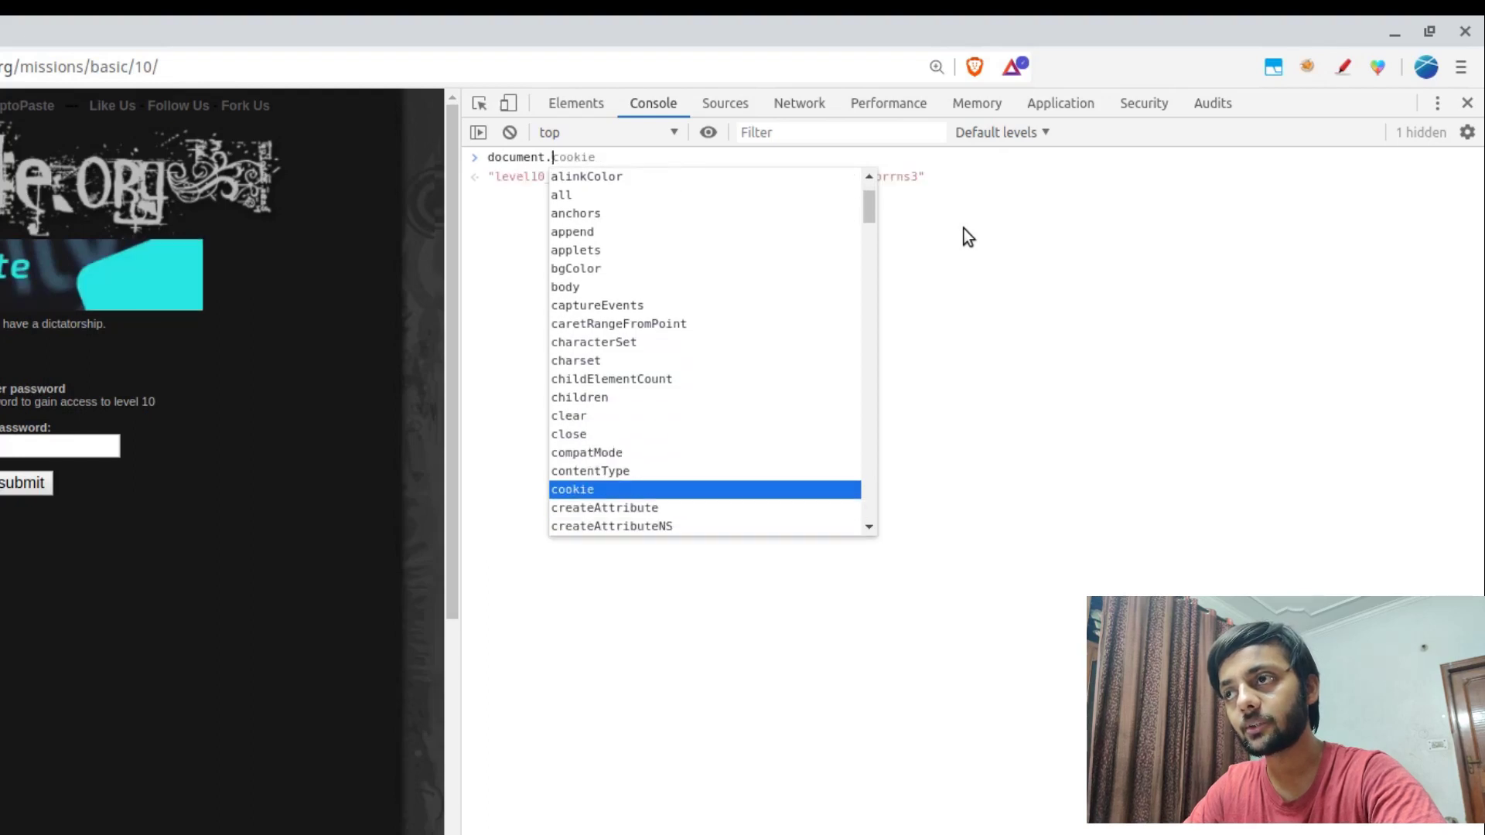
key("Enter")
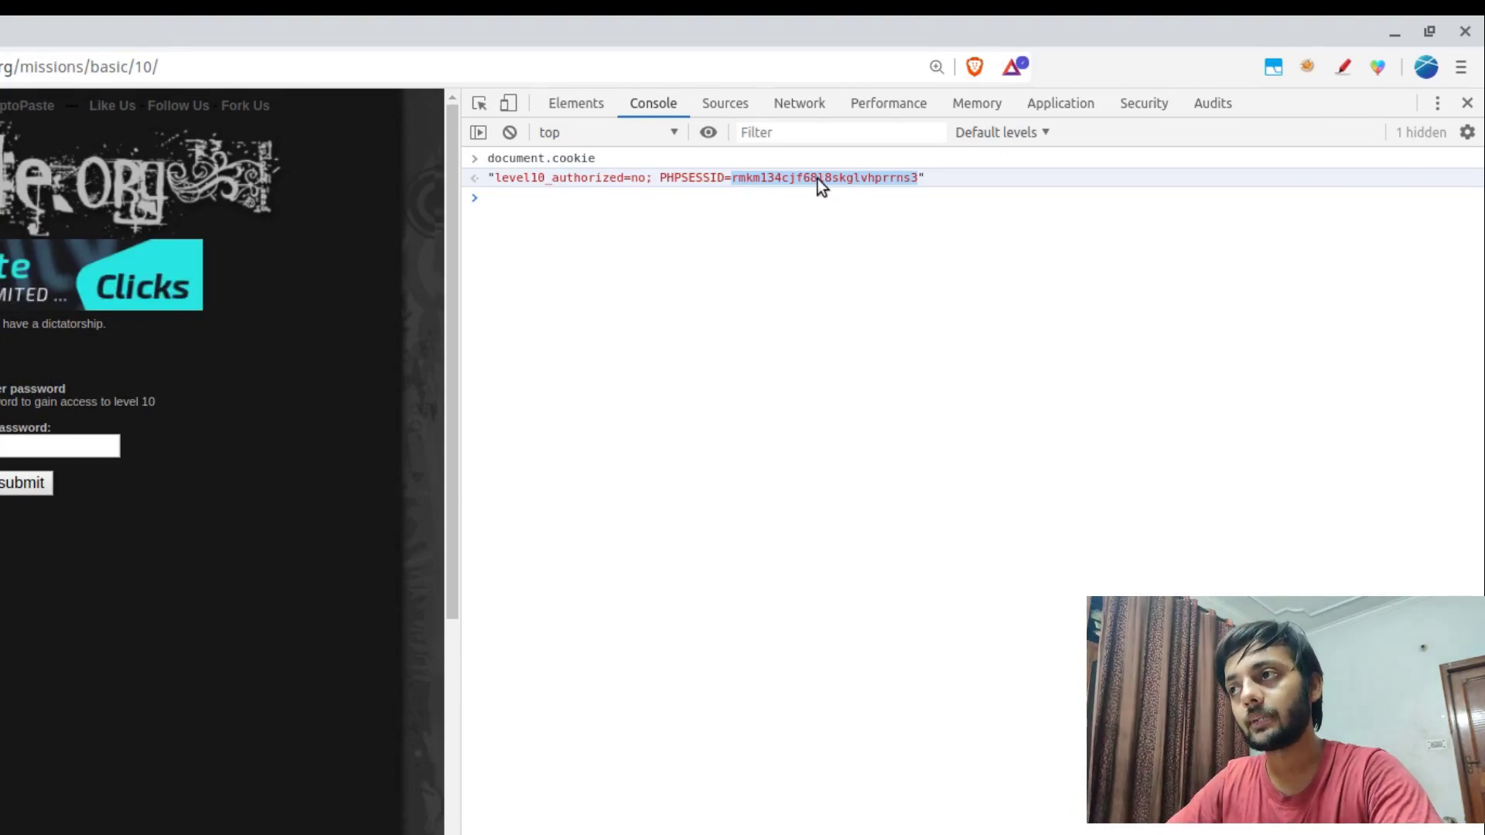
- Review Brave's installed extensions, then search for the EditThisCookie cookie manager
right_click(820, 178)
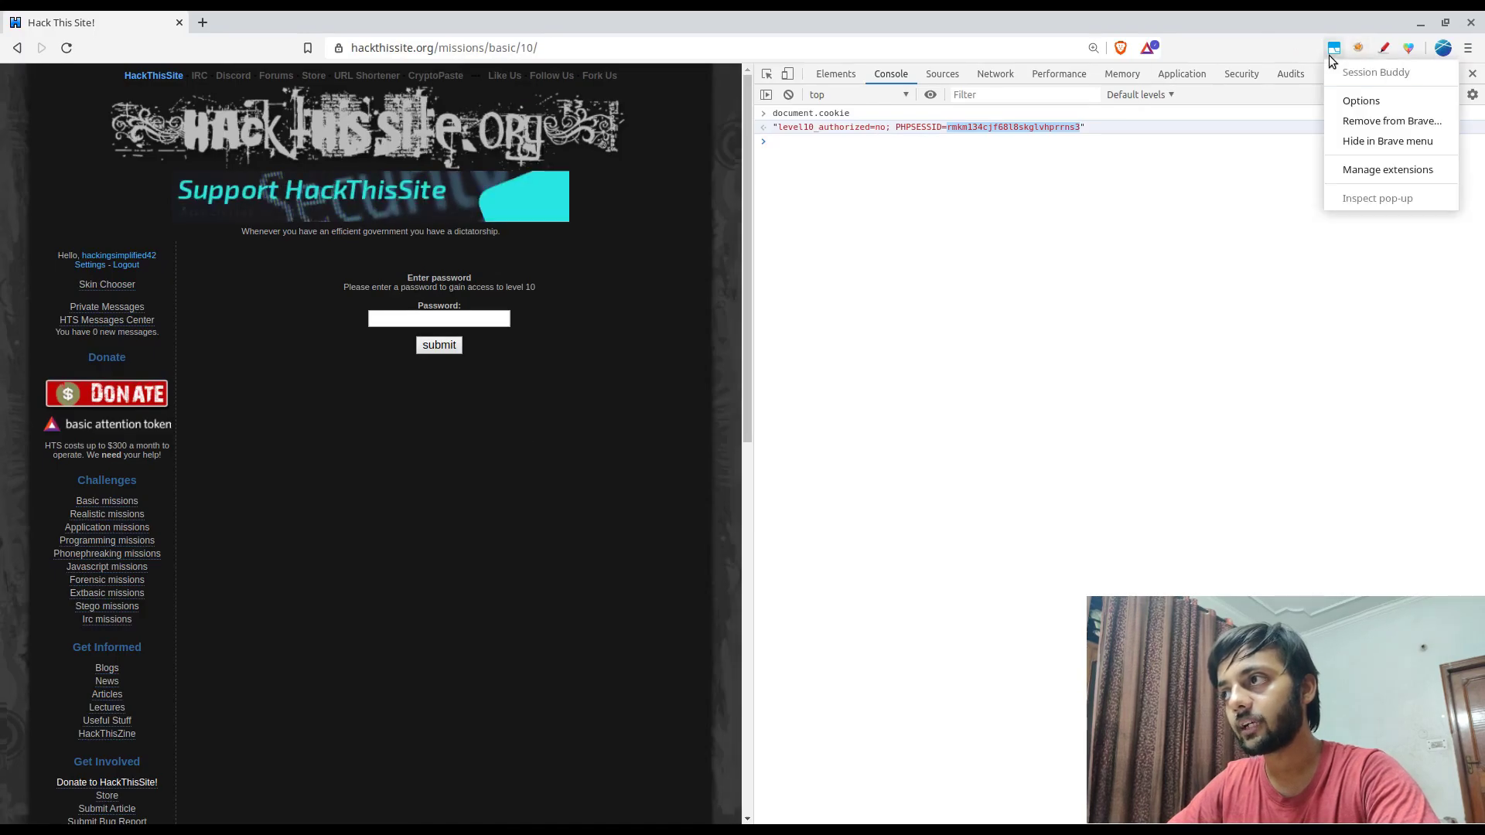
left_click(1386, 168)
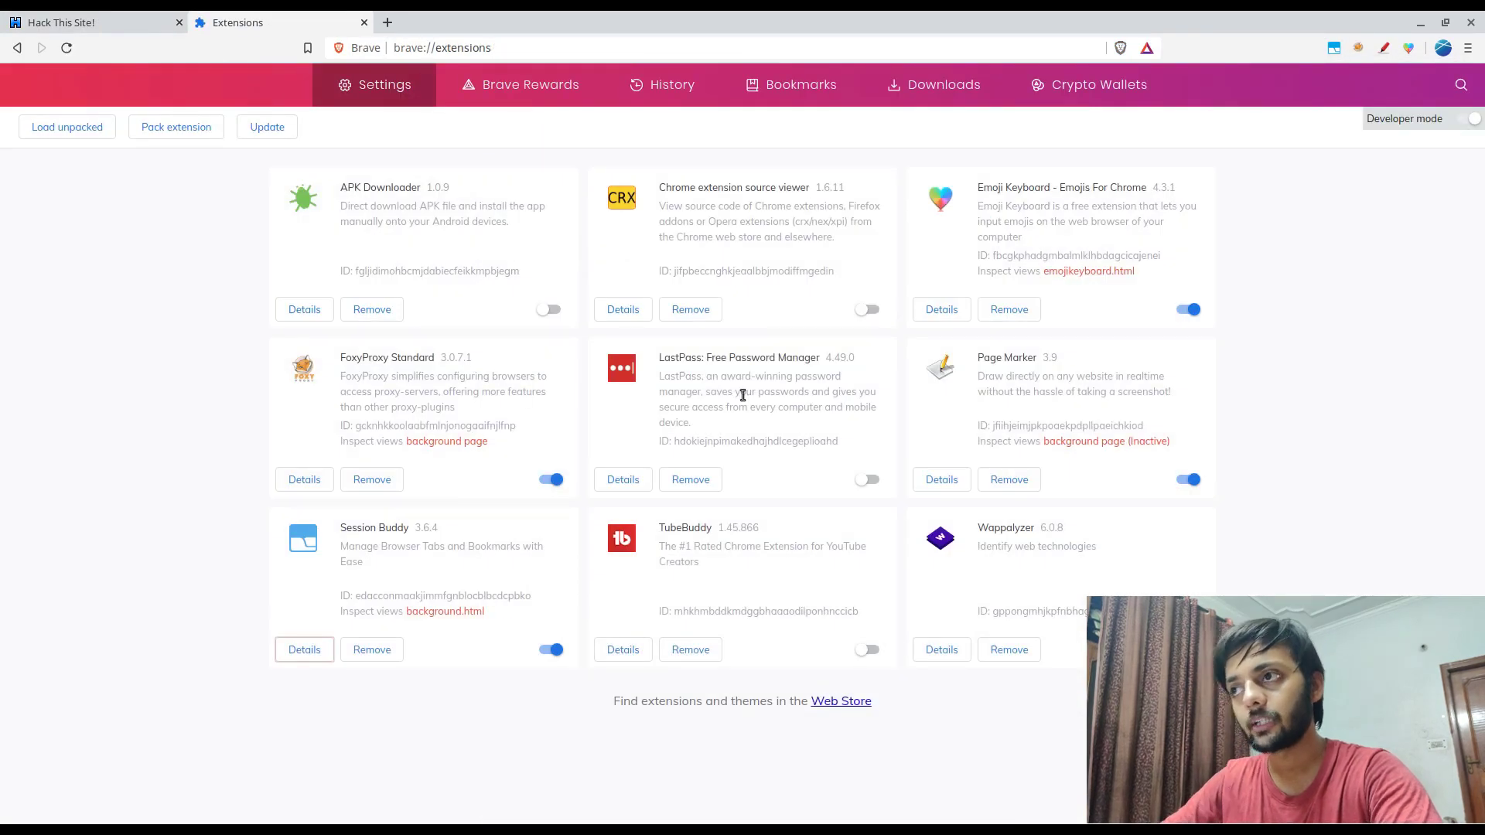
type("edit")
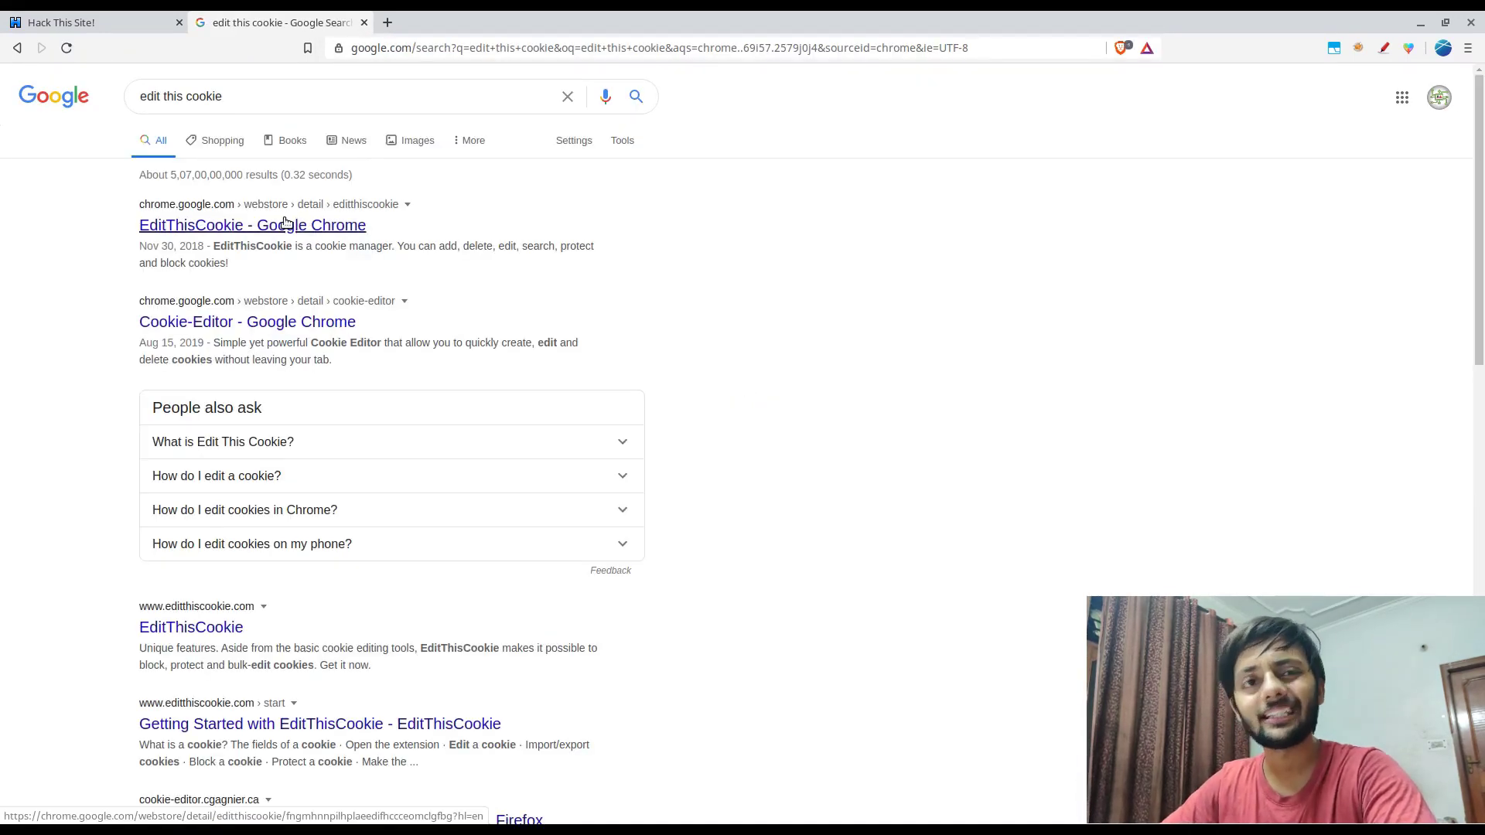
- Paste the copied PHPSESSID into EditThisCookie and save it to switch HackThisSite's logged-in account
left_click(252, 225)
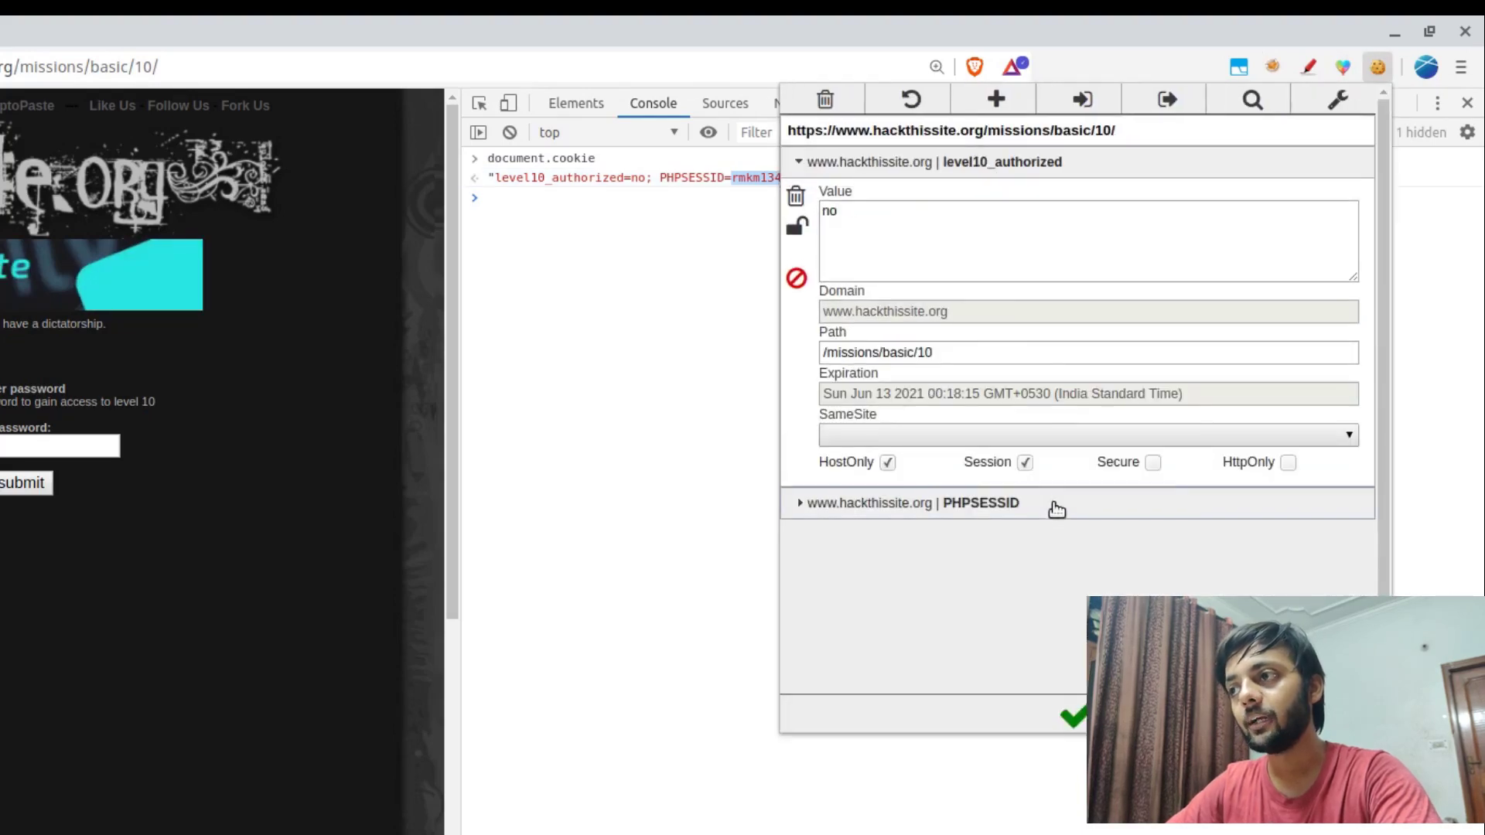
left_click(980, 503)
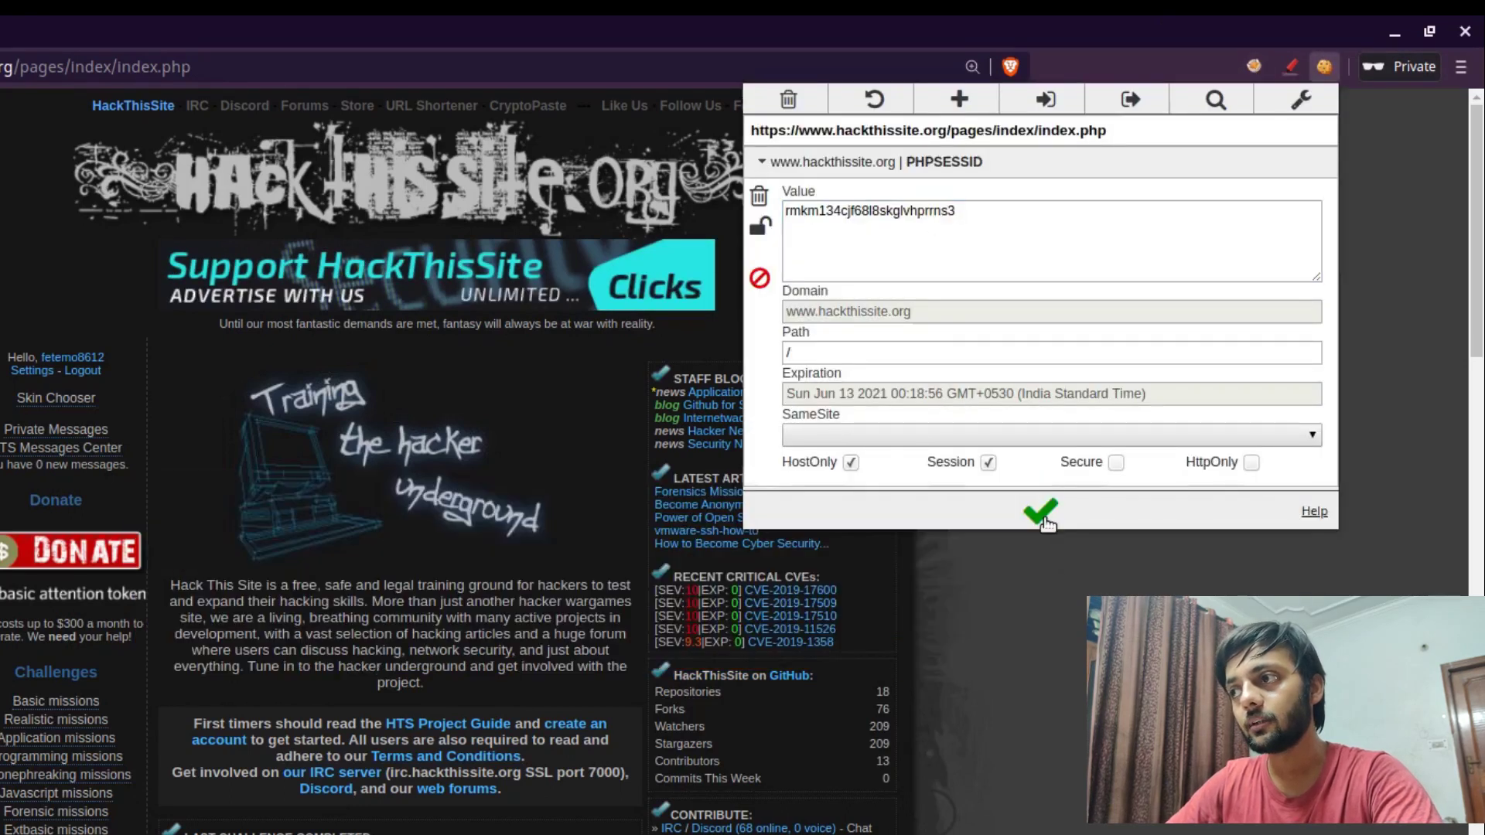
left_click(1041, 514)
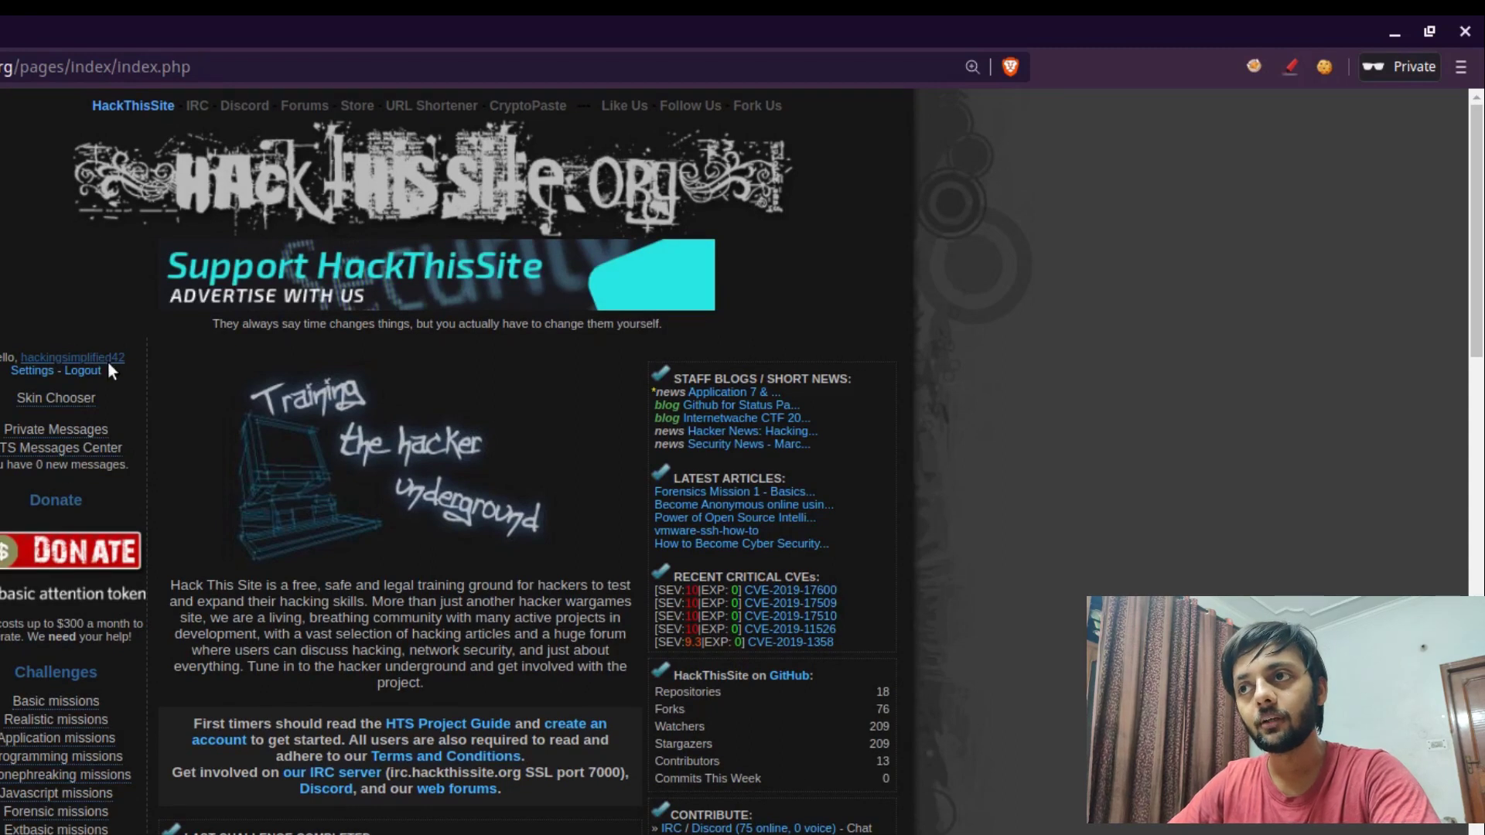
- Change the level10_authorized cookie value from no to yes in EditThisCookie
left_click(71, 357)
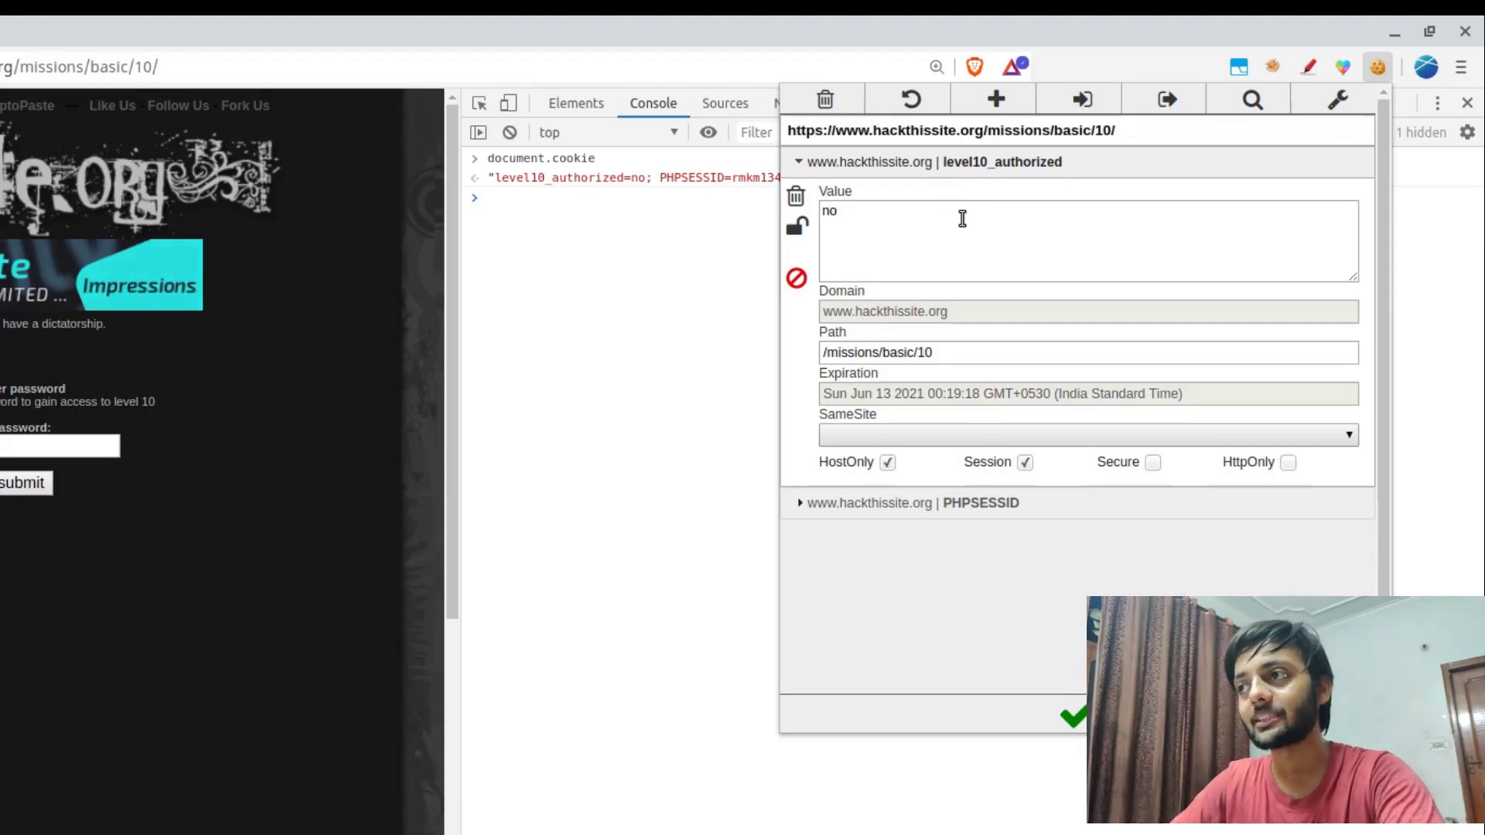
type("yes")
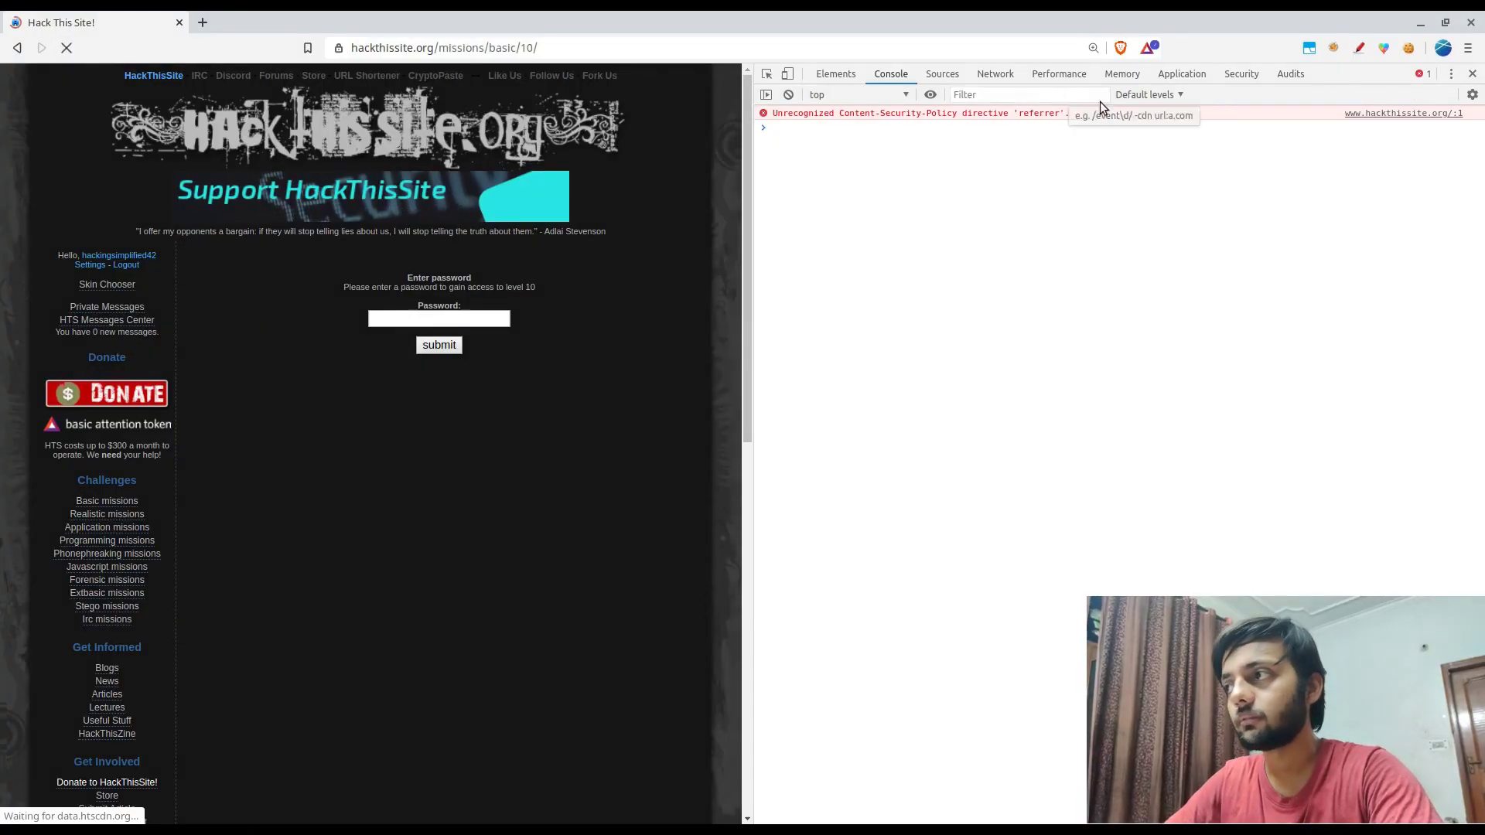
- Submit the empty level 10 password form and highlight the 'Congratulations... basic 10' message
left_click(1470, 73)
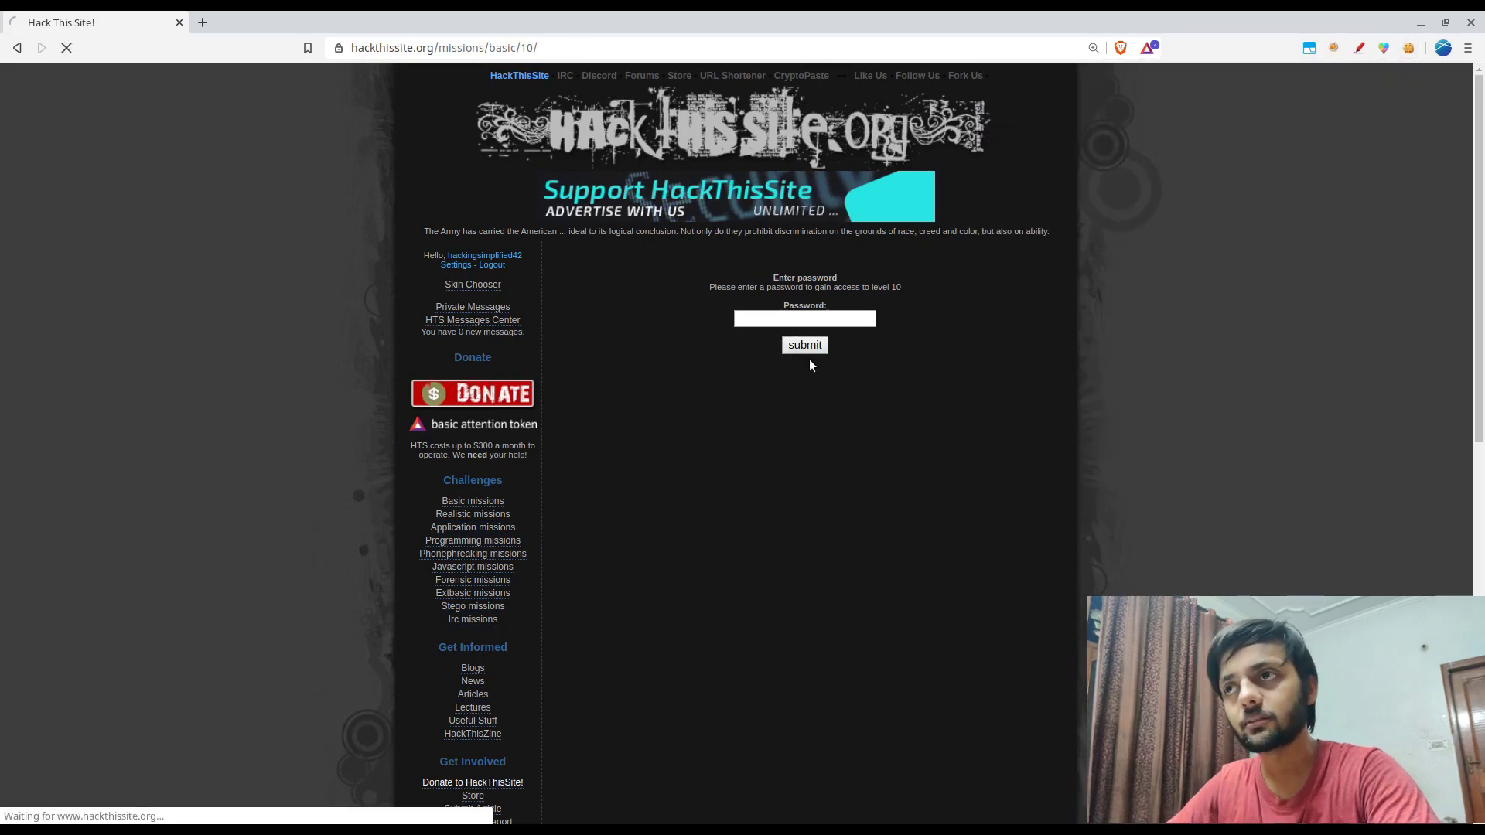
left_click(804, 345)
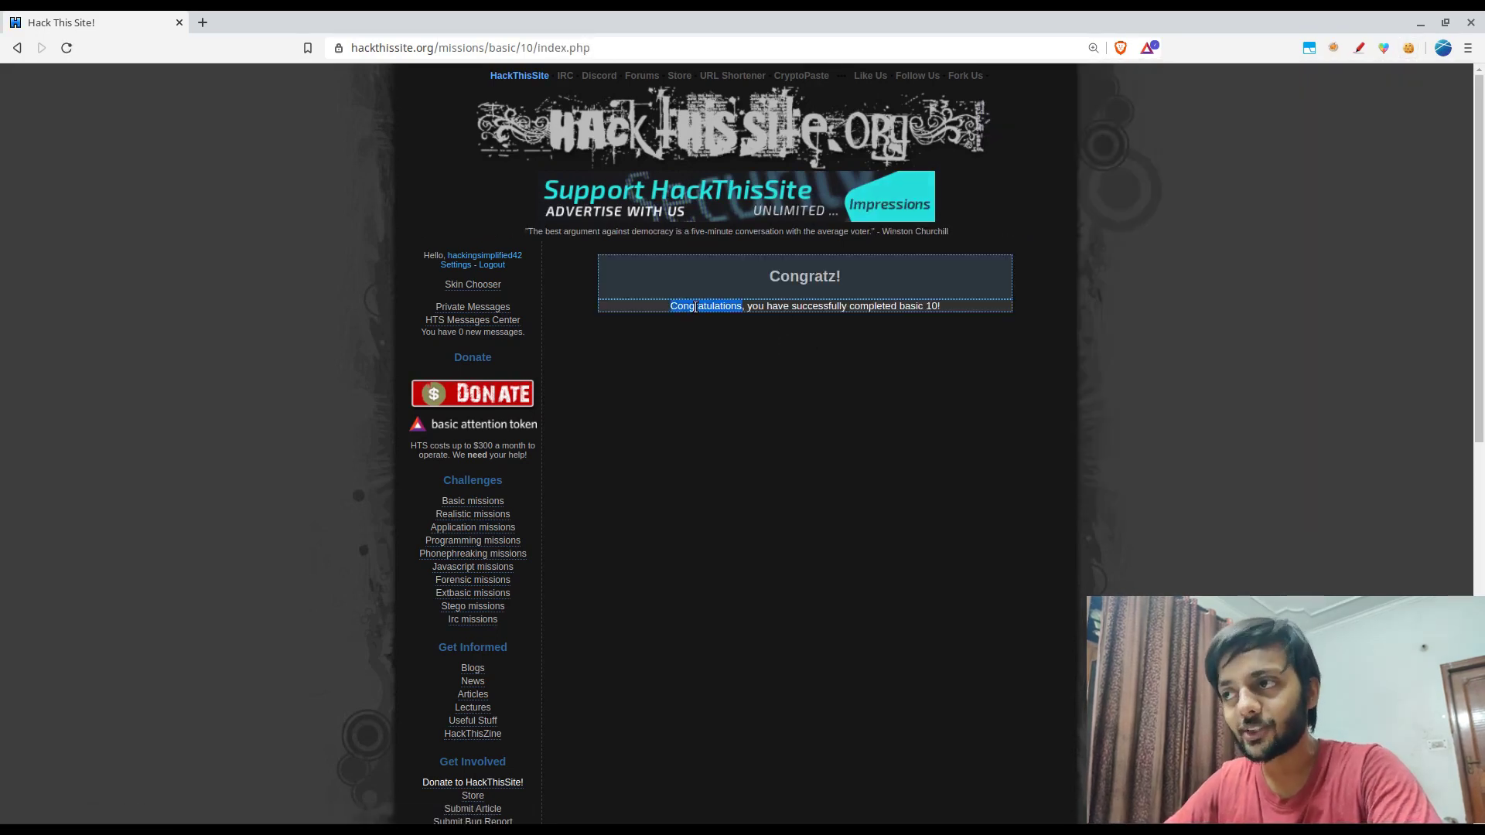
left_click_drag(670, 304, 939, 304)
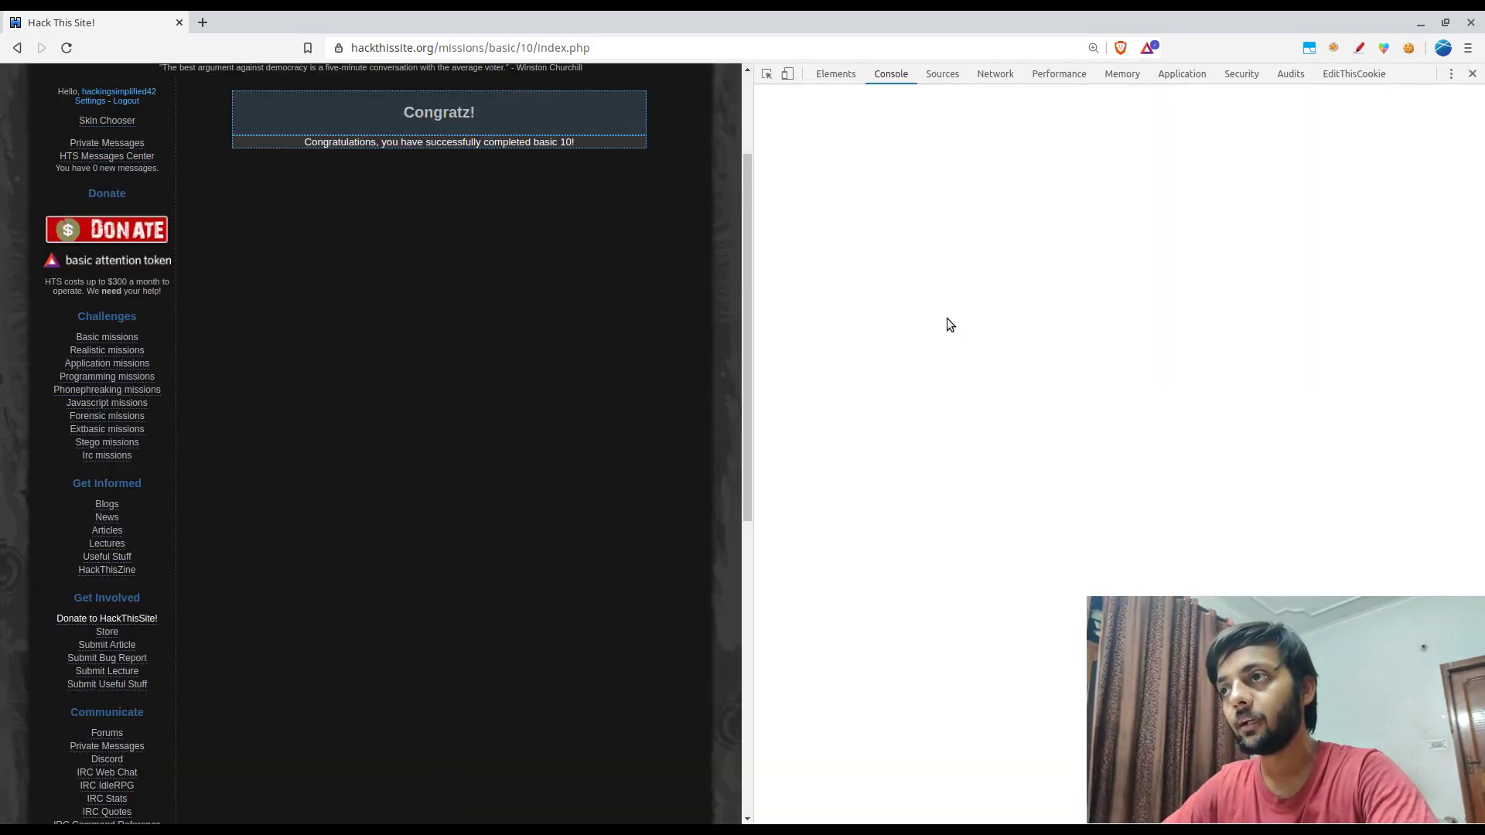
- Run document.cookie, mark PHPSESSID as HttpOnly, and confirm only level10_authorized=yes is listed
type("document.cookie")
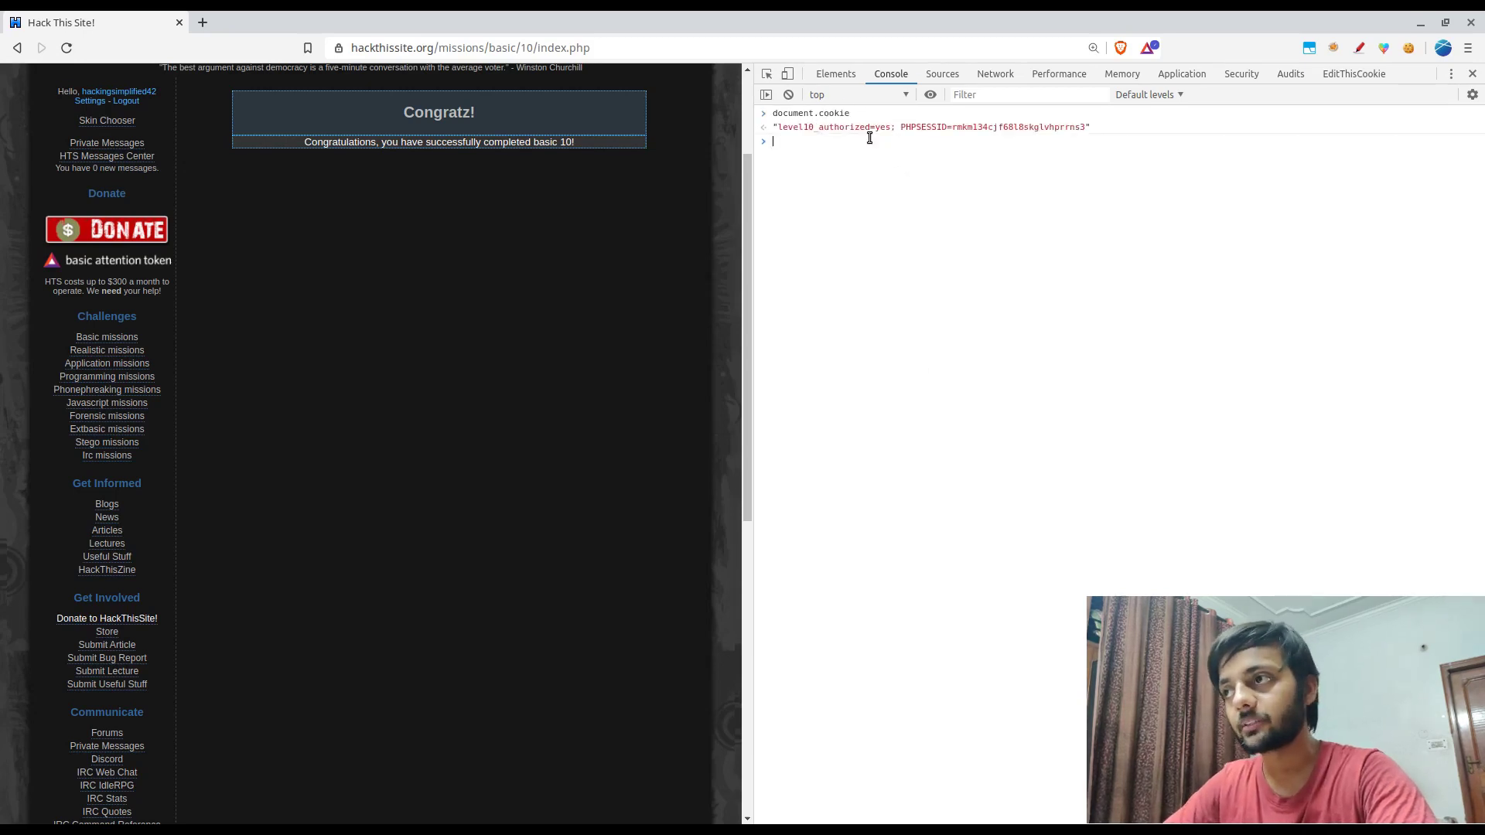
left_click(1407, 48)
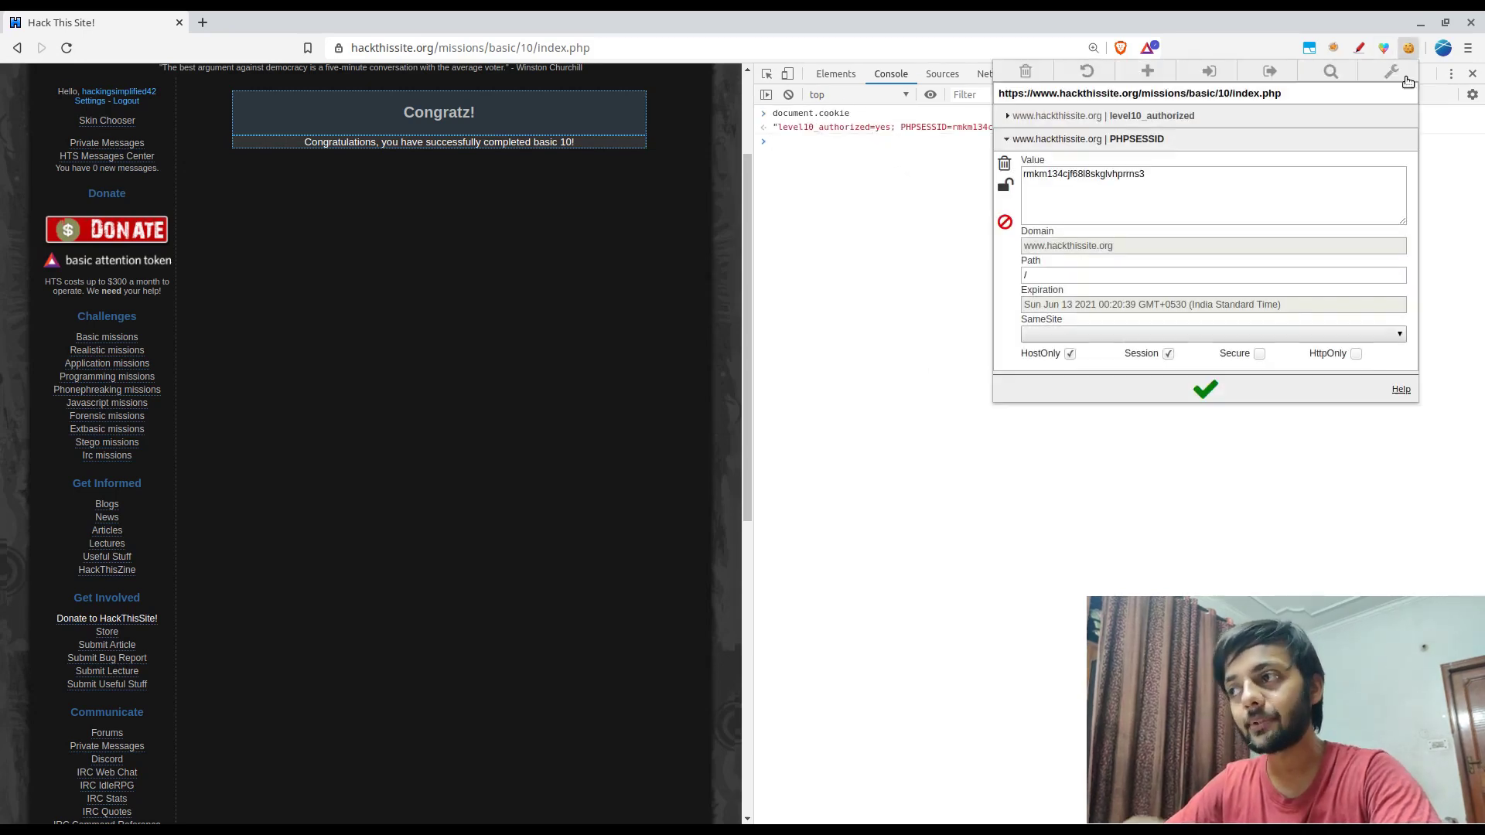
left_click(1355, 353)
type("document.cookie")
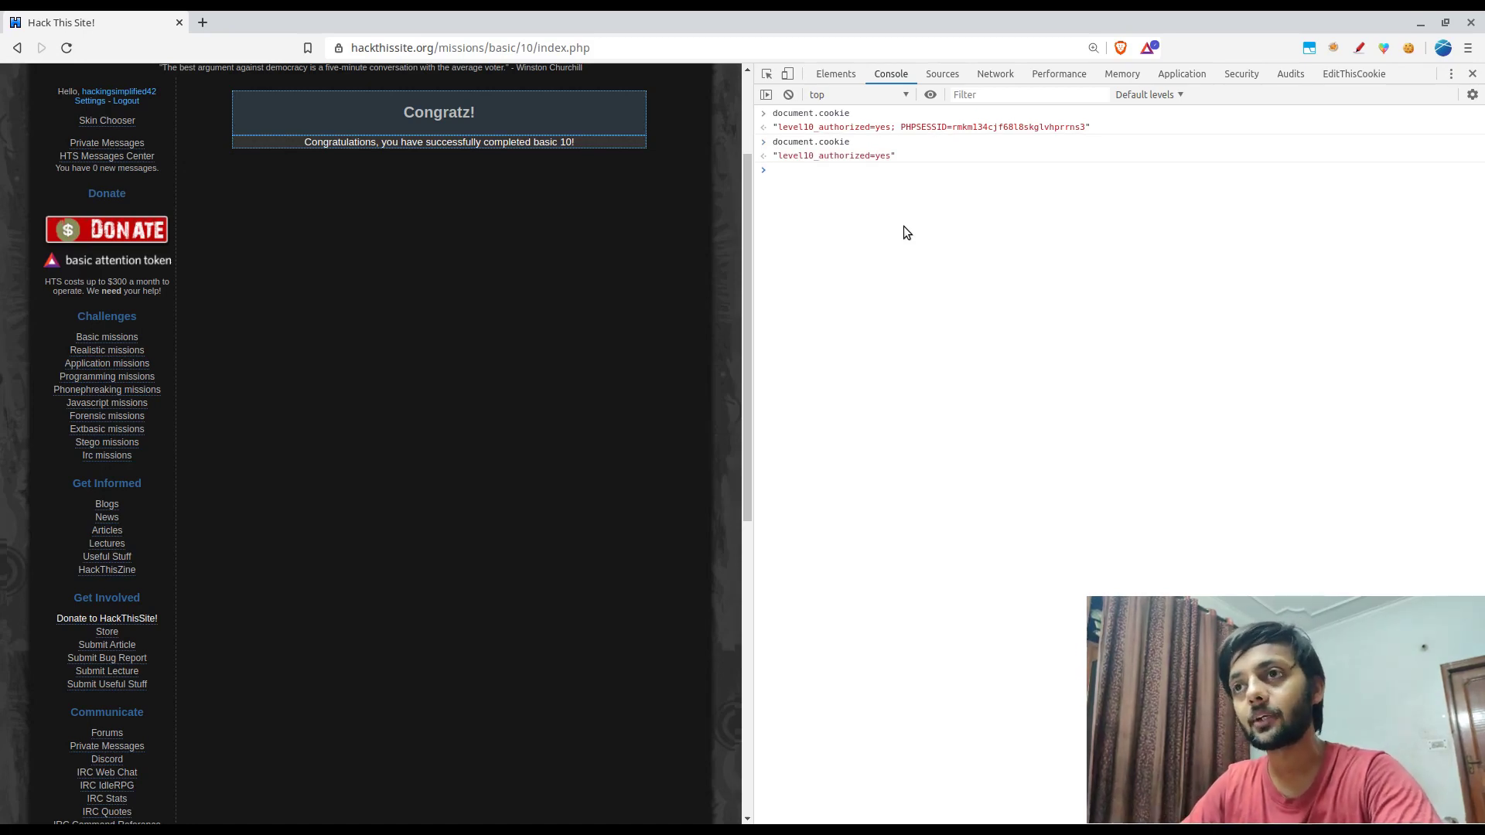
left_click(386, 21)
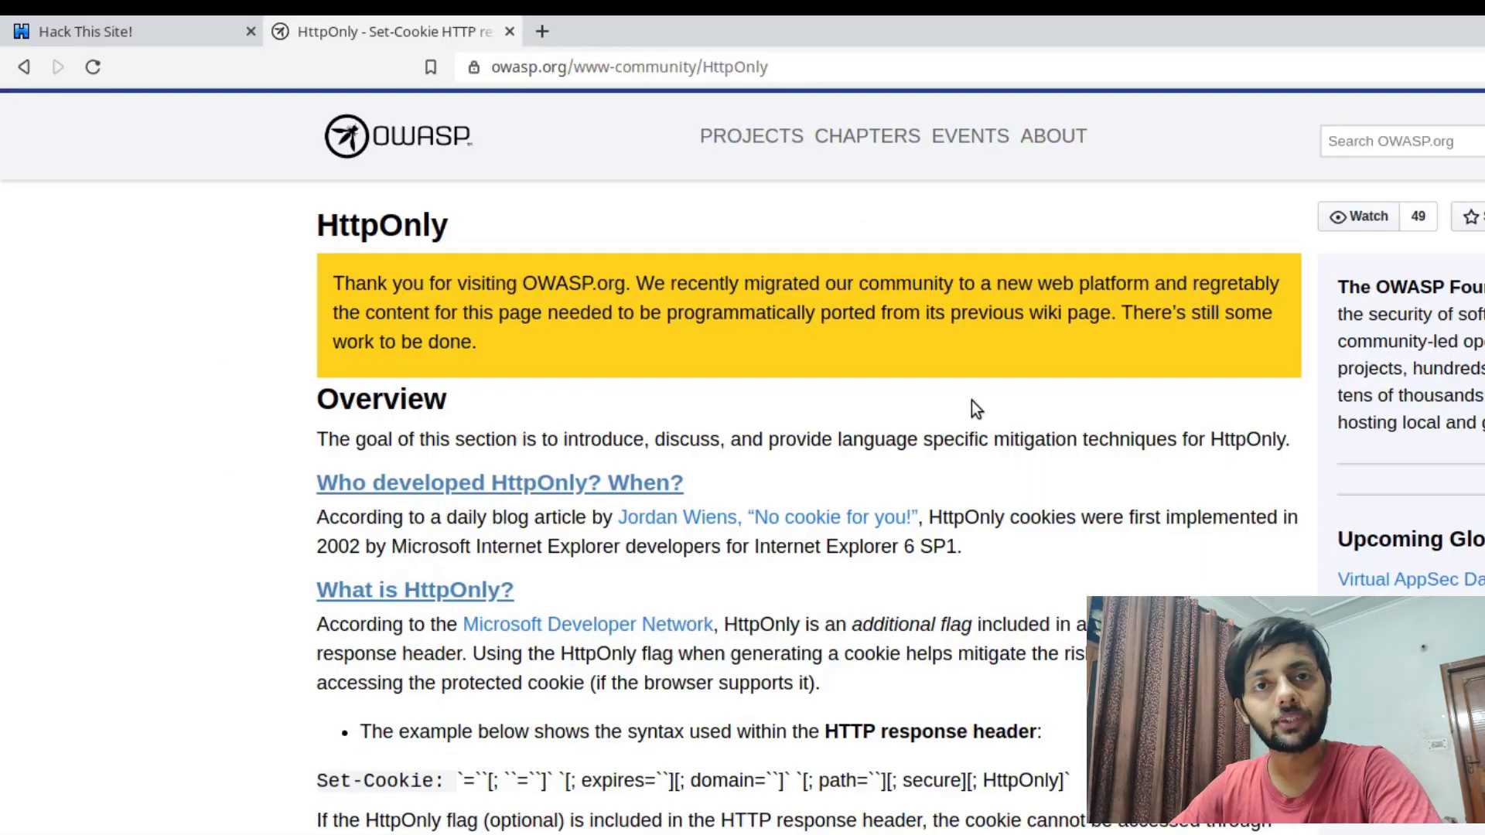
mouse_move(402, 568)
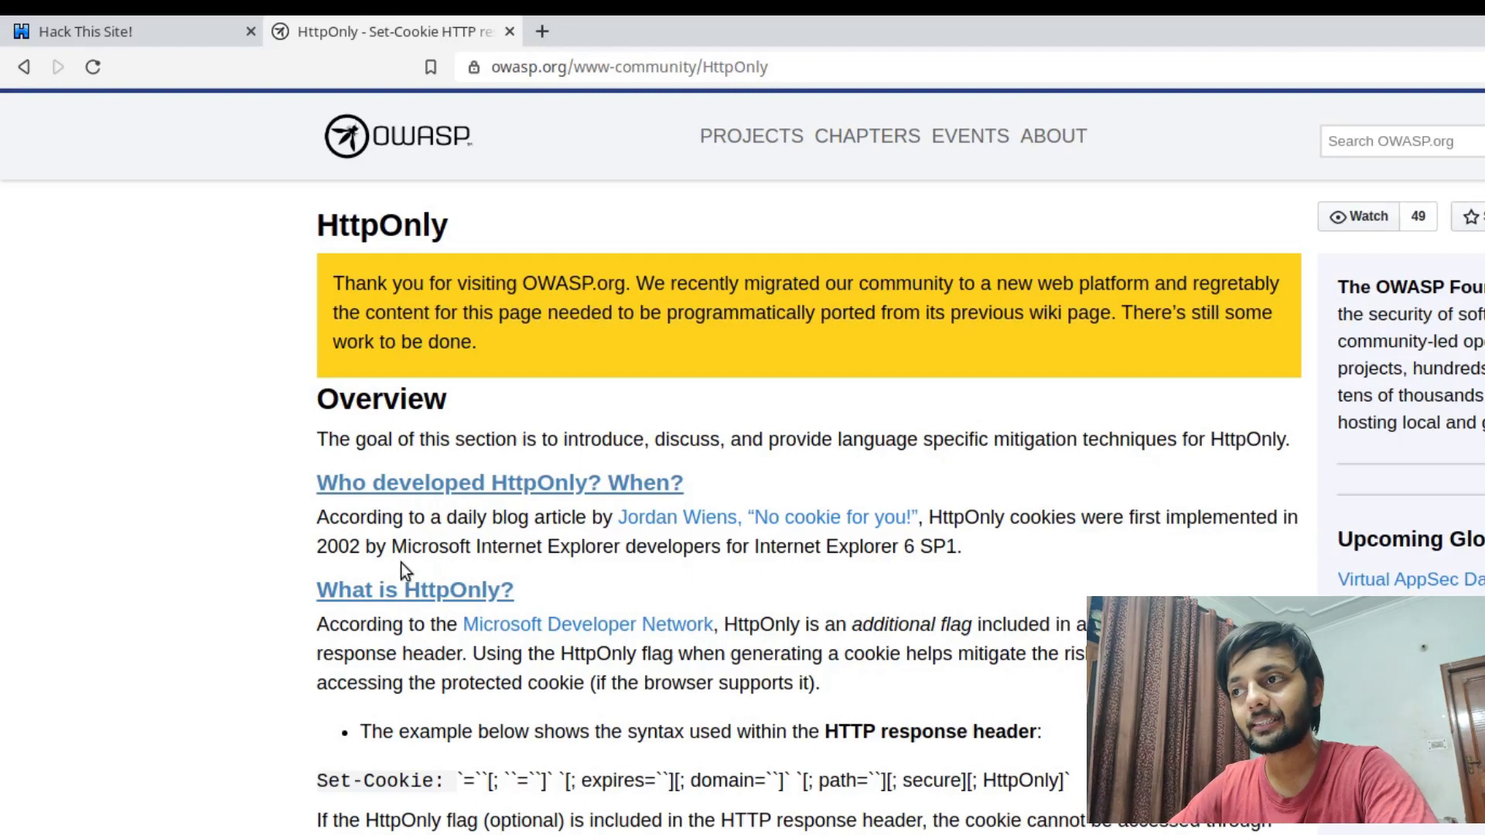
double_click(965, 516)
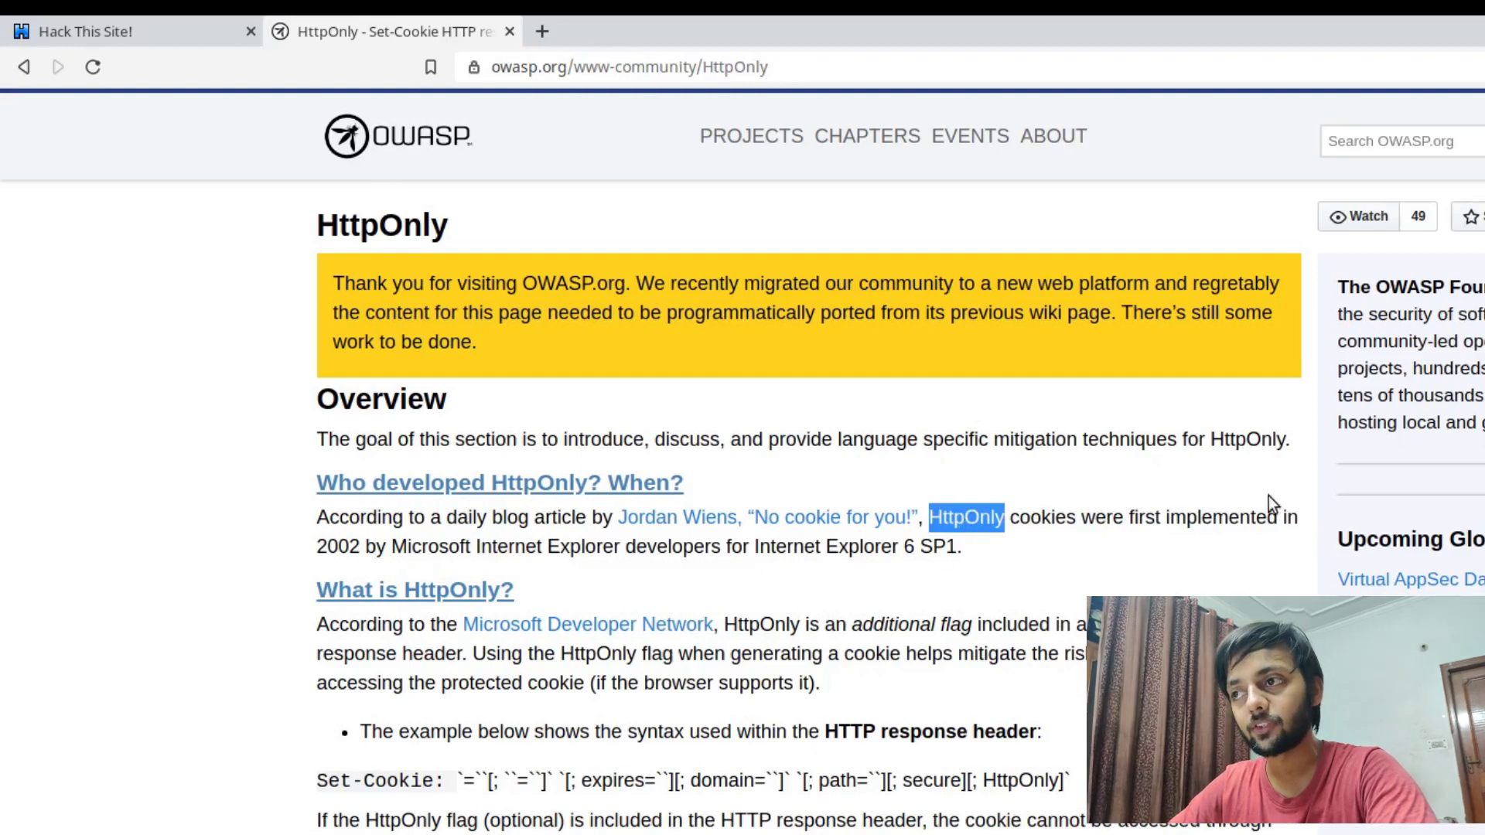
mouse_move(1250, 526)
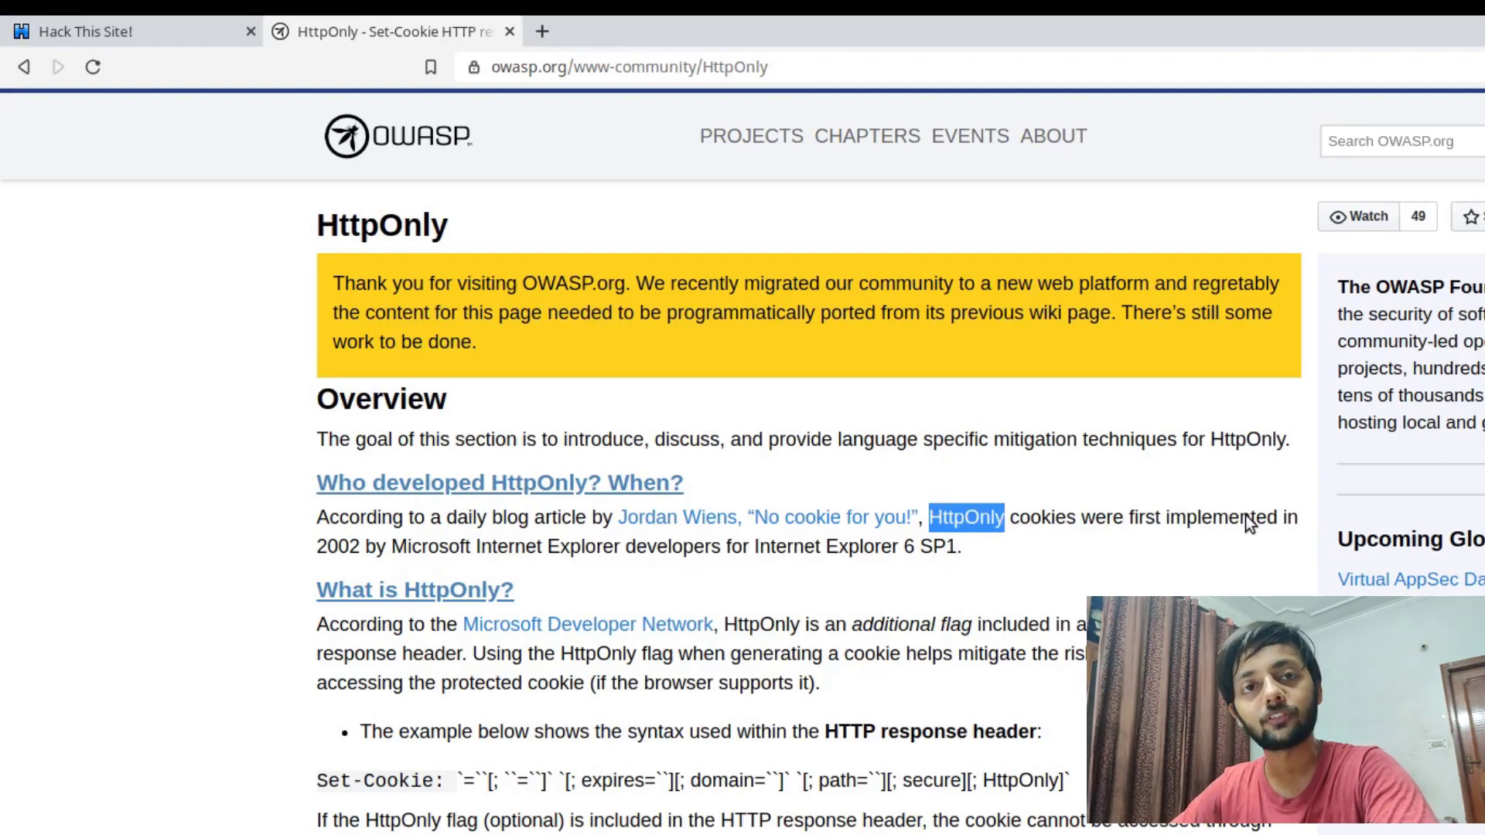
mouse_move(509, 569)
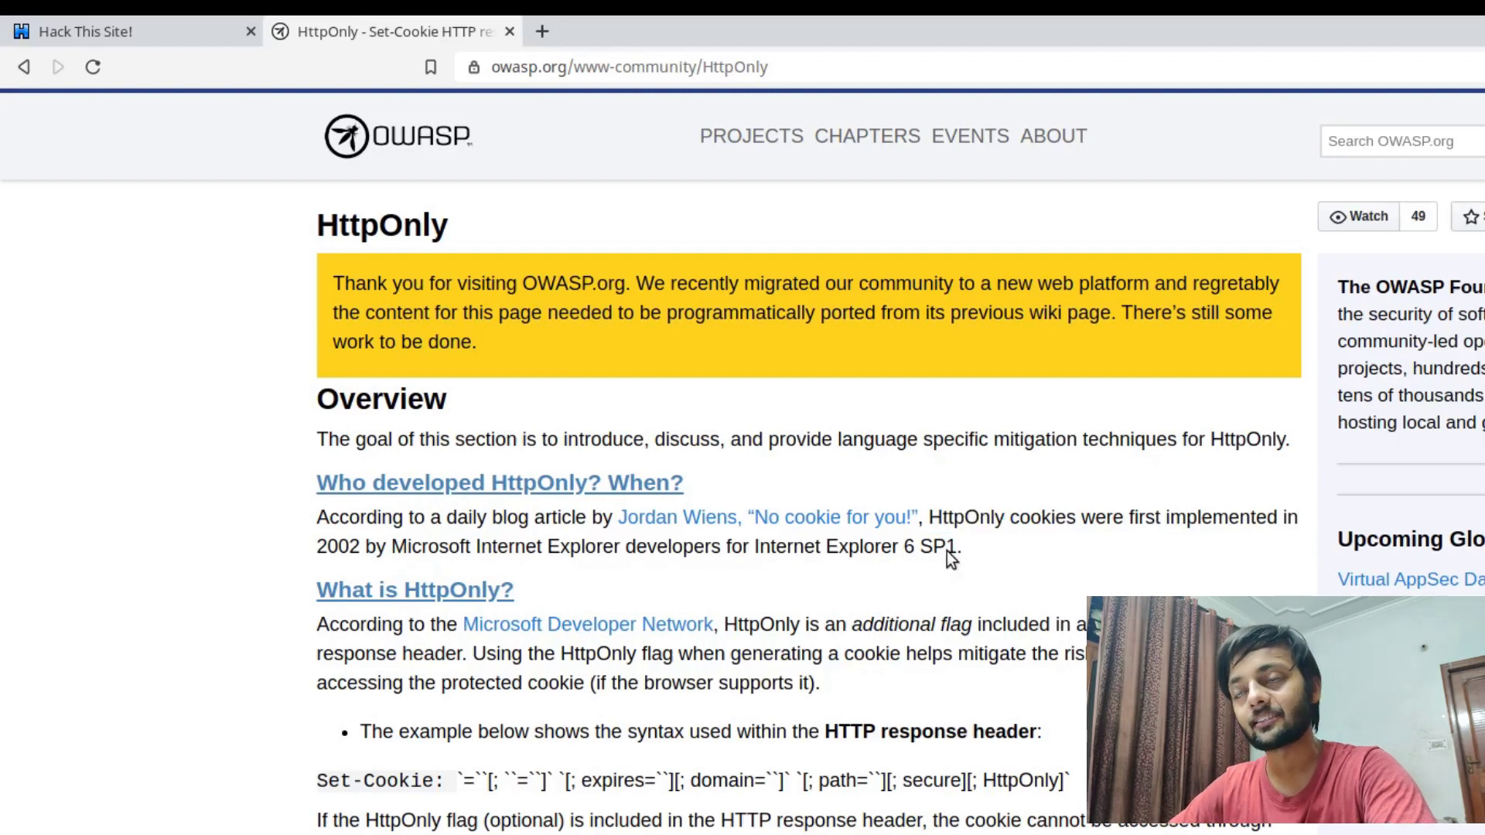
scroll("down", 3)
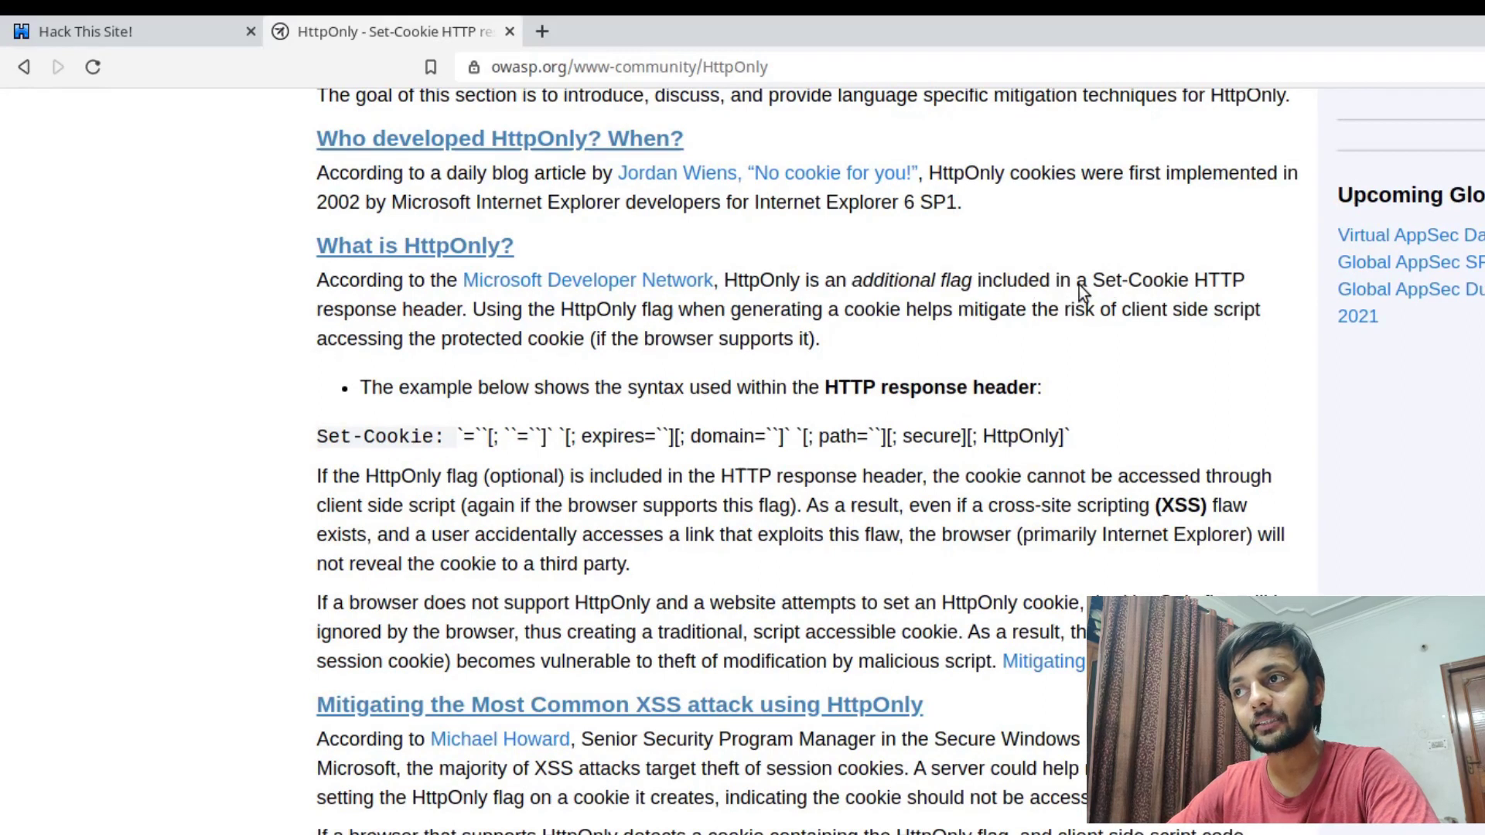
mouse_move(634, 412)
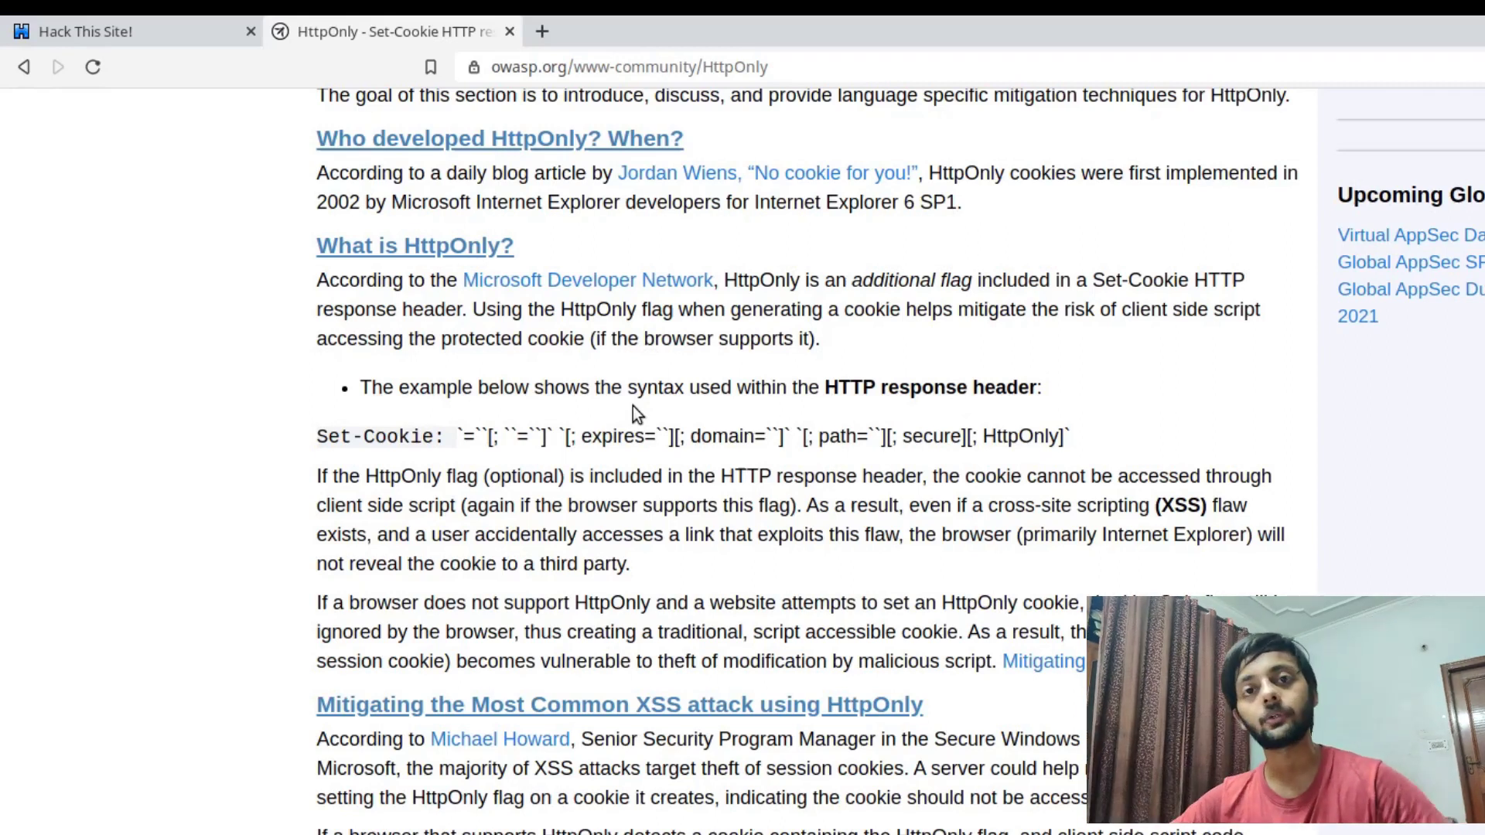
mouse_move(1399, 133)
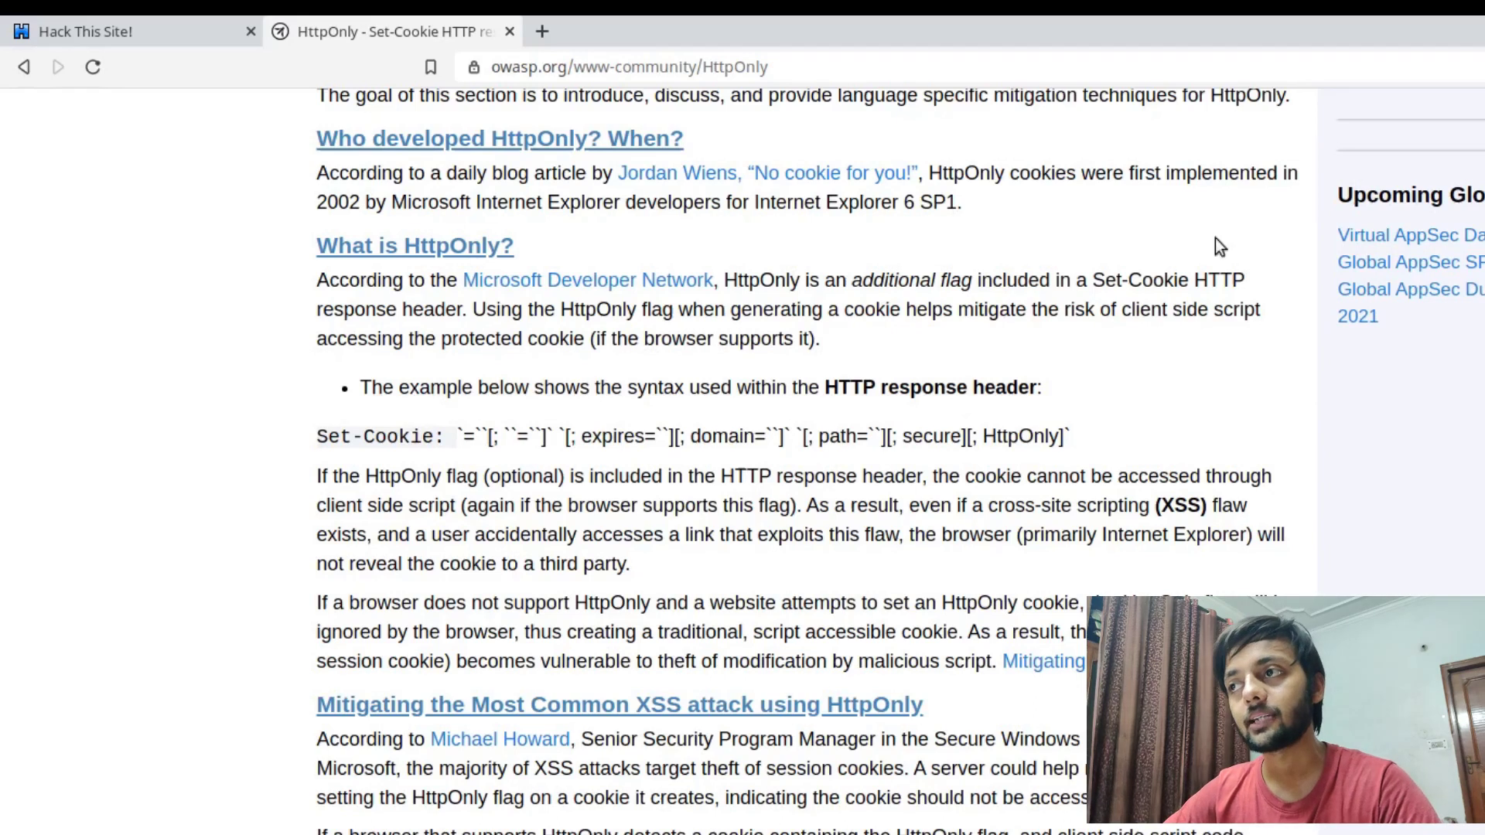
mouse_move(546, 322)
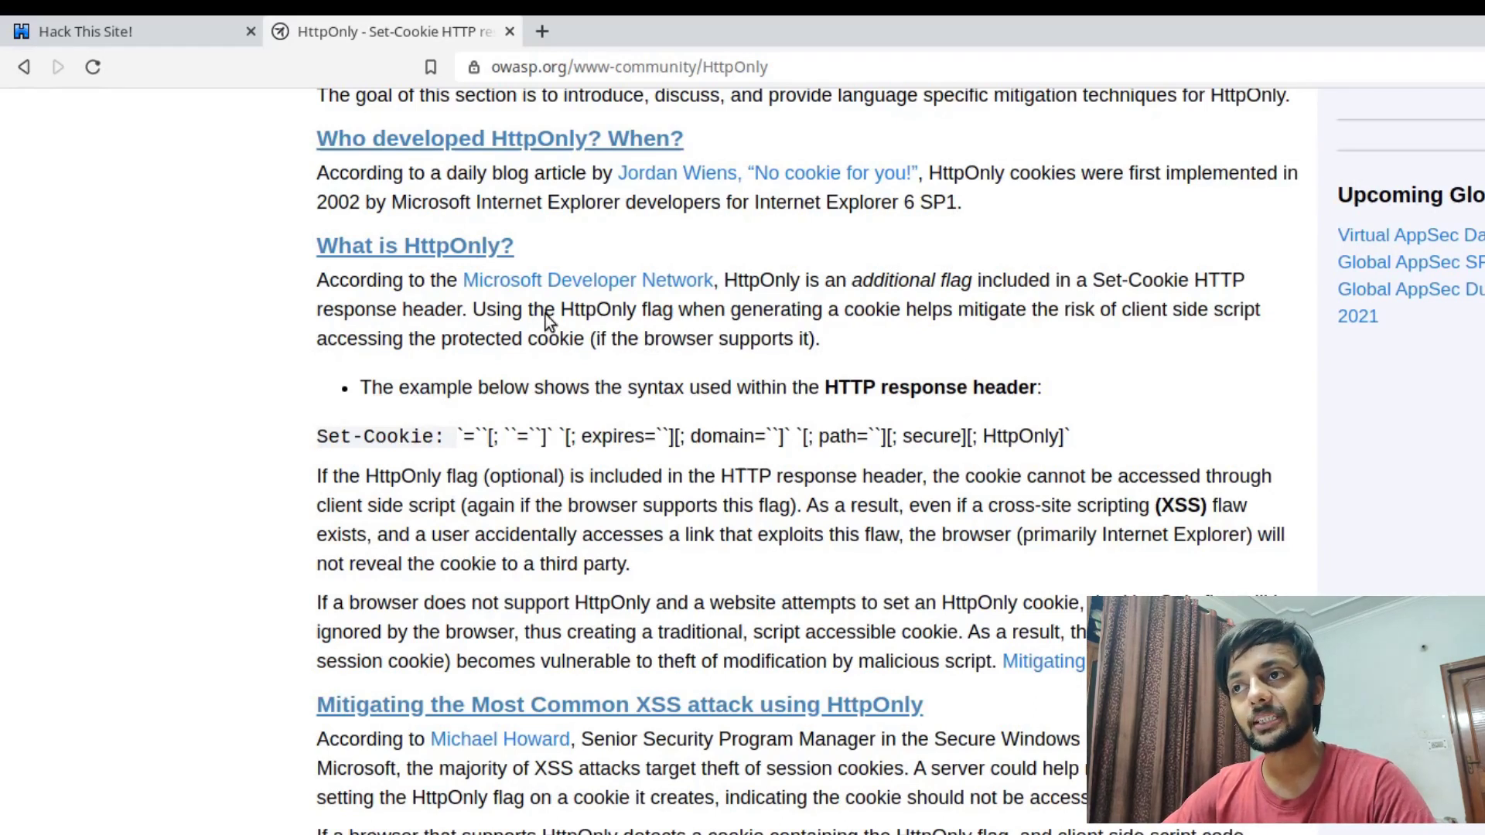
left_click_drag(527, 310, 951, 310)
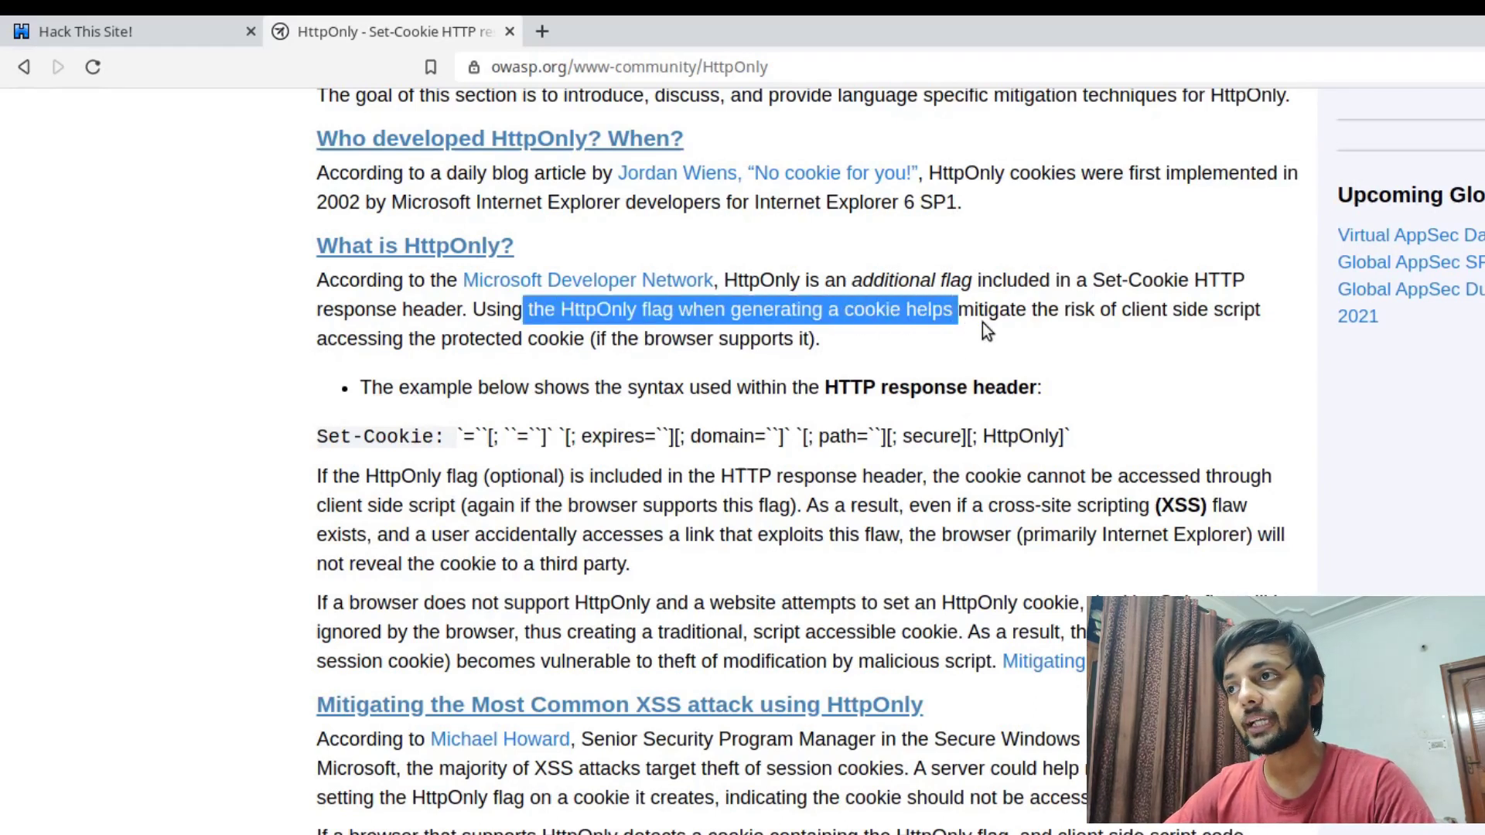
left_click_drag(951, 309, 819, 339)
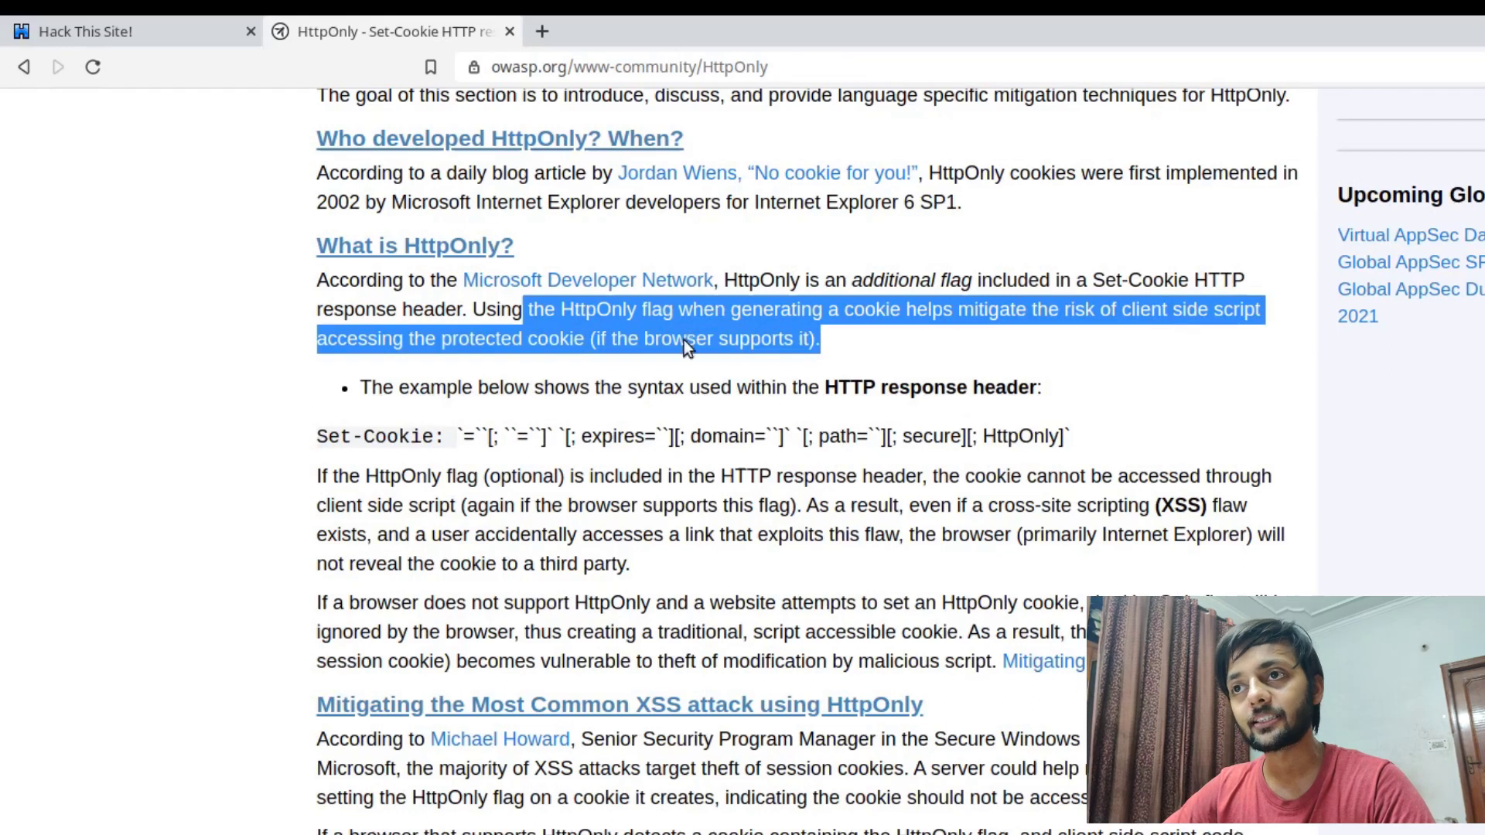
mouse_move(535, 361)
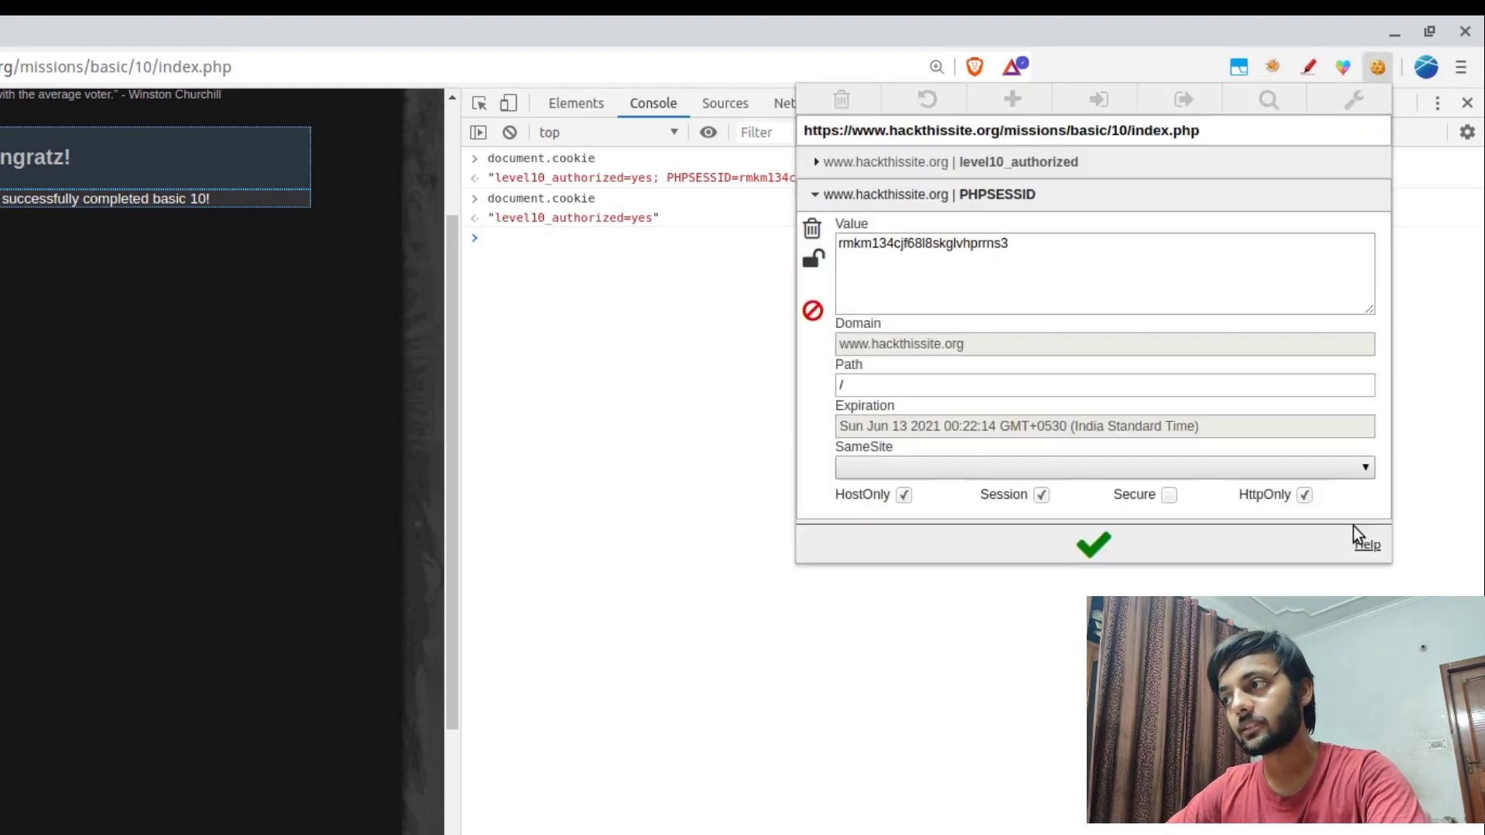
- Show the PHPSESSID cookie details with HttpOnly checked on the HackThisSite tab
left_click(1302, 495)
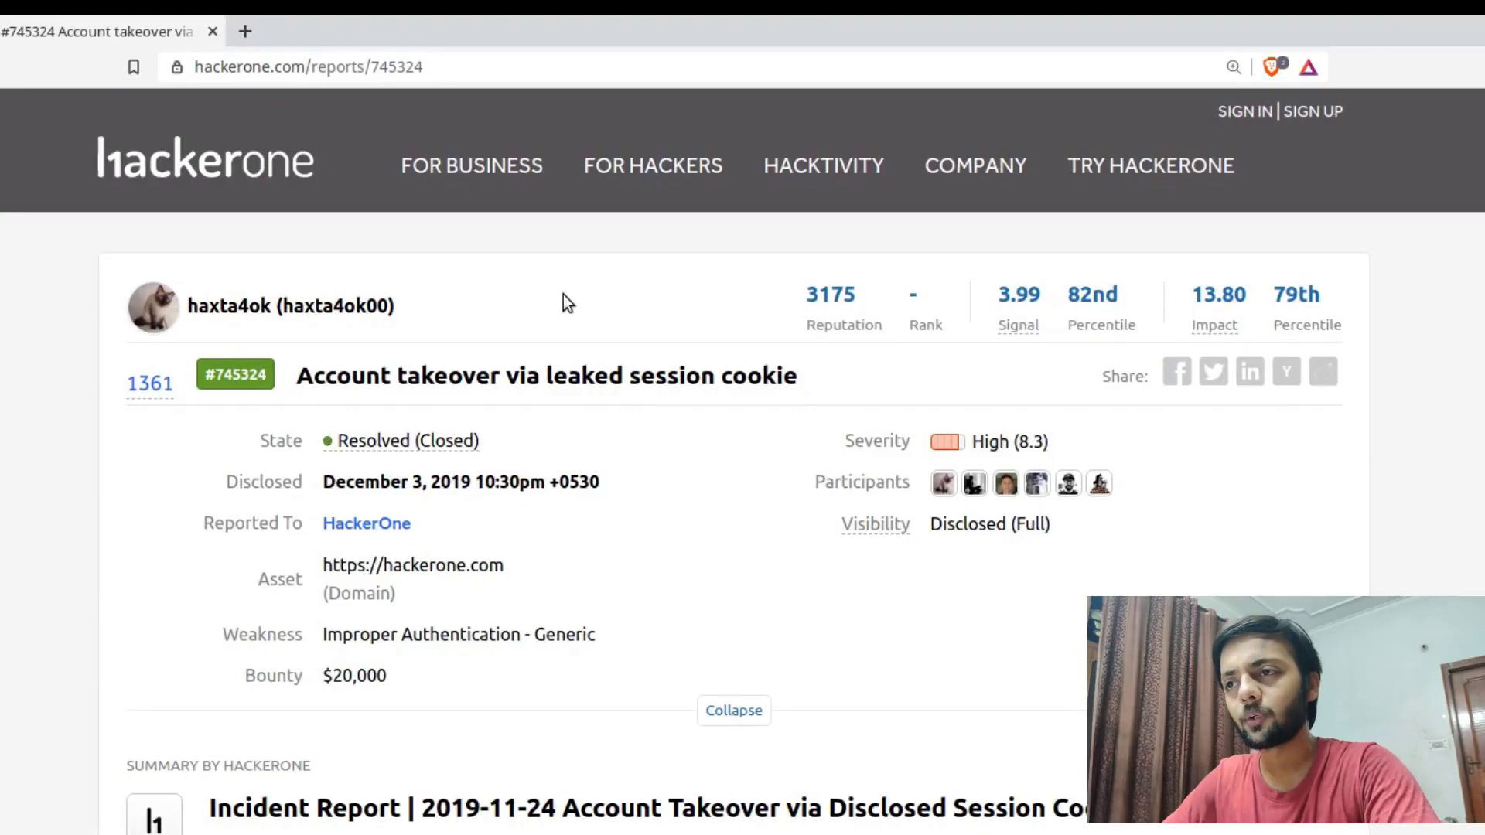
mouse_move(239, 303)
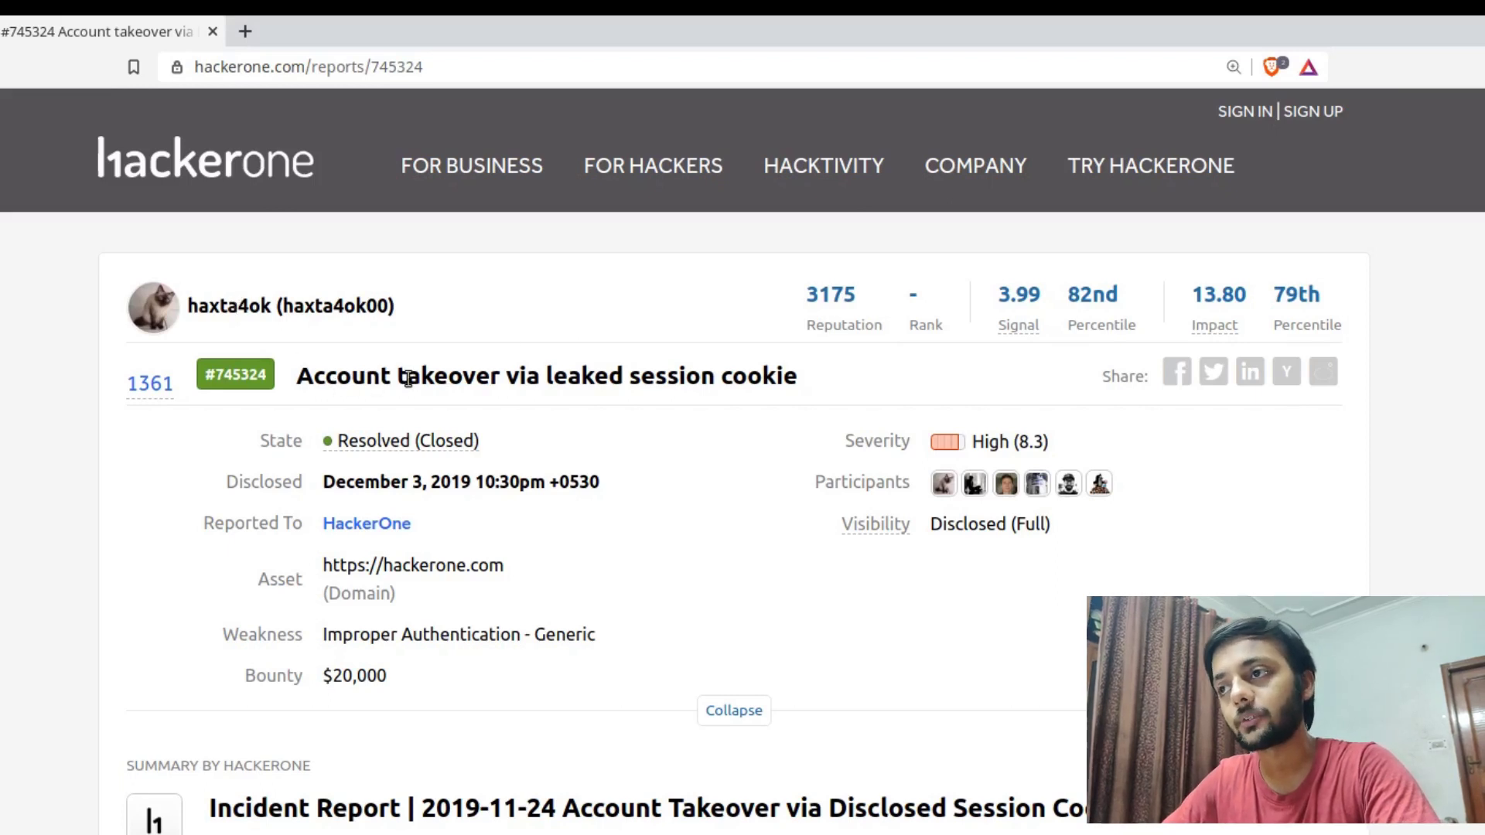
- Scroll report #745324 past the bounty details to its Issue Summary and Timeline table
scroll("down", 3)
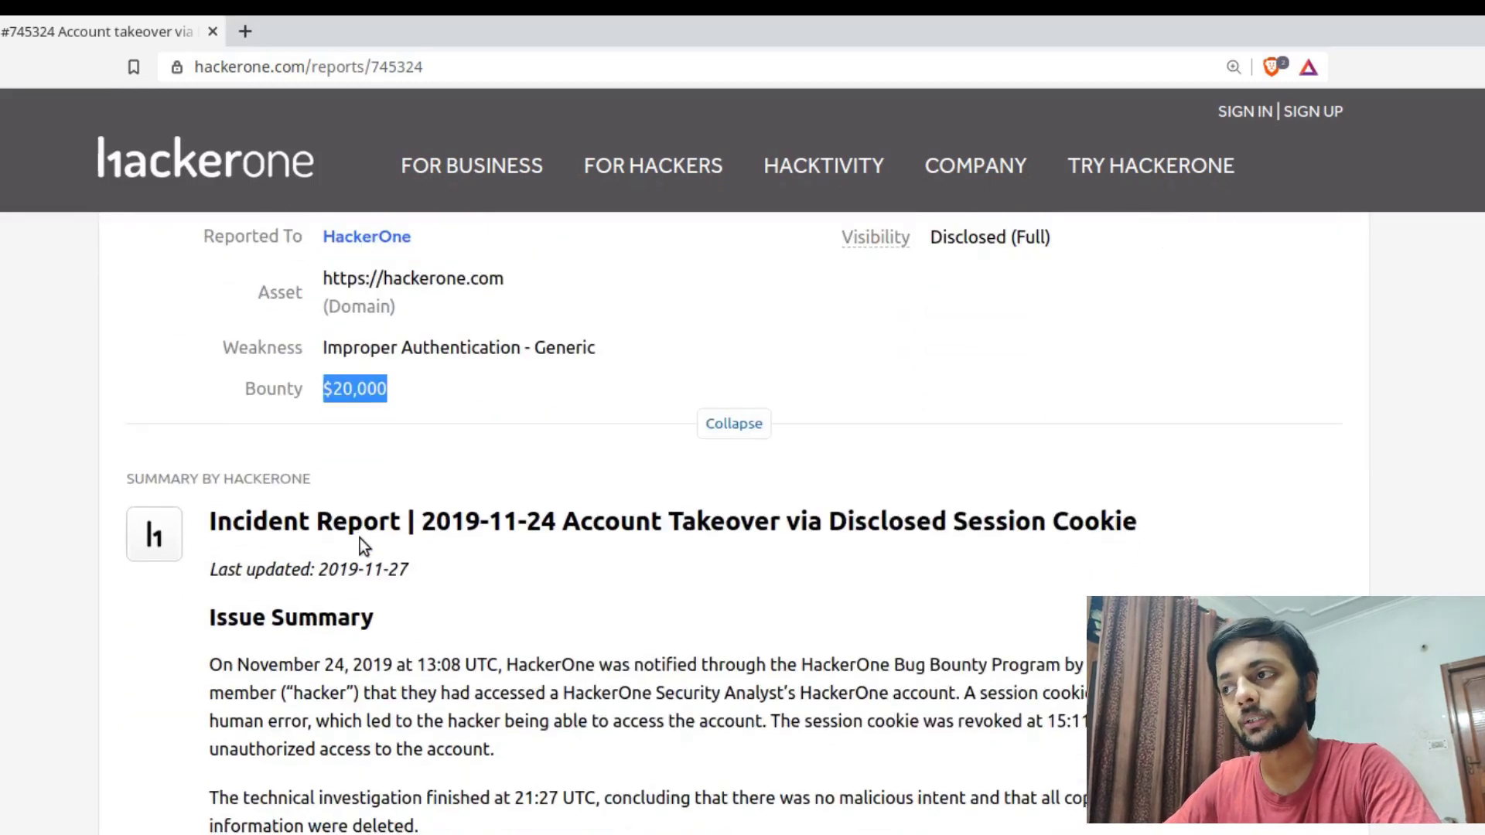
scroll("down", 3)
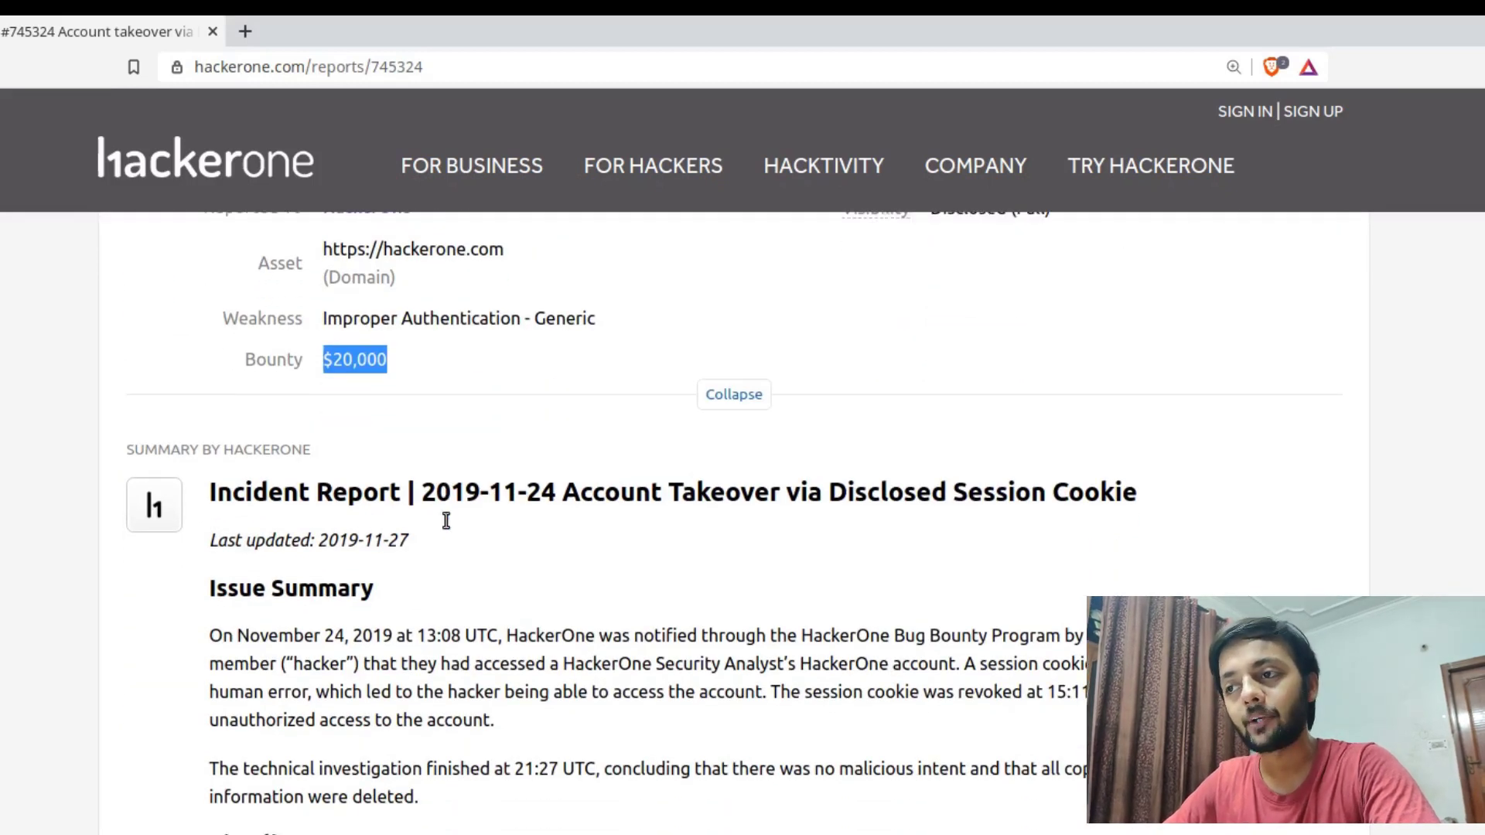
scroll("down", 3)
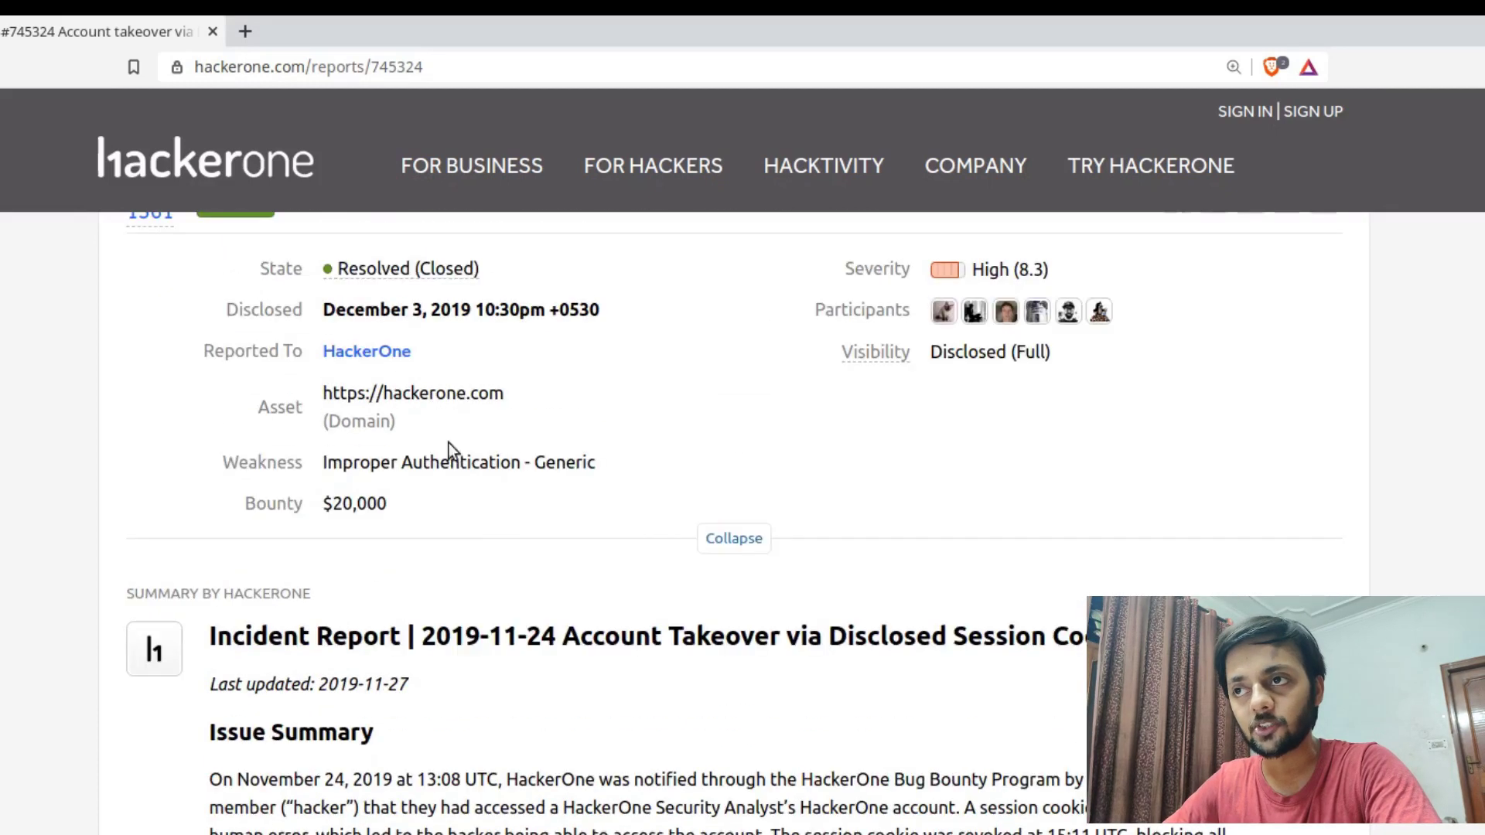
scroll("down", 3)
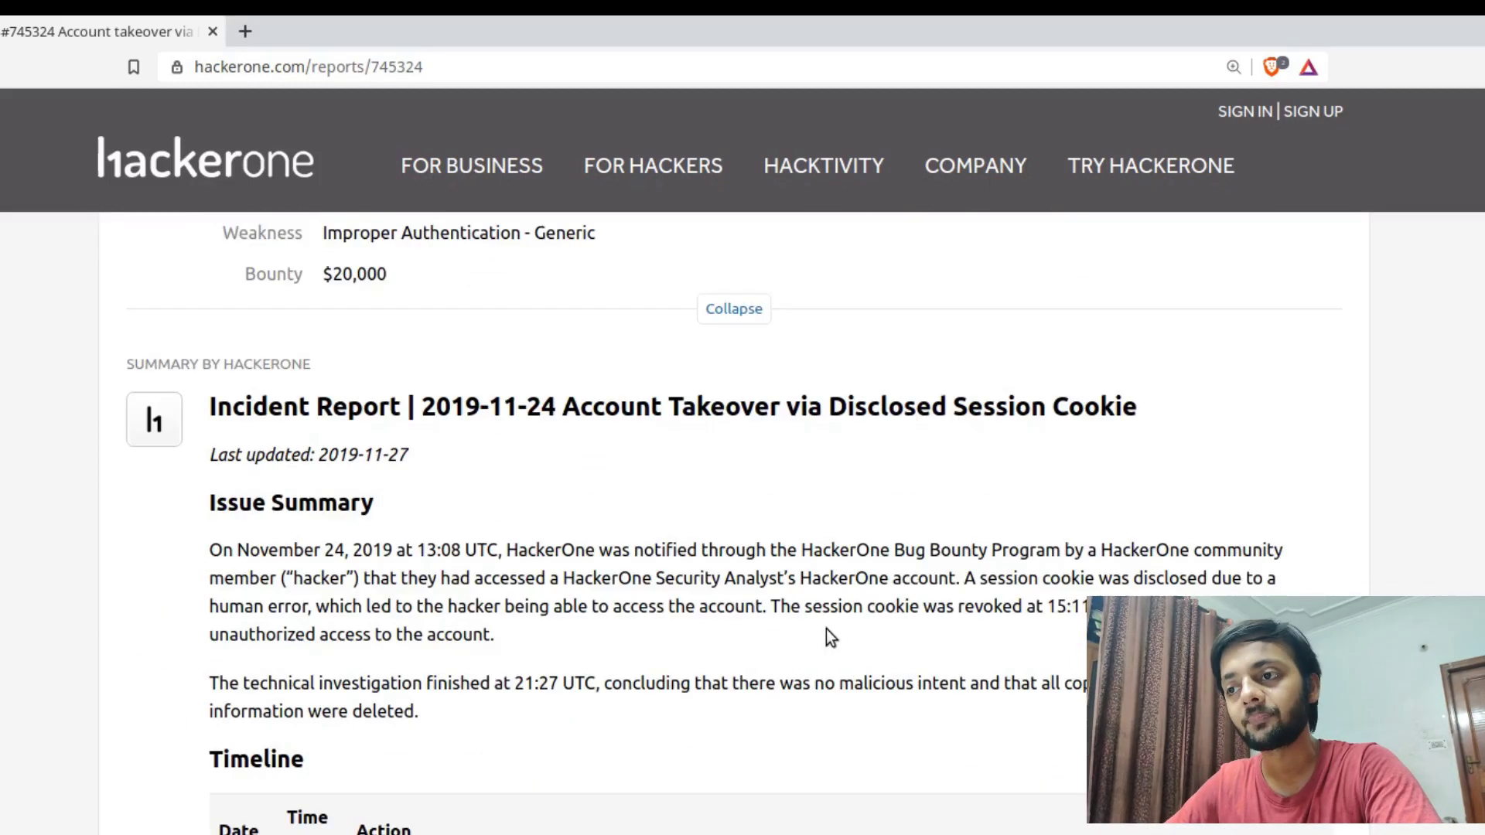
scroll("down", 3)
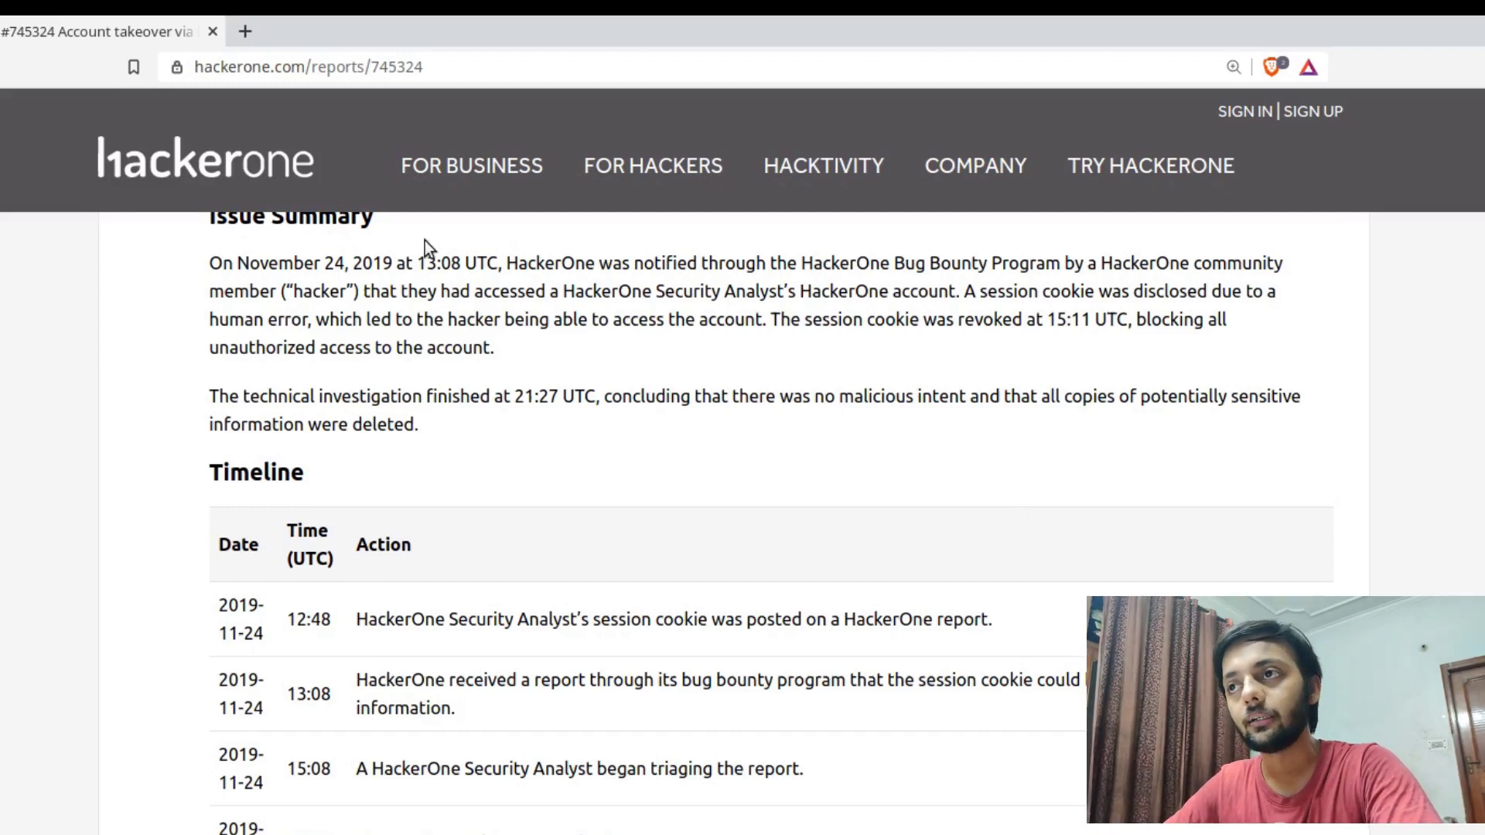
scroll("down", 3)
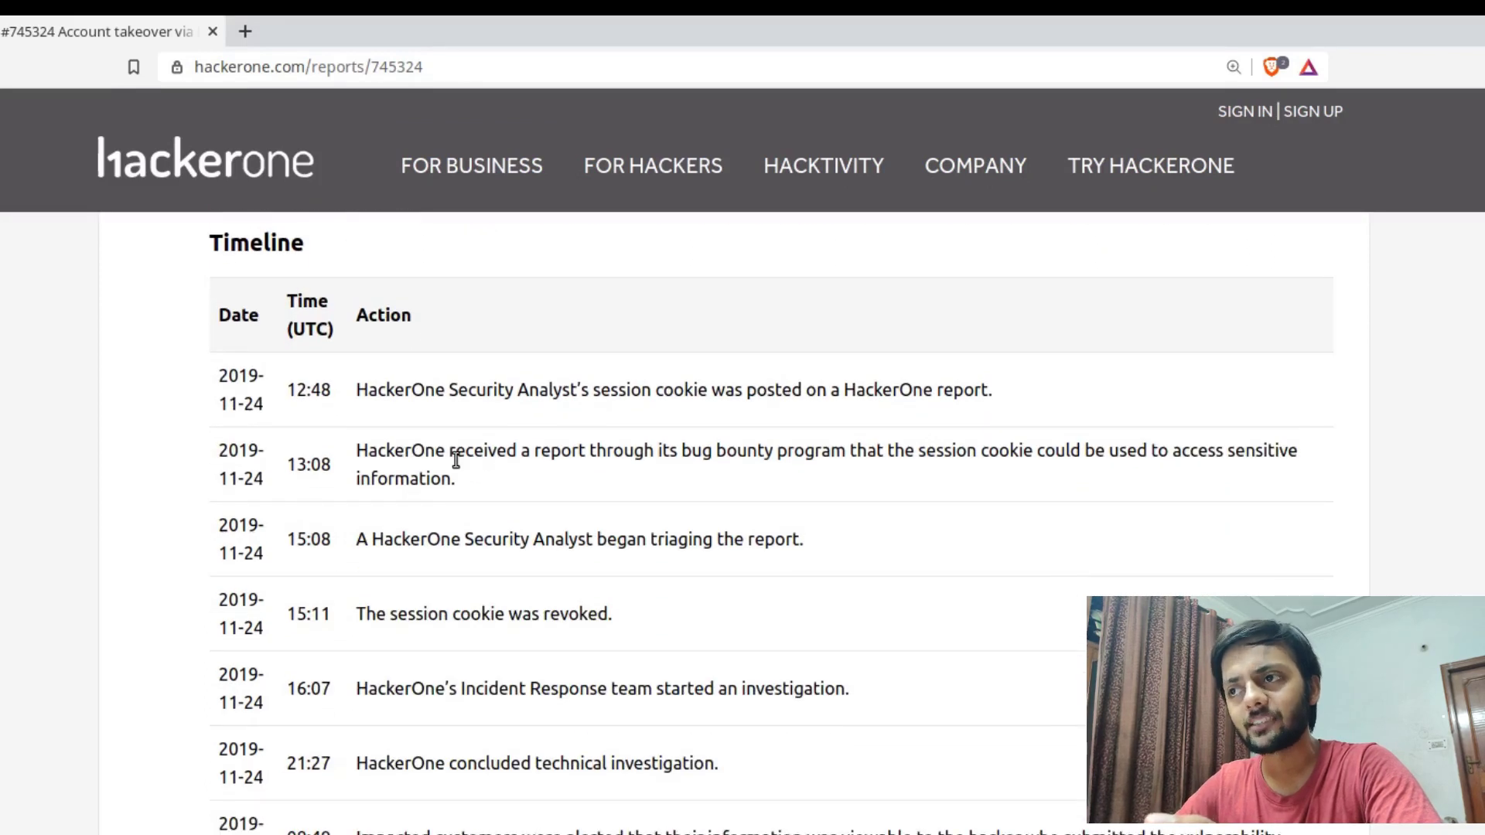
- Highlight 'cookie' in the 13:08 entry and 'Security Analyst' in the 15:08 triage entry
double_click(1007, 450)
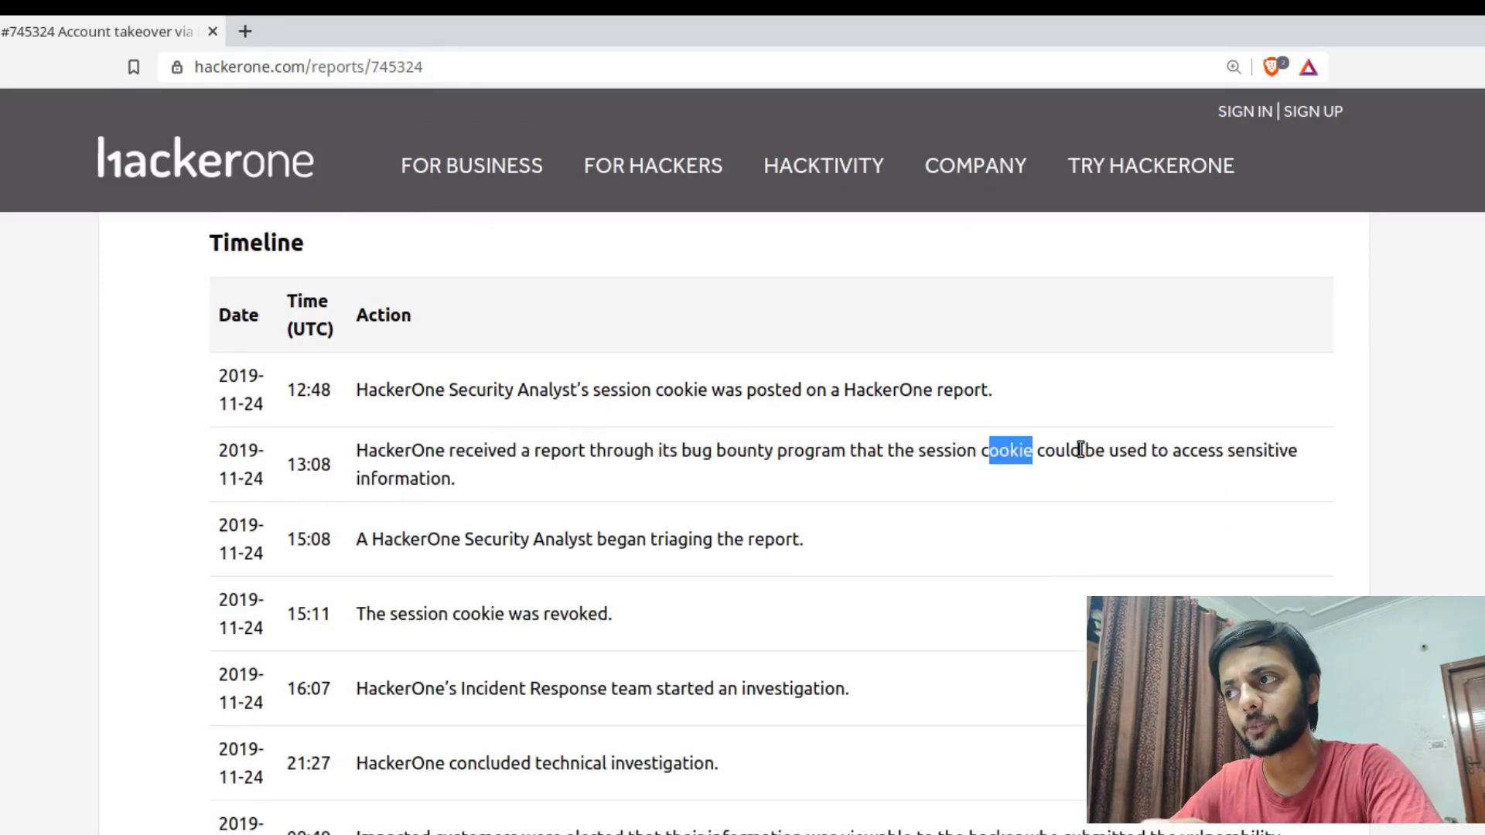
left_click_drag(1008, 450, 1231, 450)
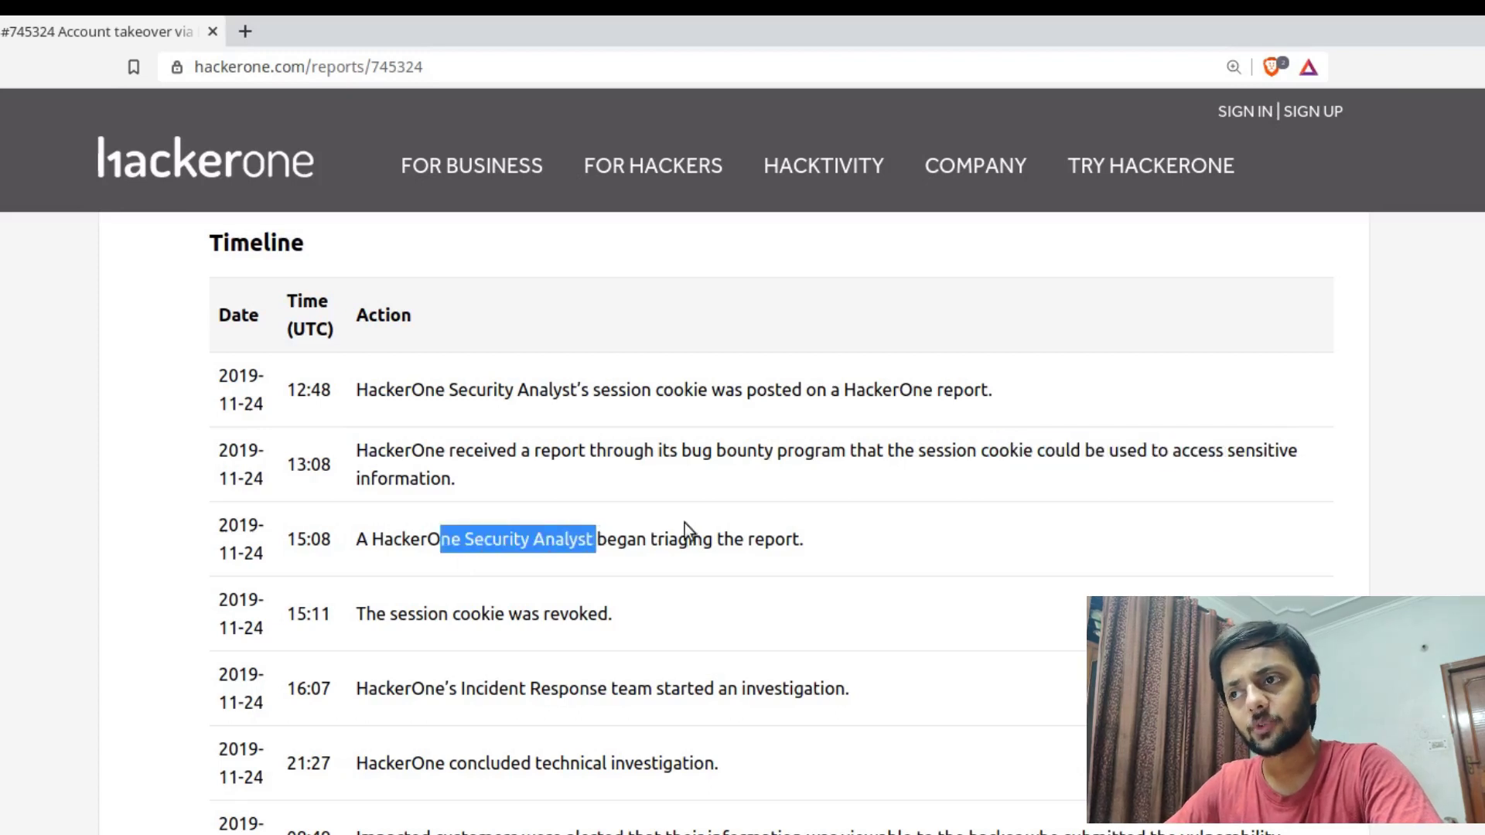
mouse_move(324, 393)
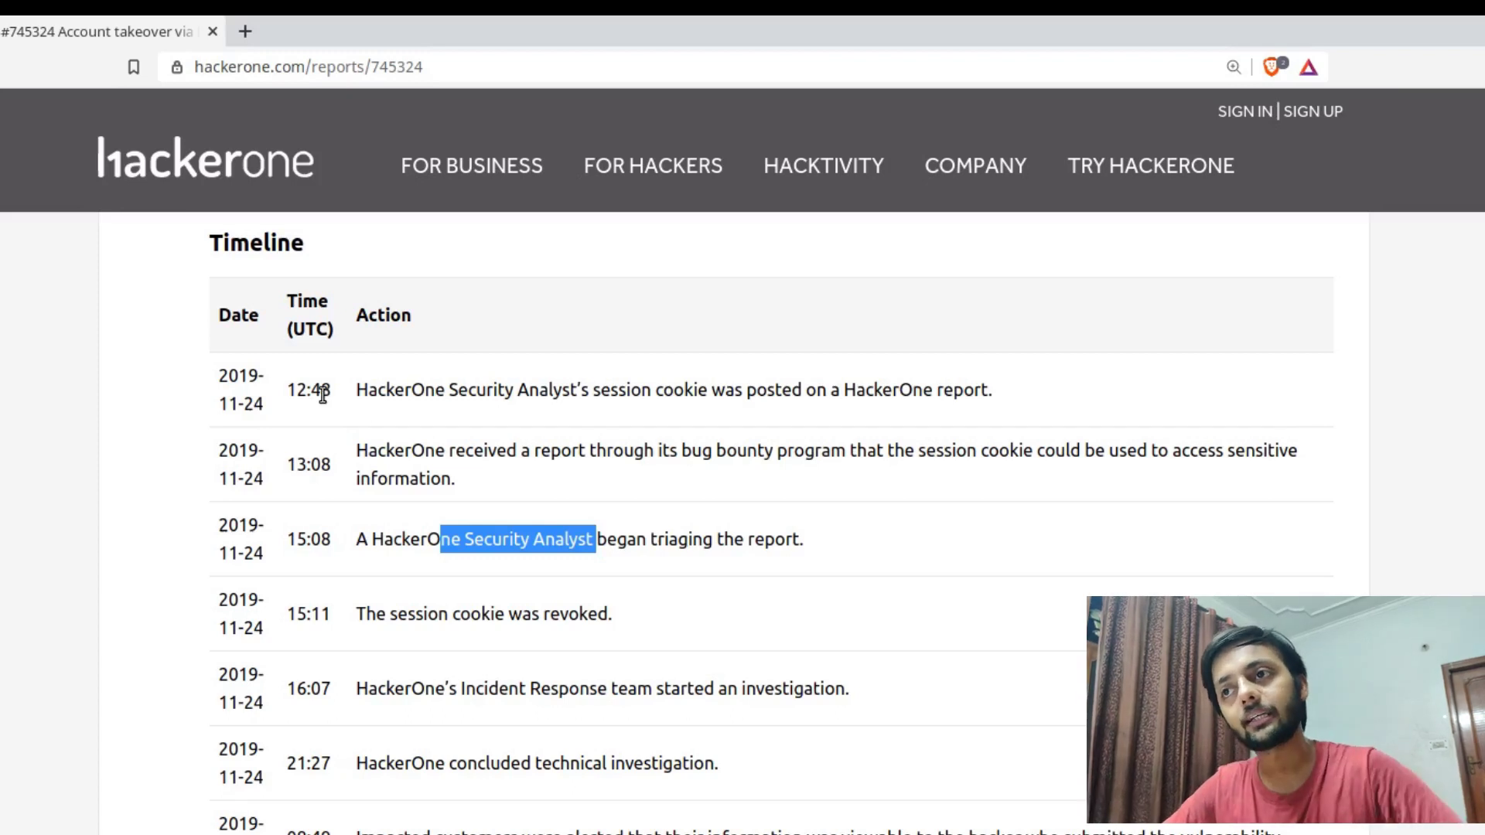
mouse_move(313, 459)
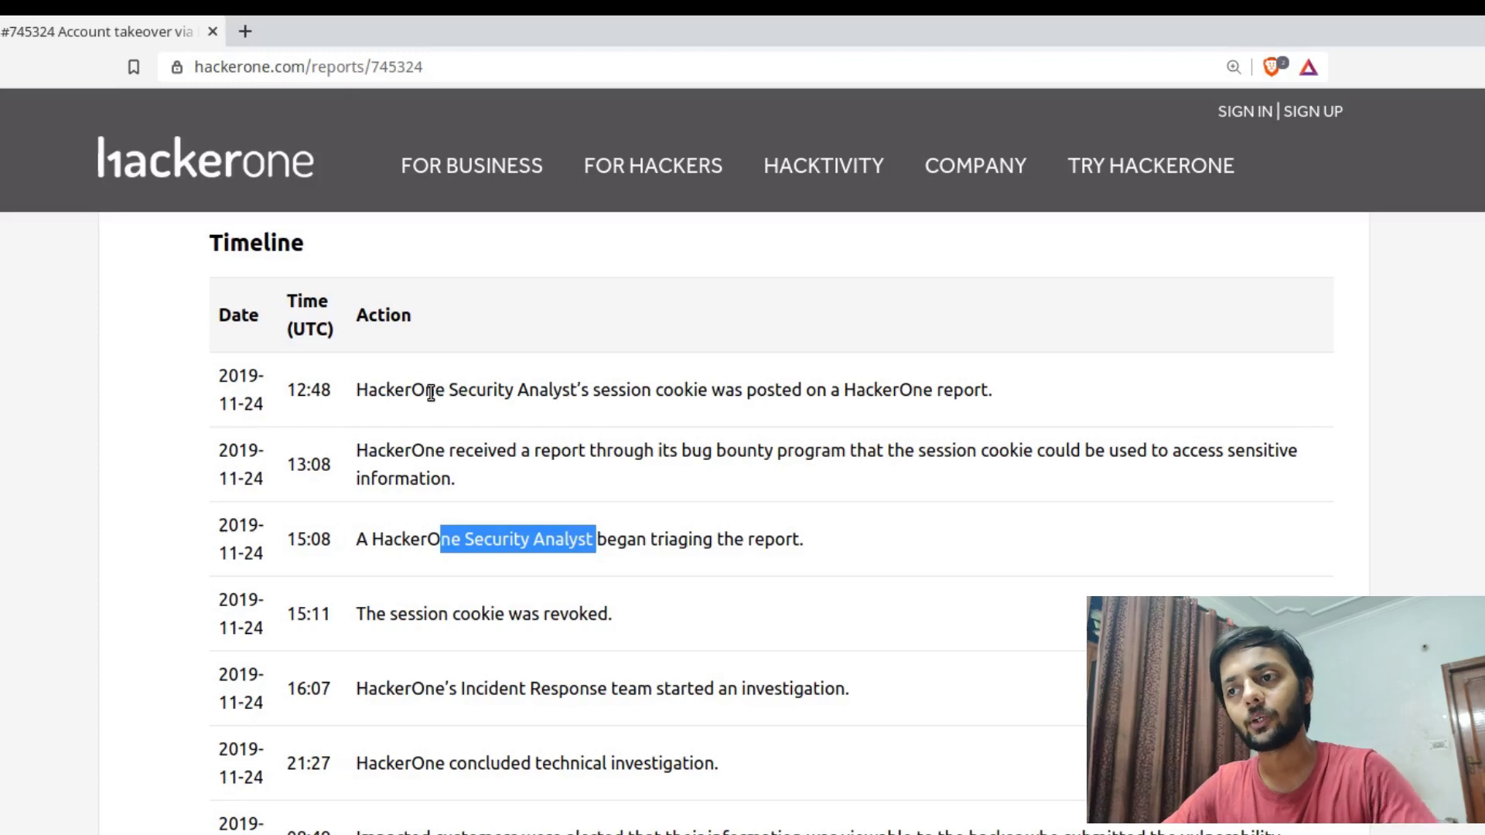
scroll("down", 3)
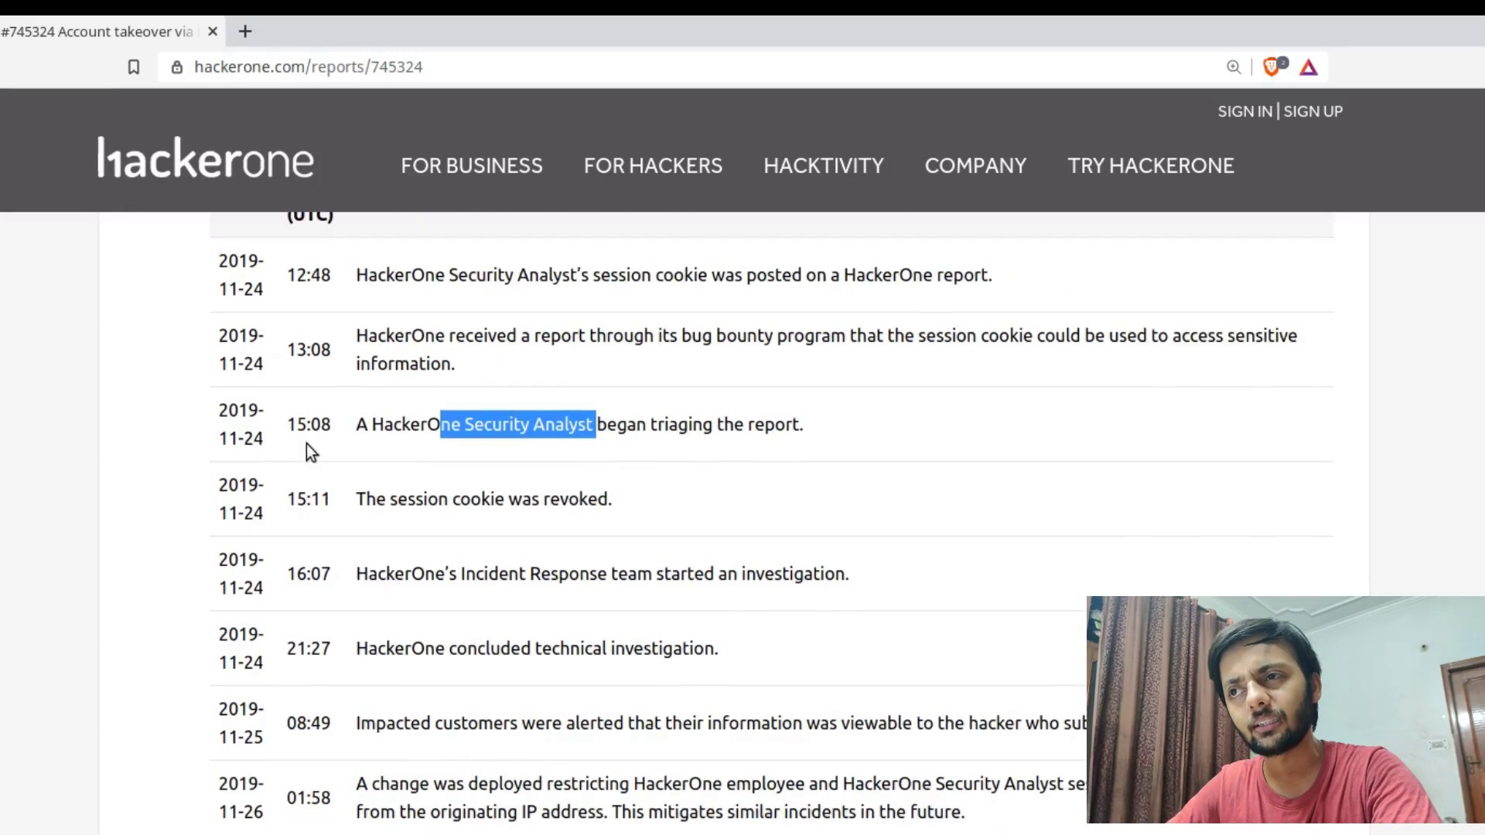
mouse_move(275, 530)
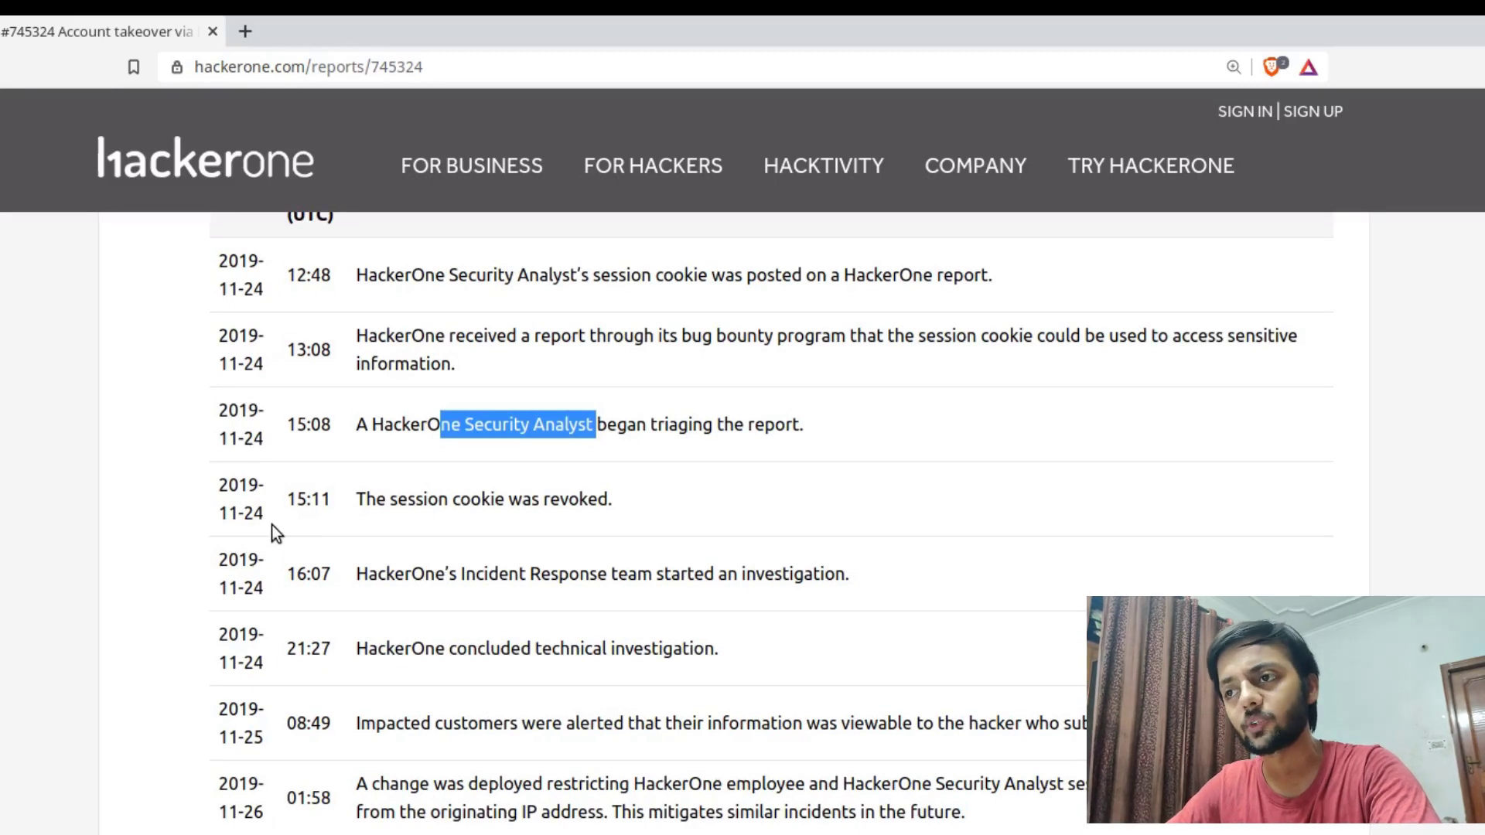
- Scroll to the Root Cause section and its 'Why was a cookie included?' paragraph
scroll("down", 3)
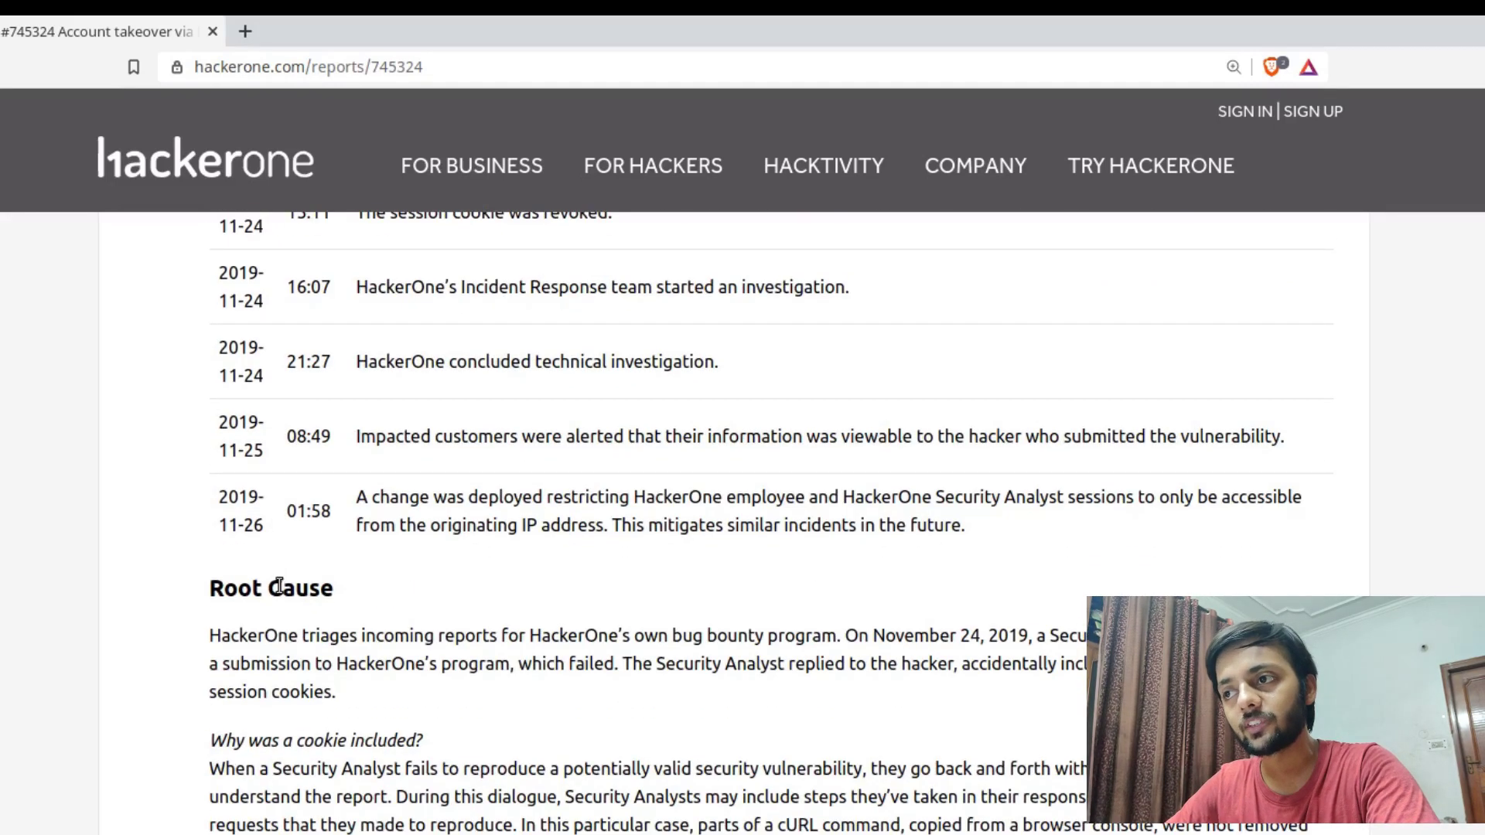
scroll("down", 3)
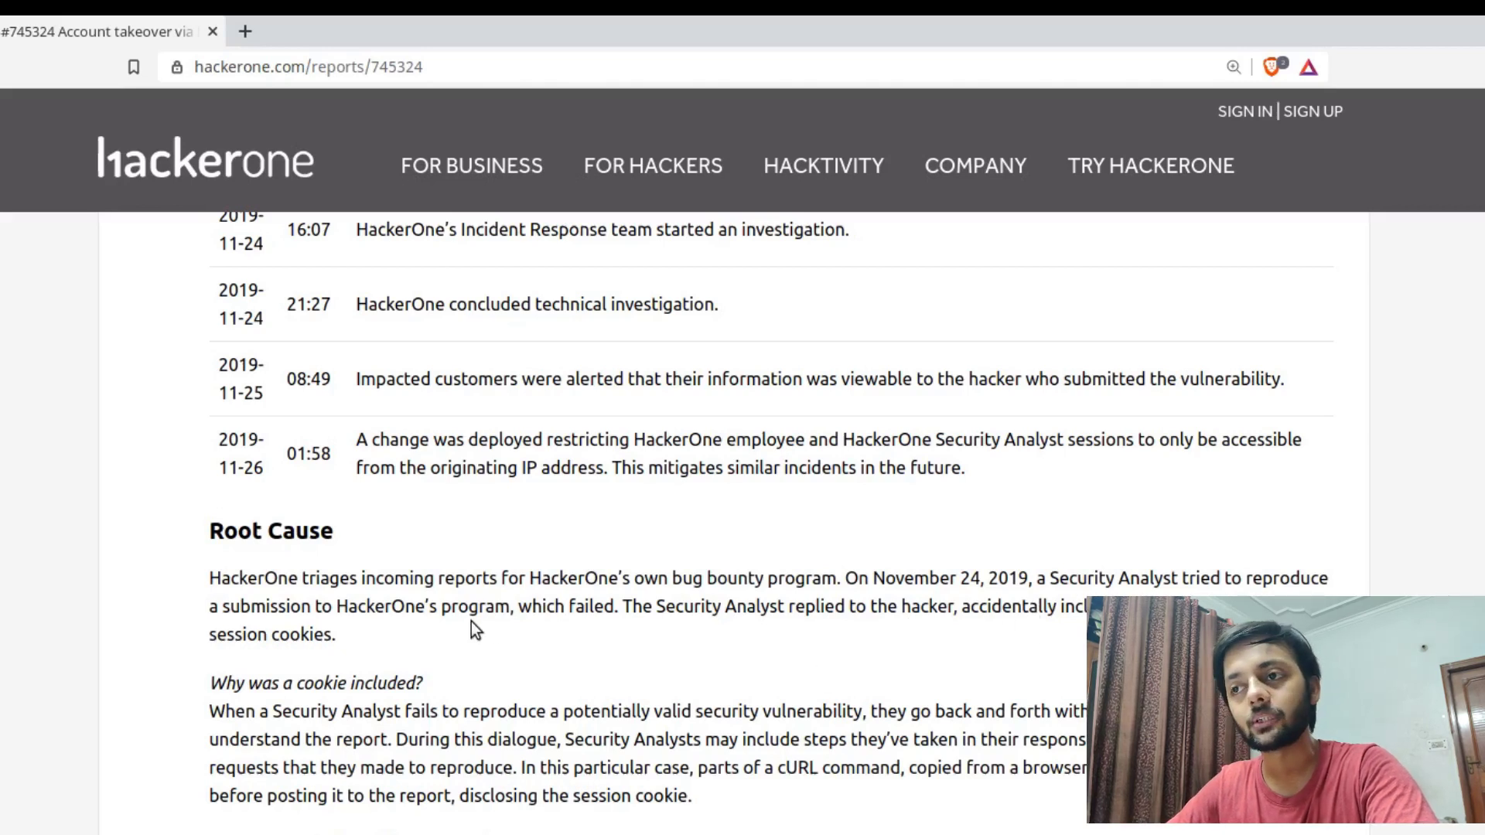
scroll("down", 3)
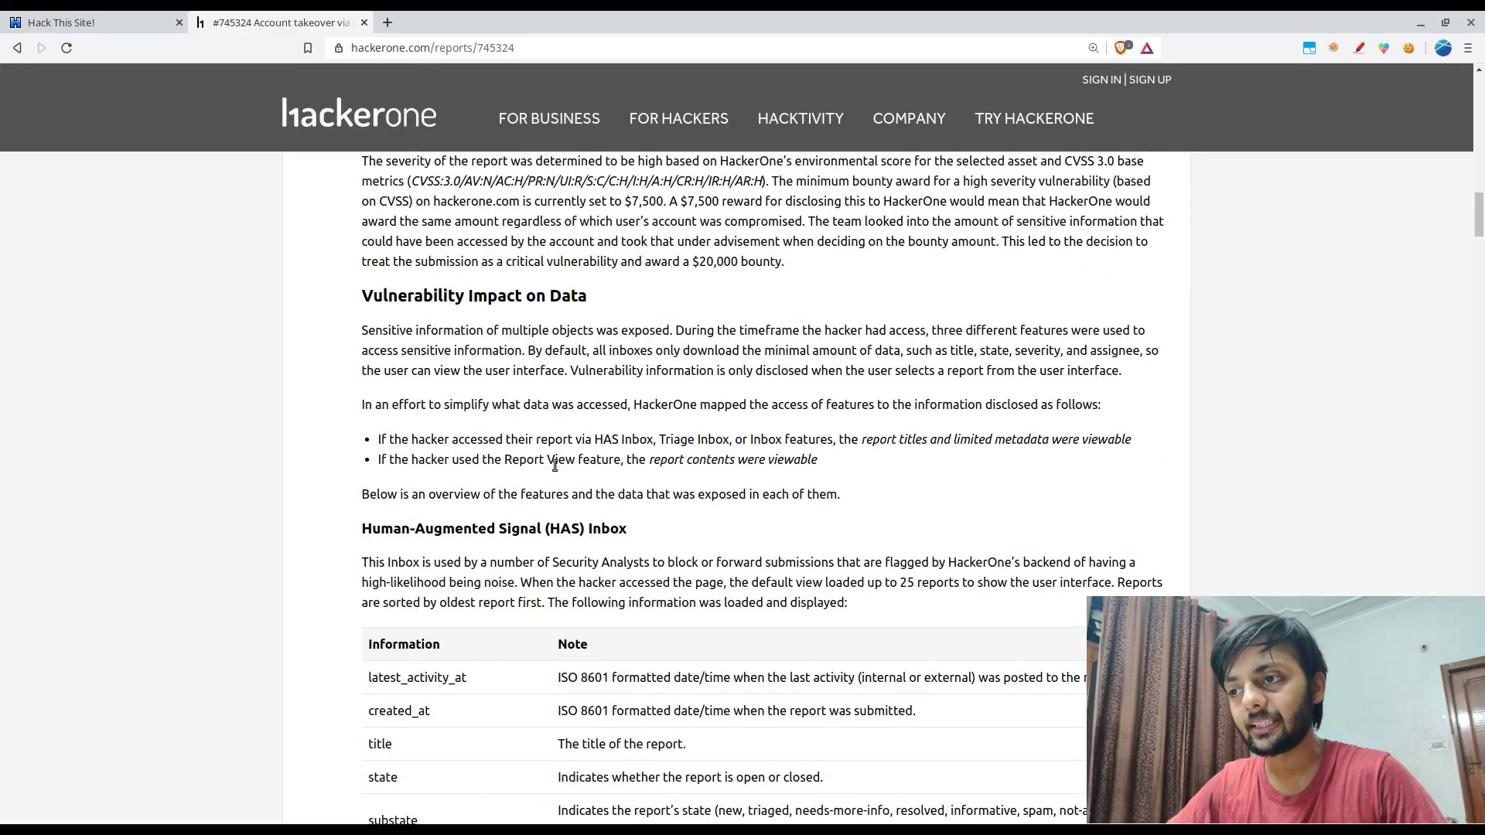
- Scroll through the Vulnerability Impact on Data tables to the Bind Sessions to Devices remediation
scroll("down", 3)
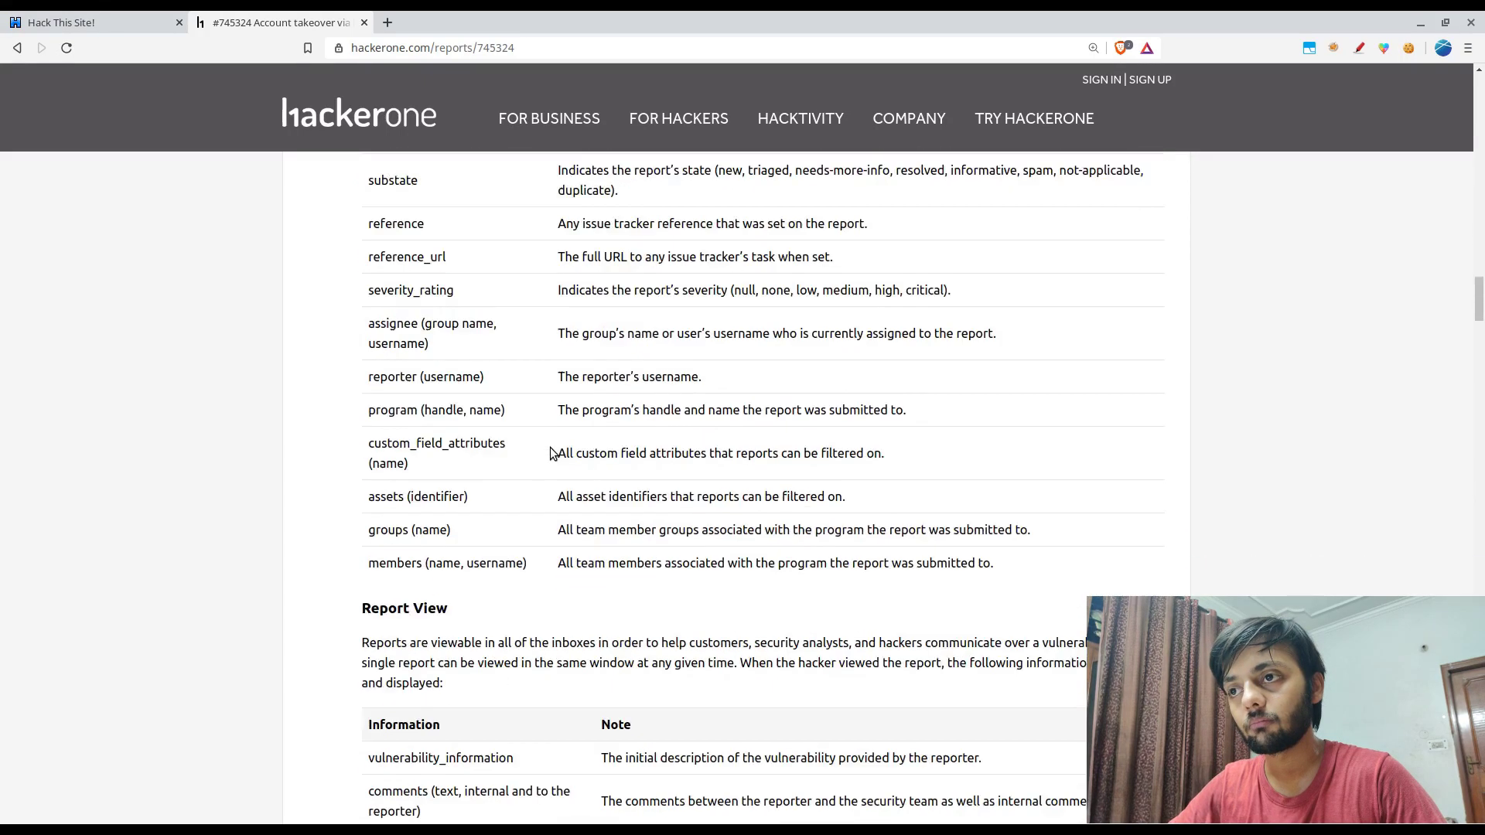
scroll("down", 3)
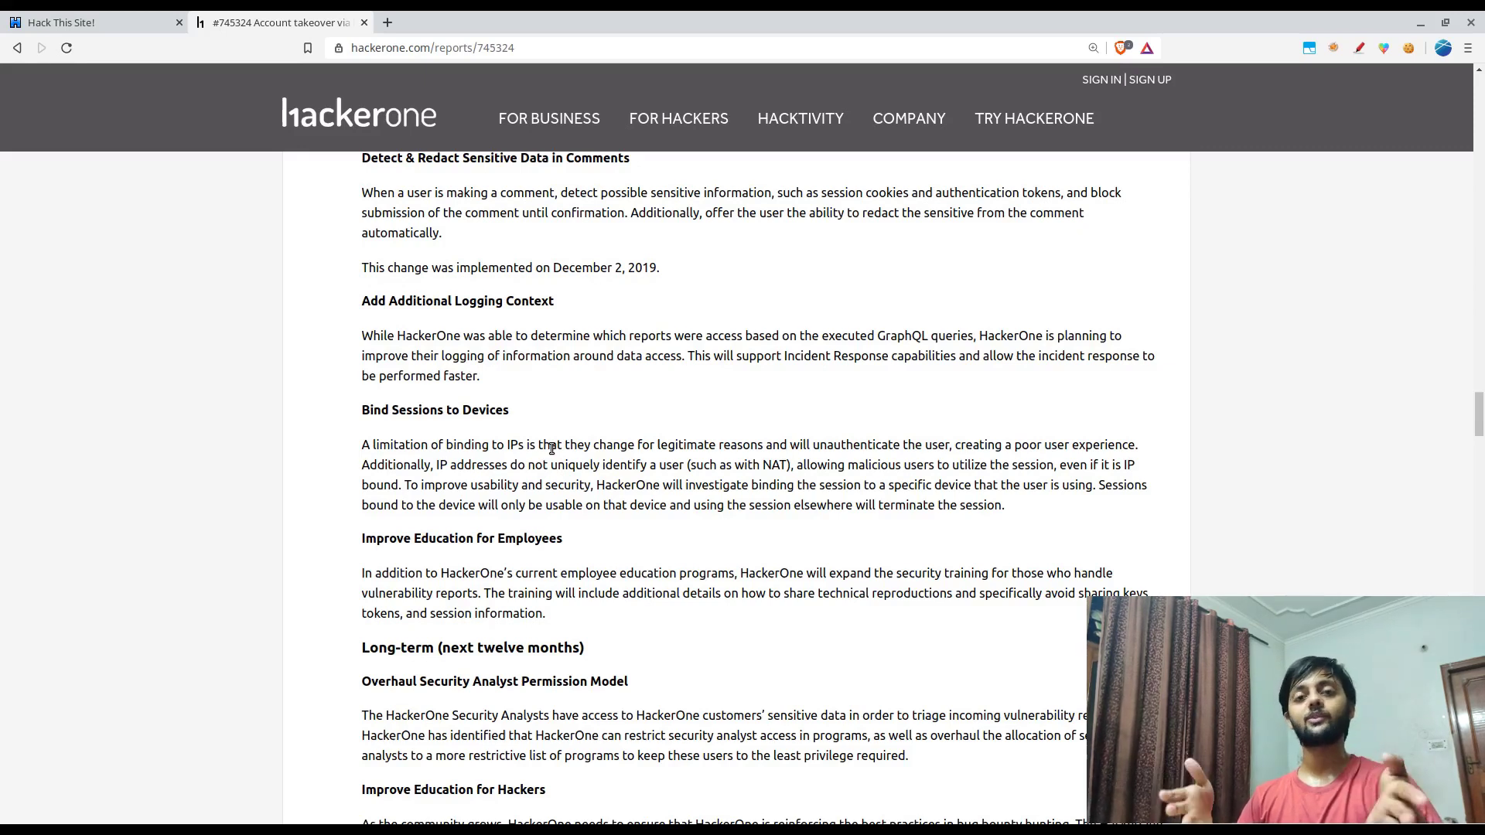
scroll("down", 3)
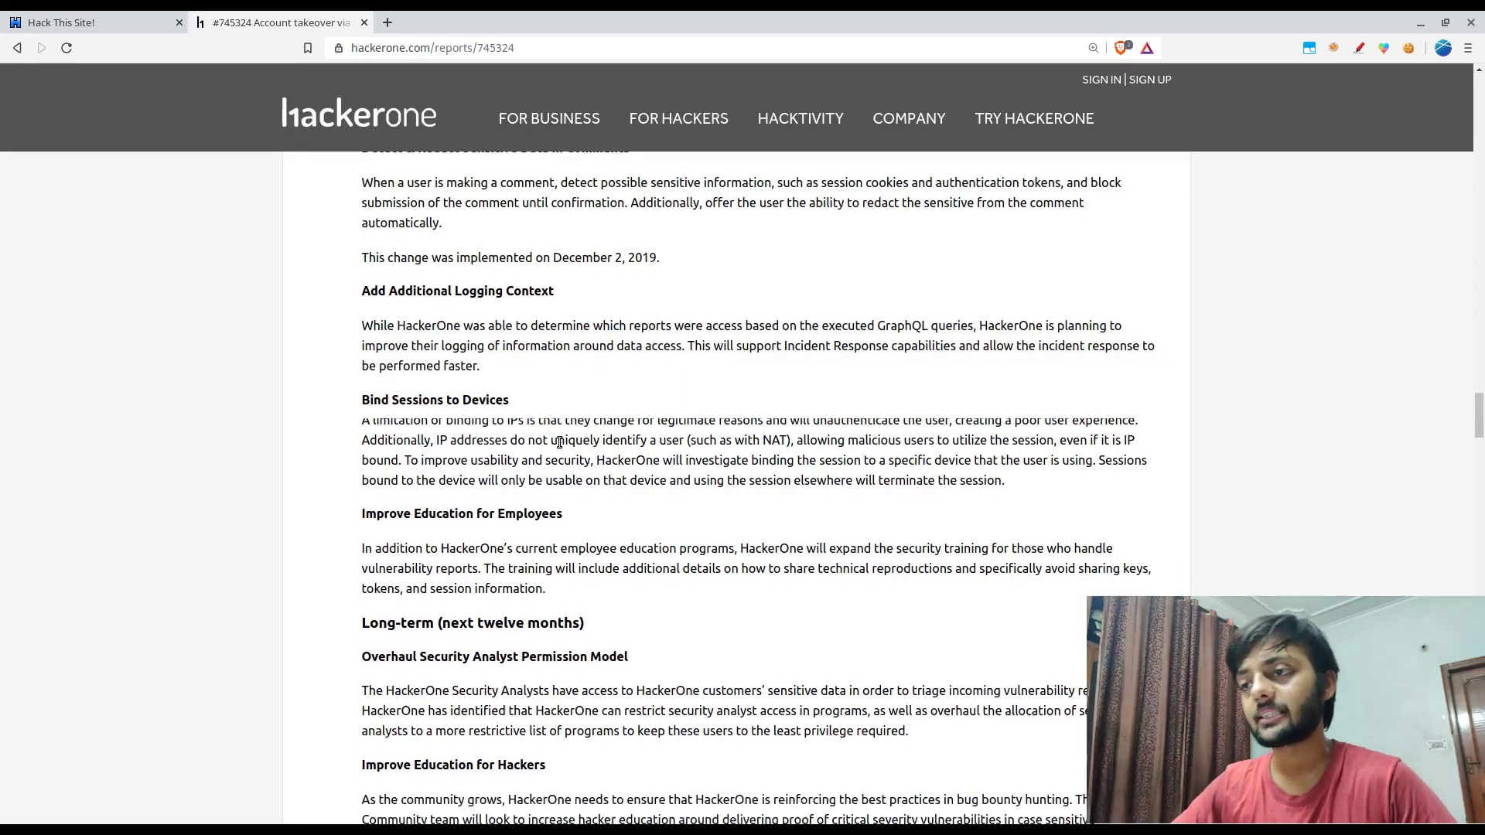
- Scroll down to the TIMELINE with the hacker's submission and the triage comments
scroll("down", 3)
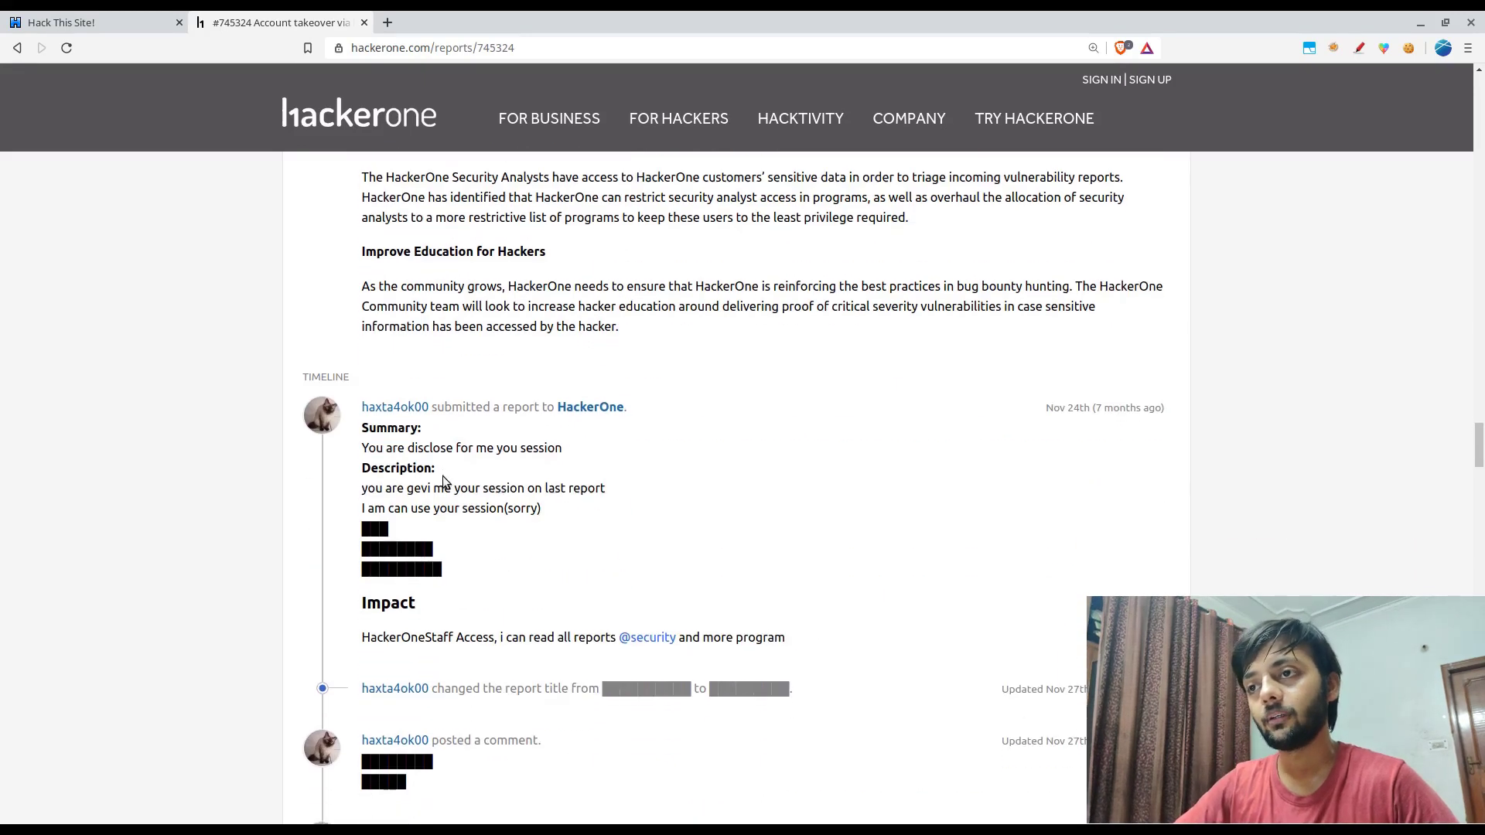
scroll("down", 3)
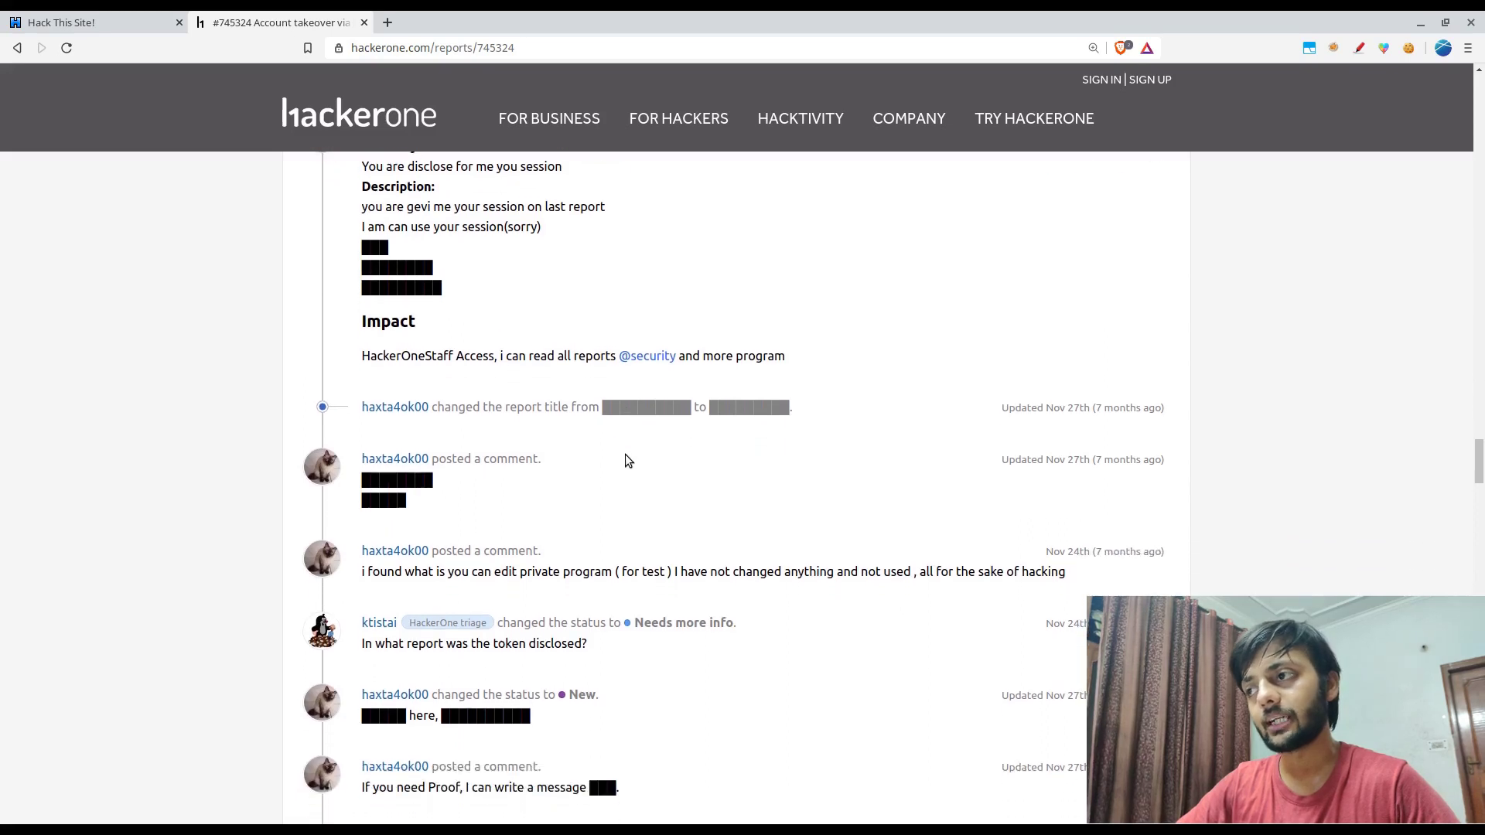
scroll("down", 3)
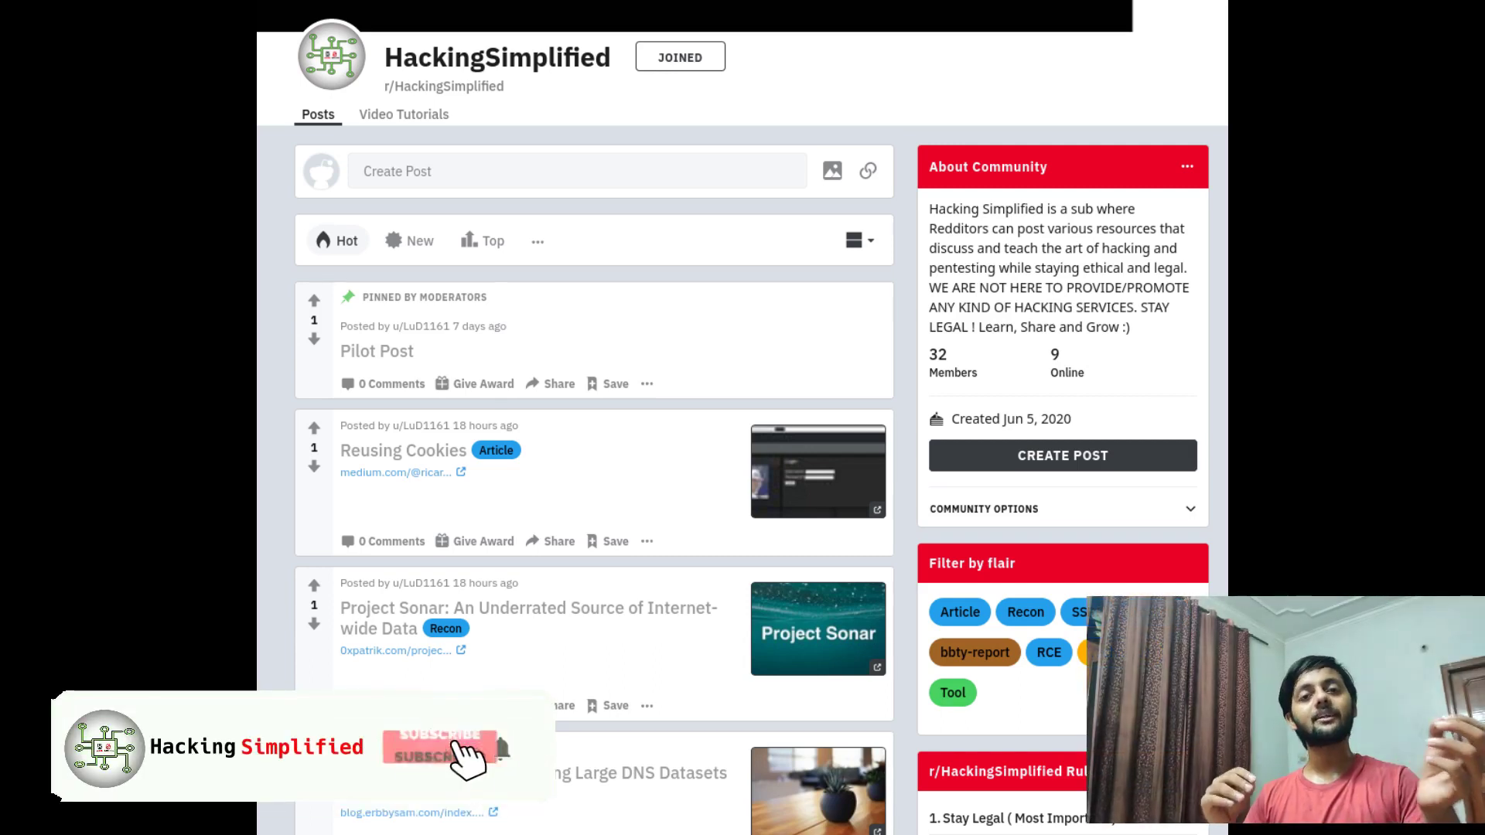
- Switch to the r/HackingSimplified subreddit page listing 'Reusing Cookies' and 'Project Sonar' posts
left_click(437, 736)
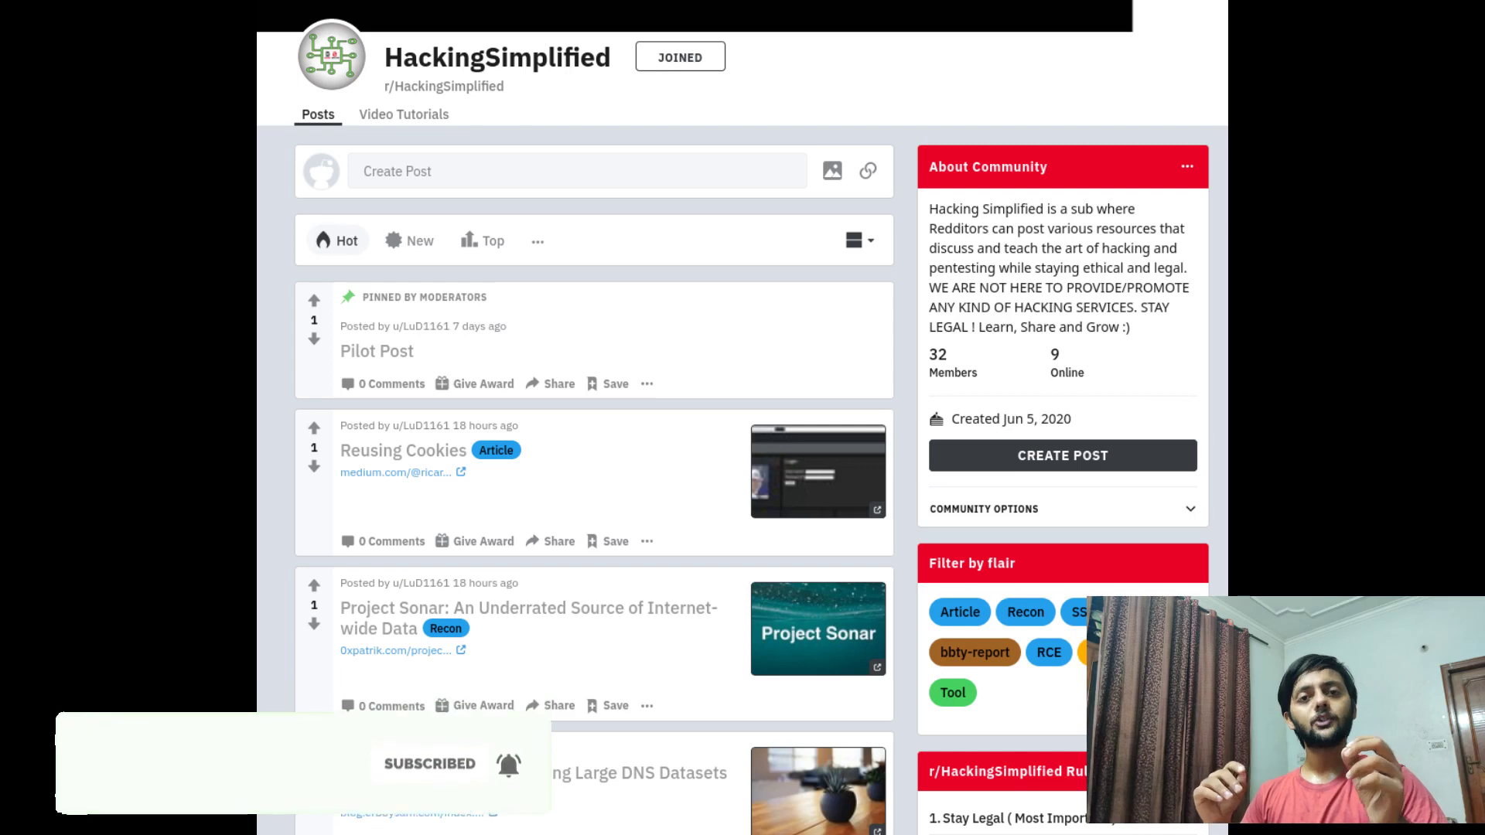